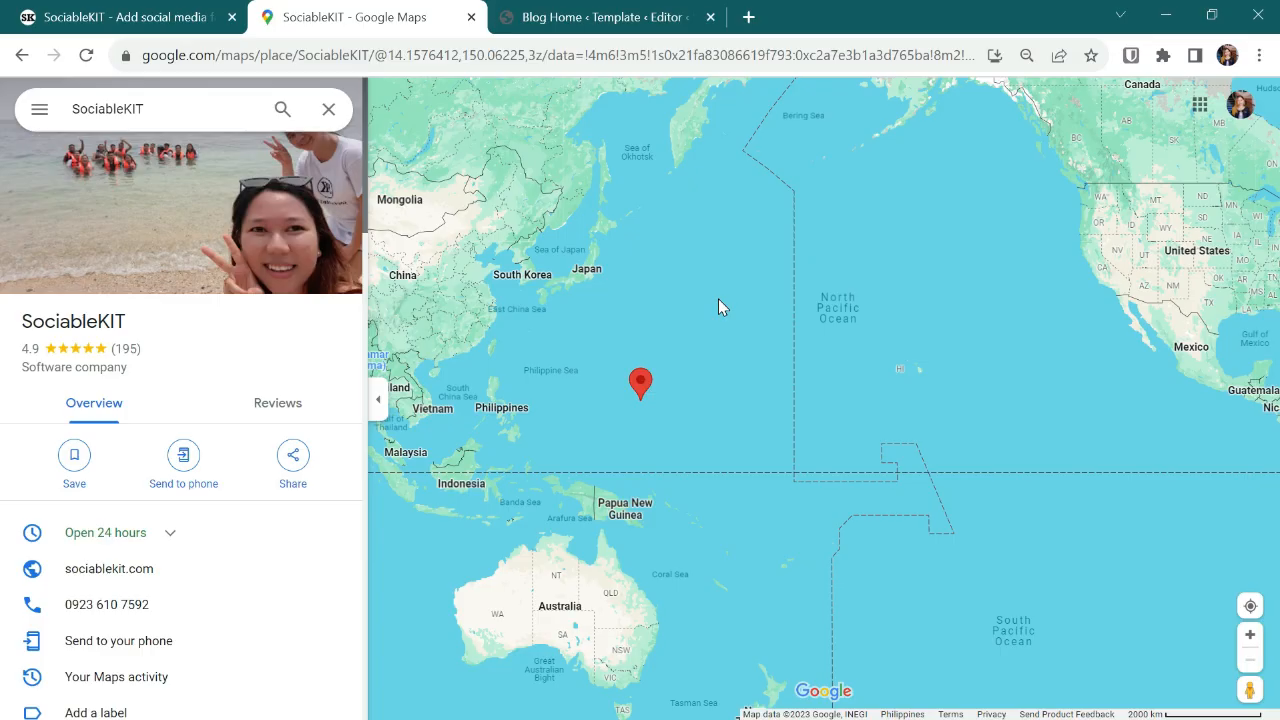
Step: Log in to SociableKIT with Google and reach the empty My Widgets dashboard
double_click(73, 321)
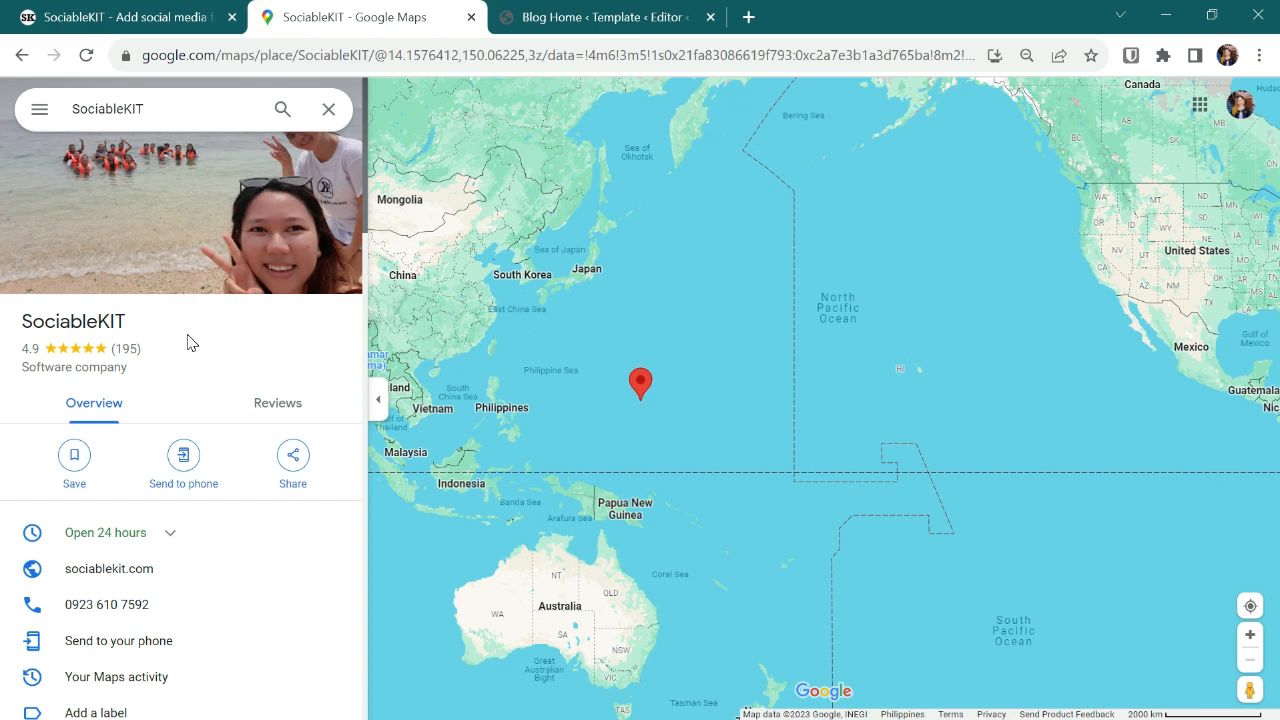
mouse_move(158, 205)
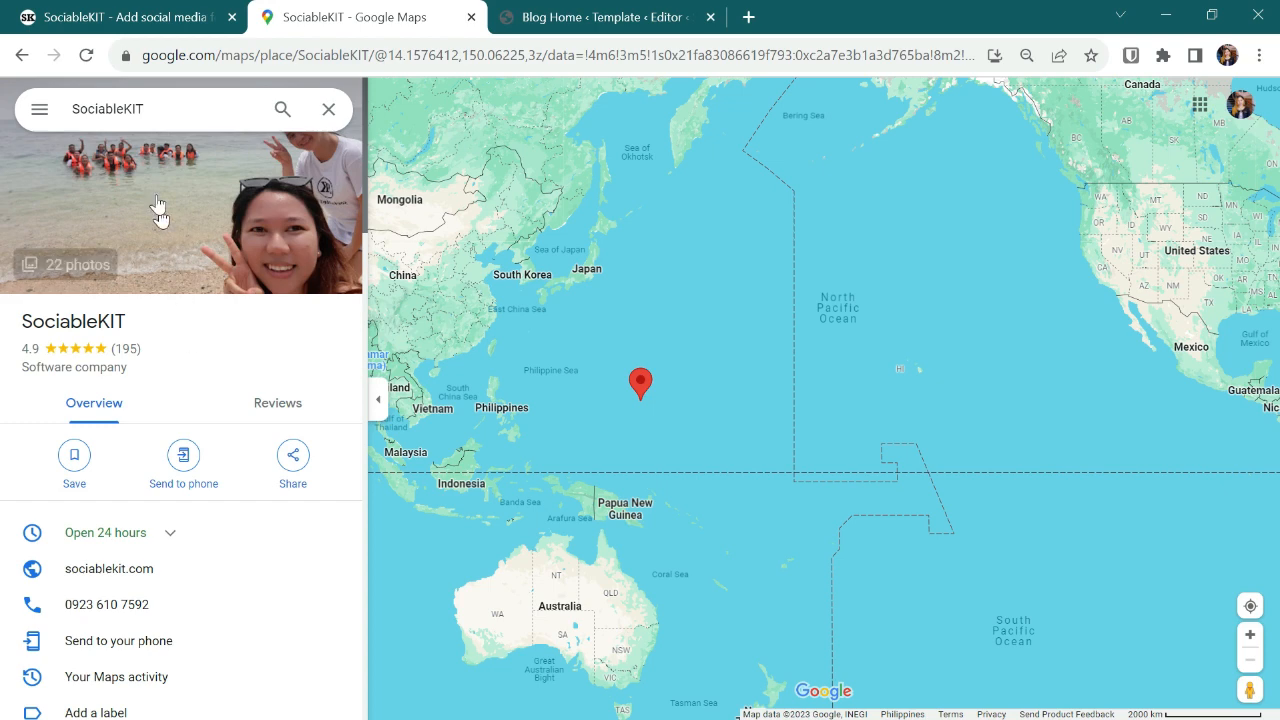
click(120, 17)
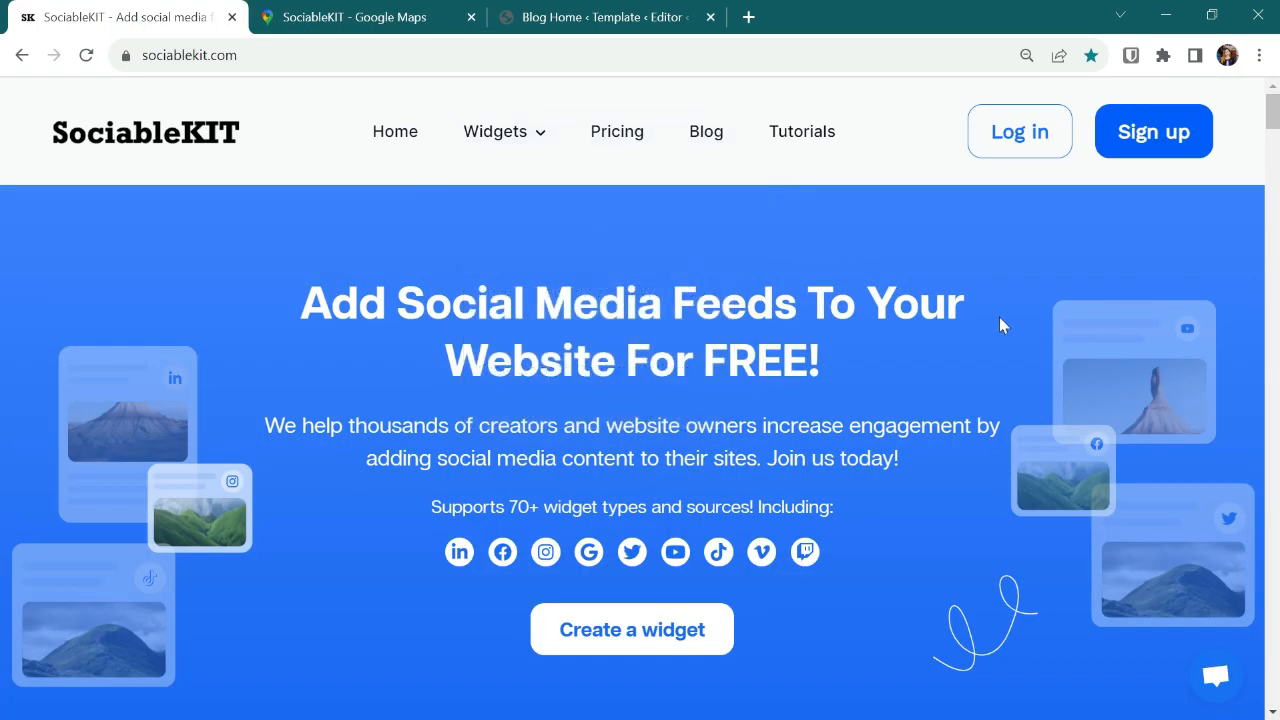
mouse_move(1035, 333)
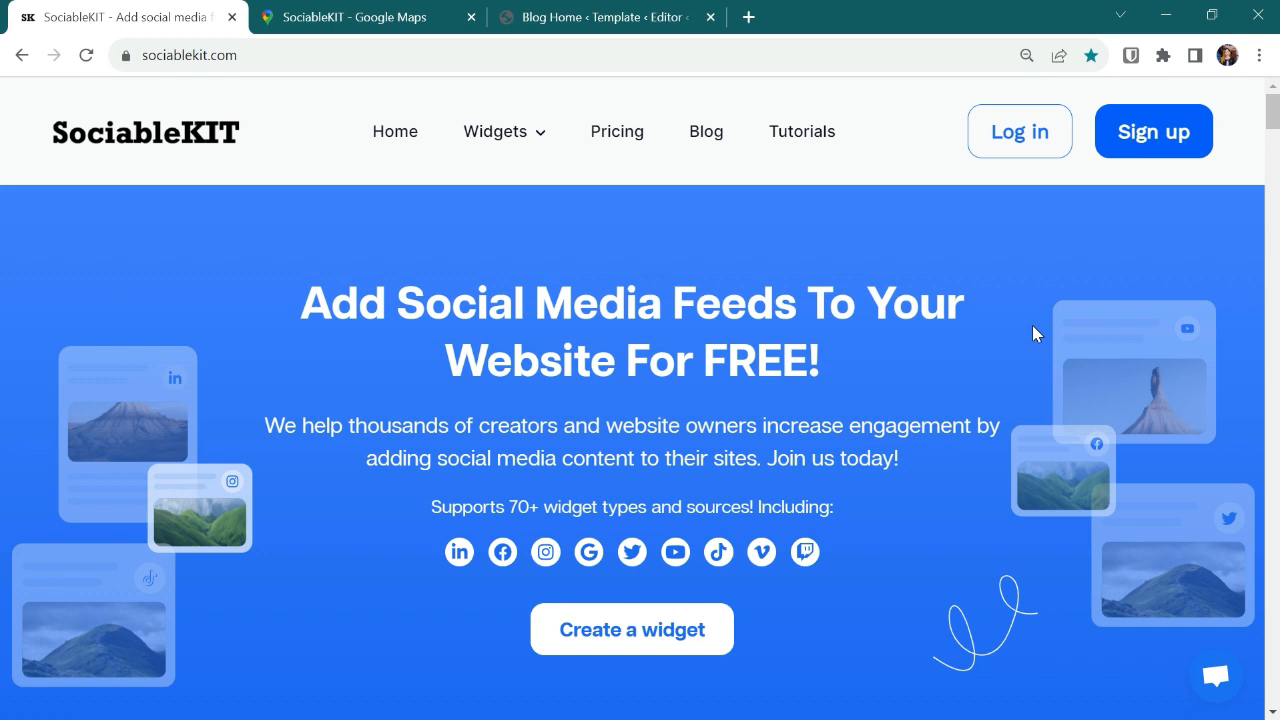
mouse_move(1070, 267)
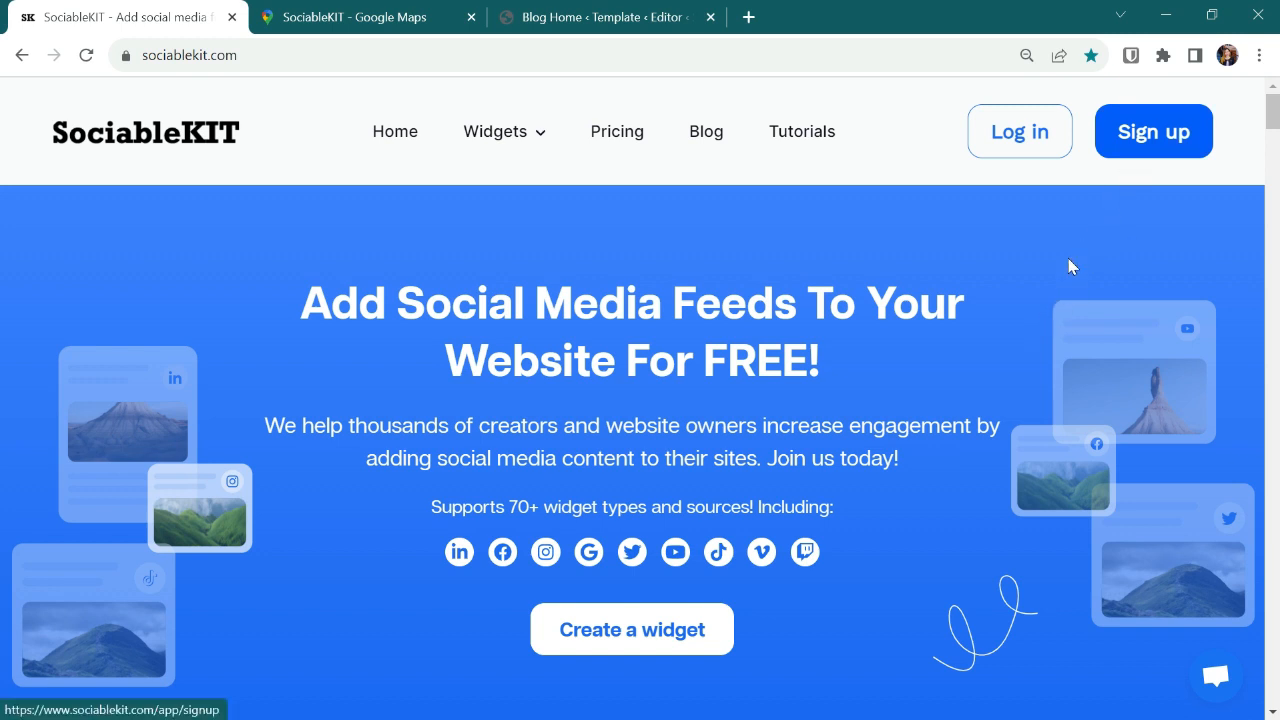
mouse_move(1037, 317)
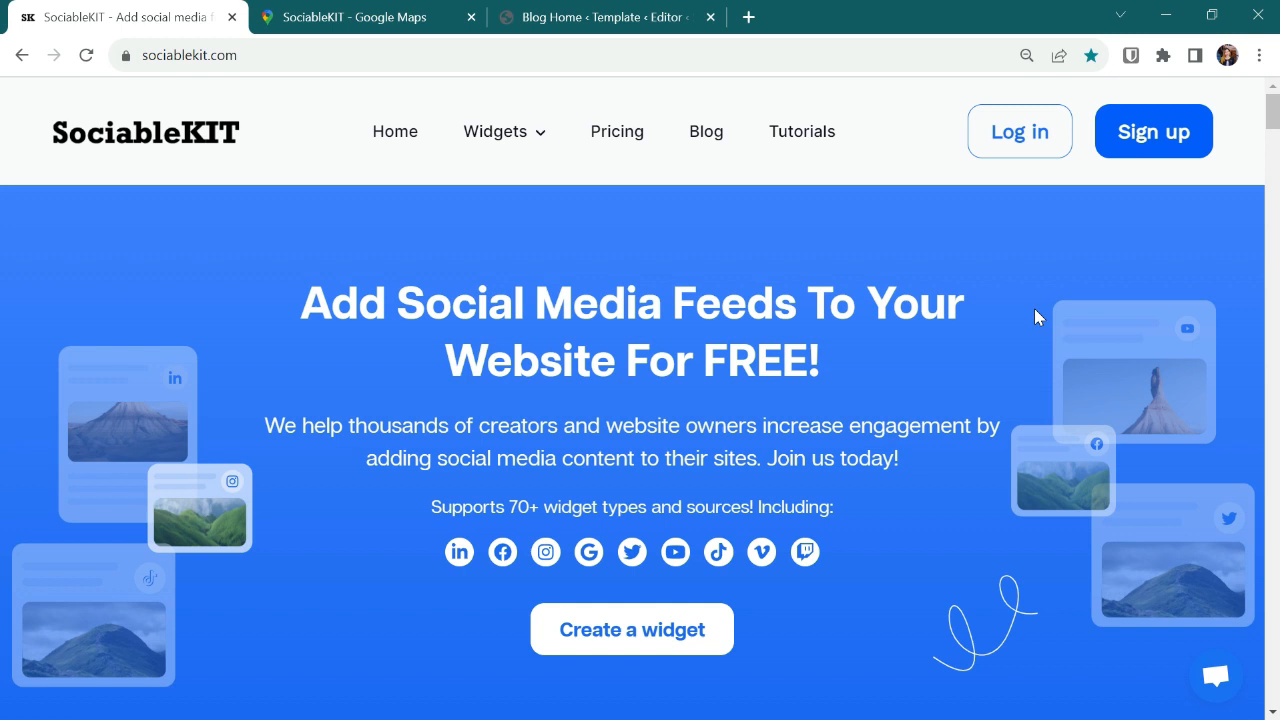
mouse_move(1019, 131)
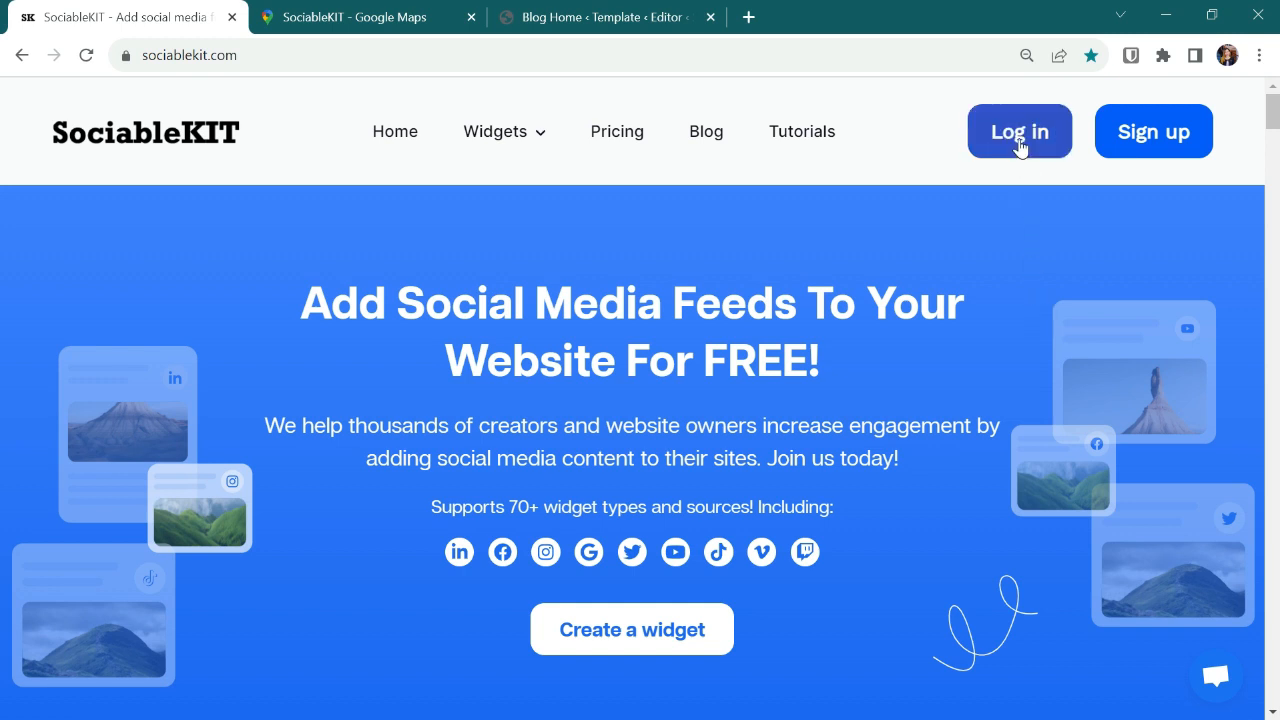
click(1019, 131)
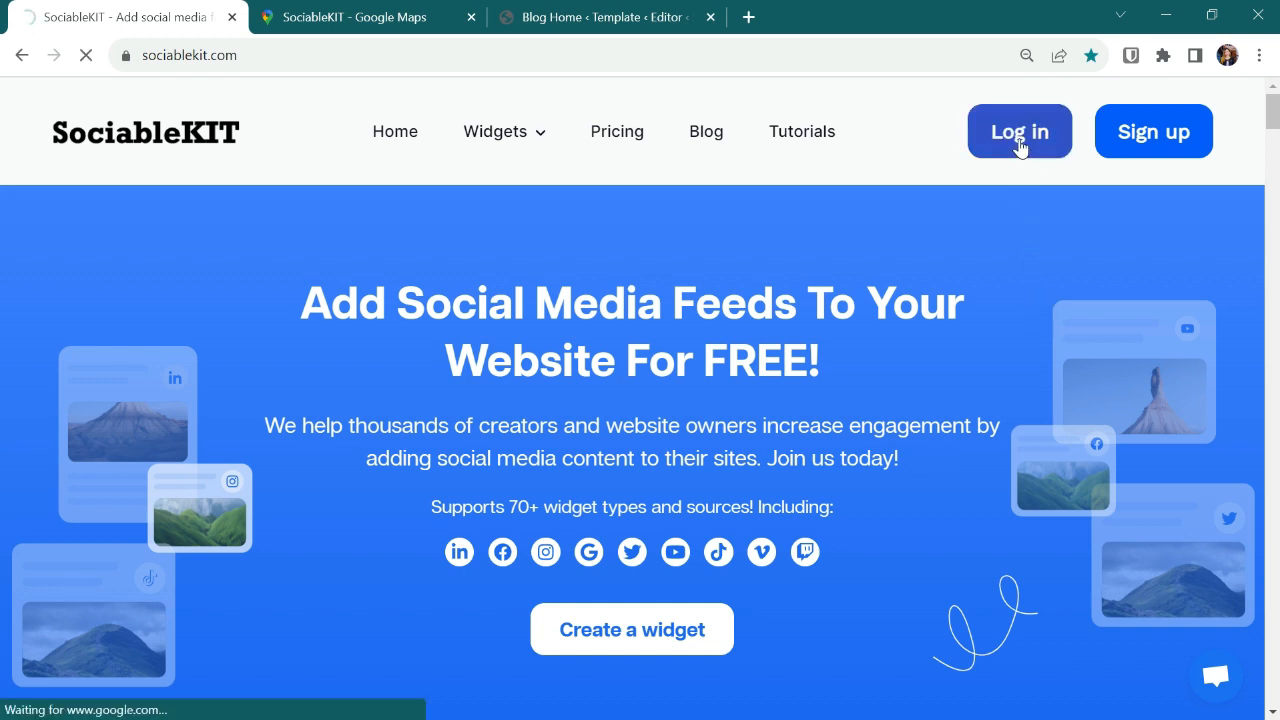
click(1019, 131)
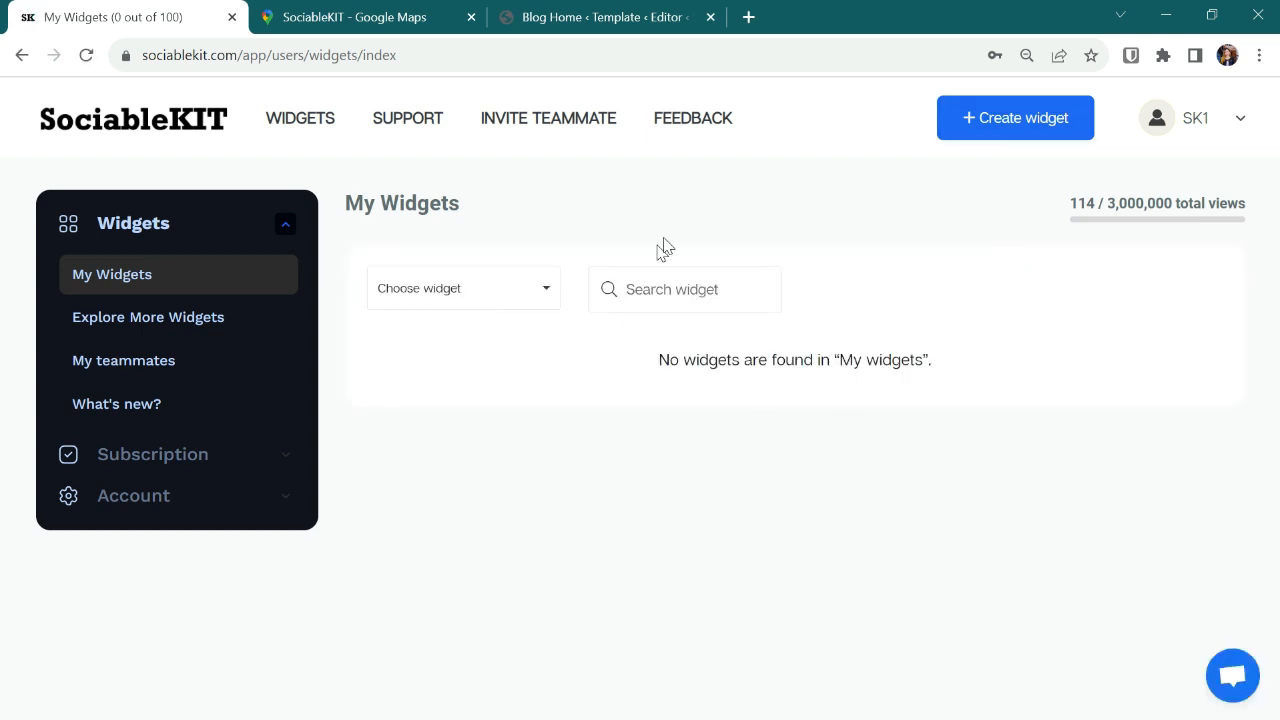
mouse_move(985, 269)
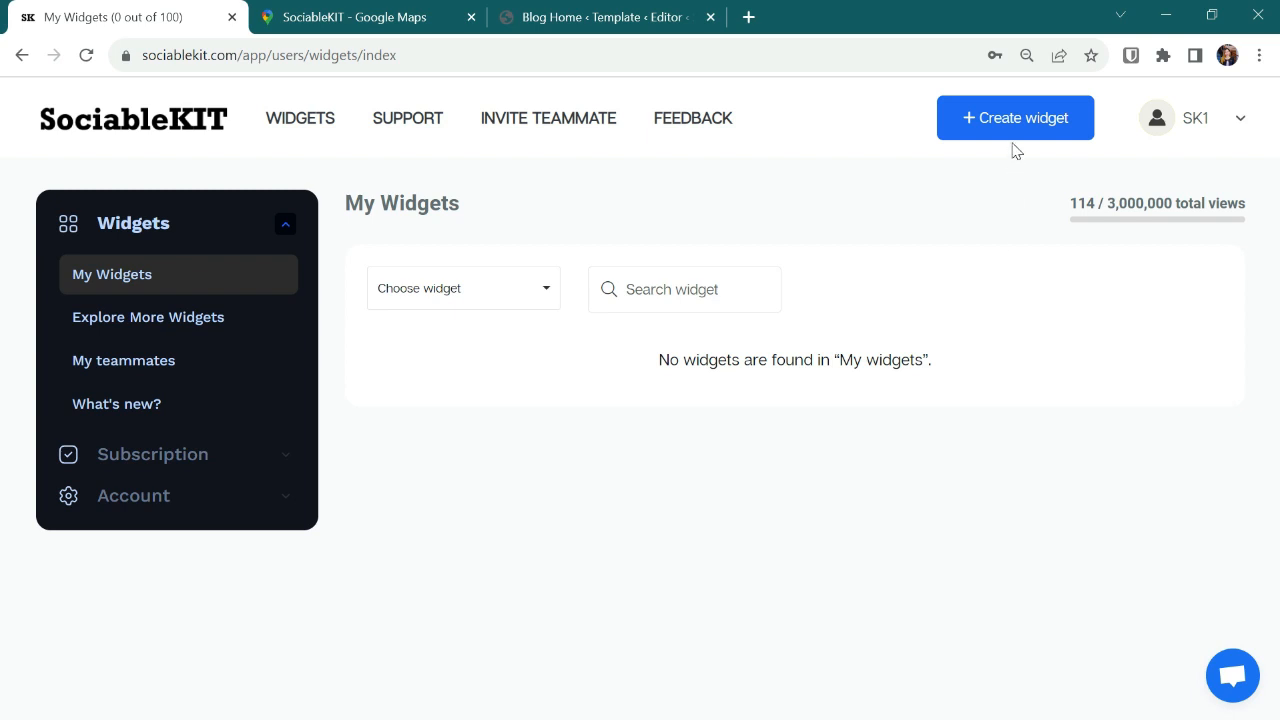
Step: Create a new widget, choosing Google Business Profile, and enable the Place ID option
click(1015, 117)
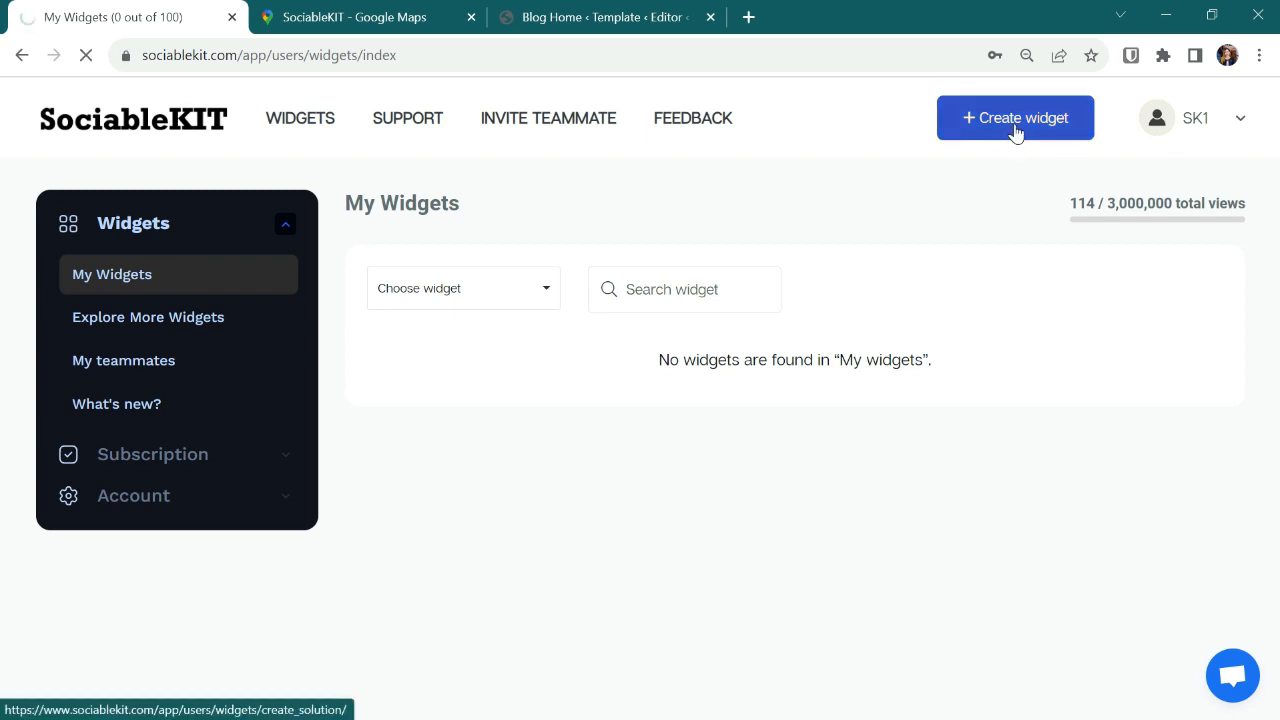
click(1015, 117)
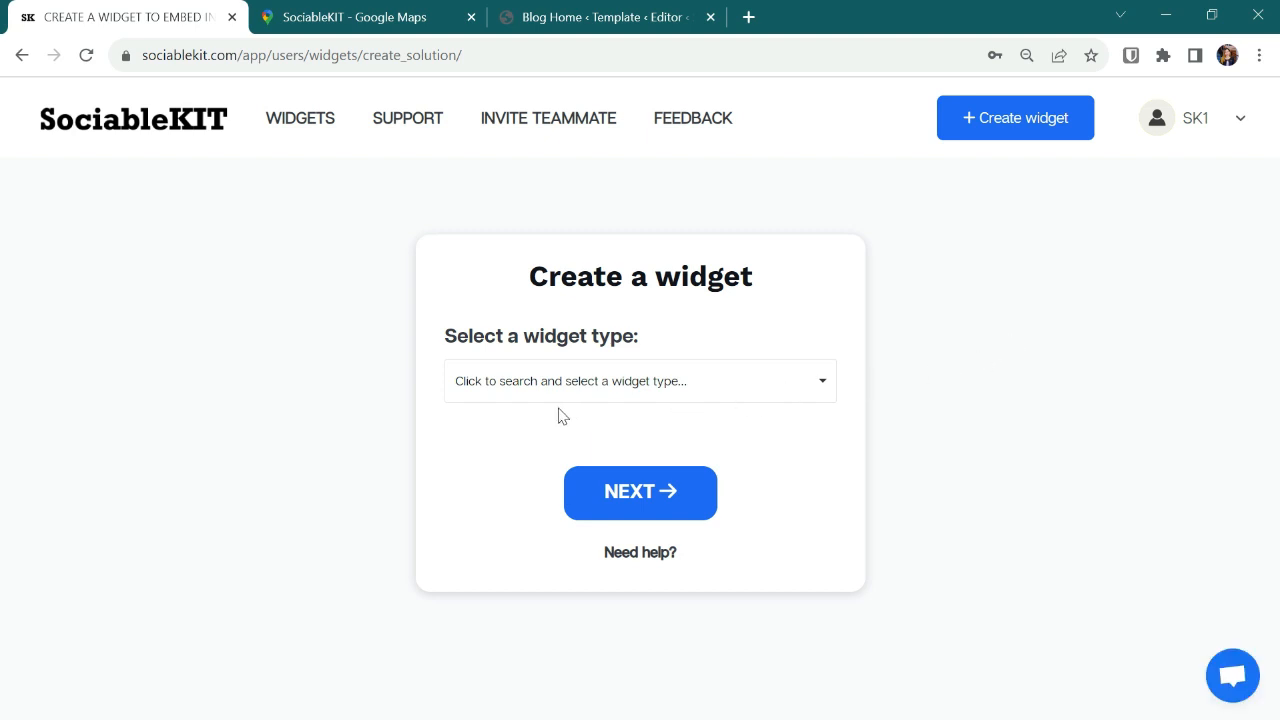
mouse_move(465, 387)
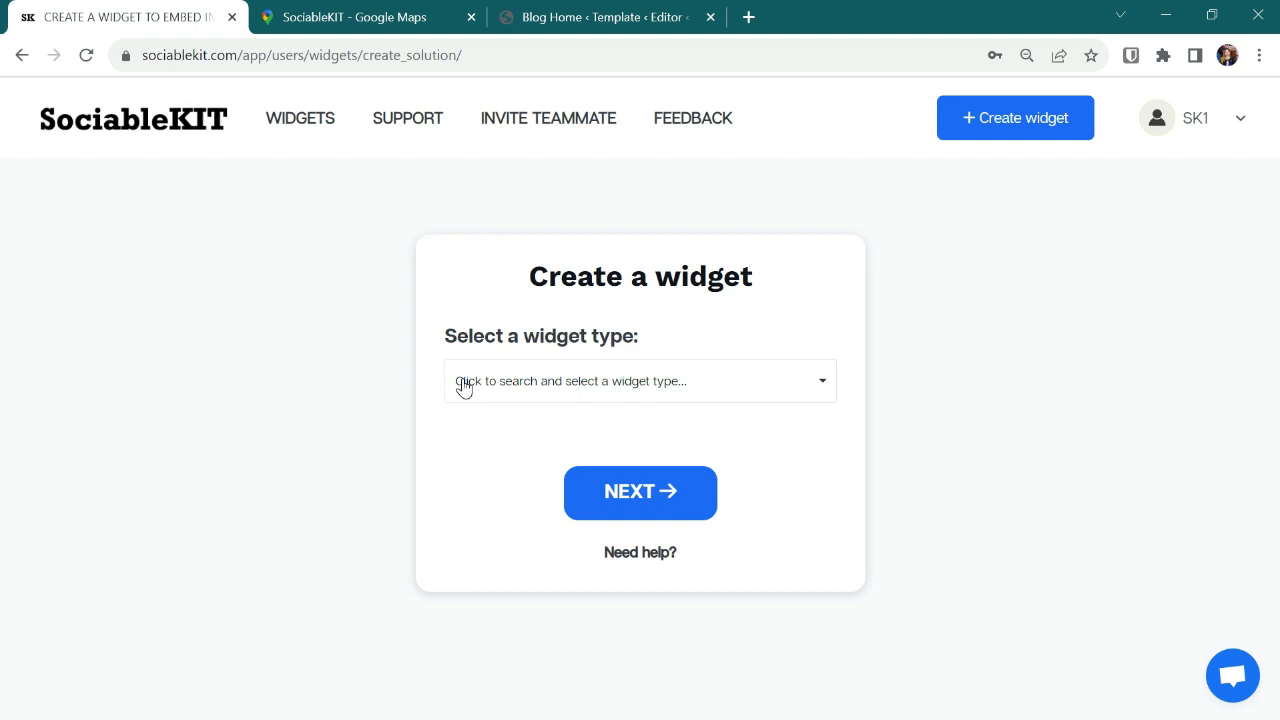
mouse_move(711, 391)
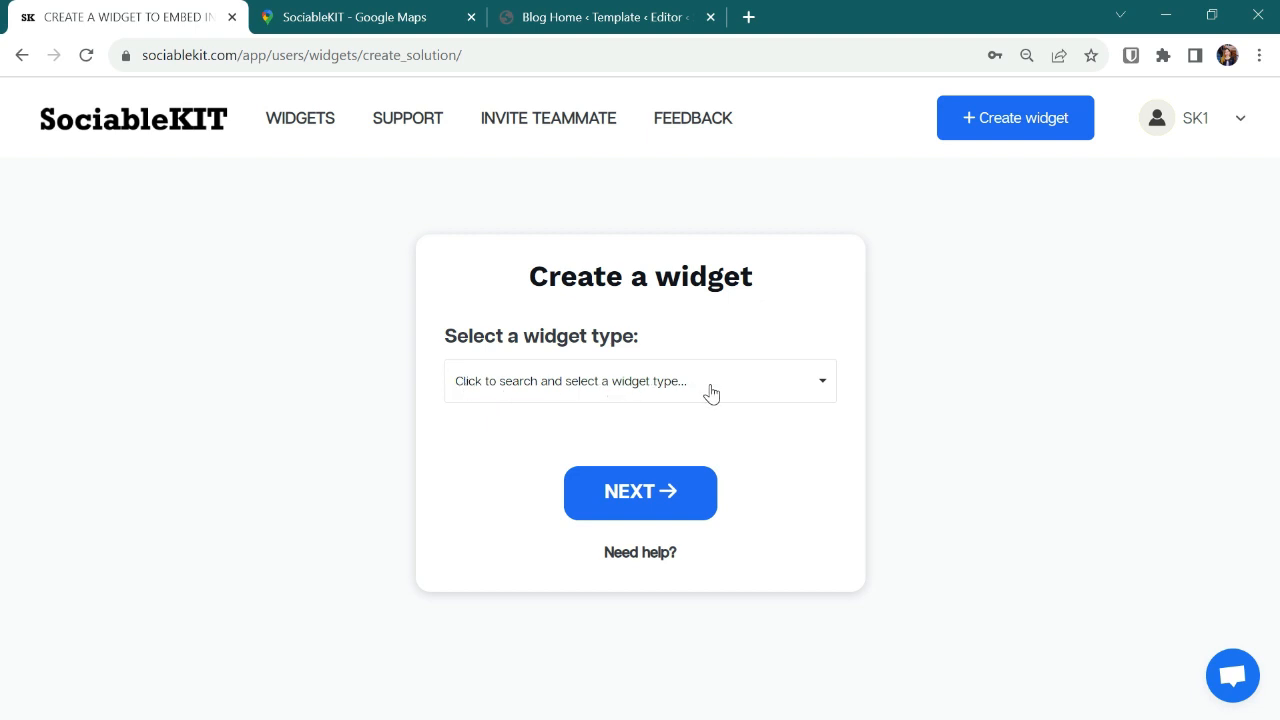
mouse_move(511, 397)
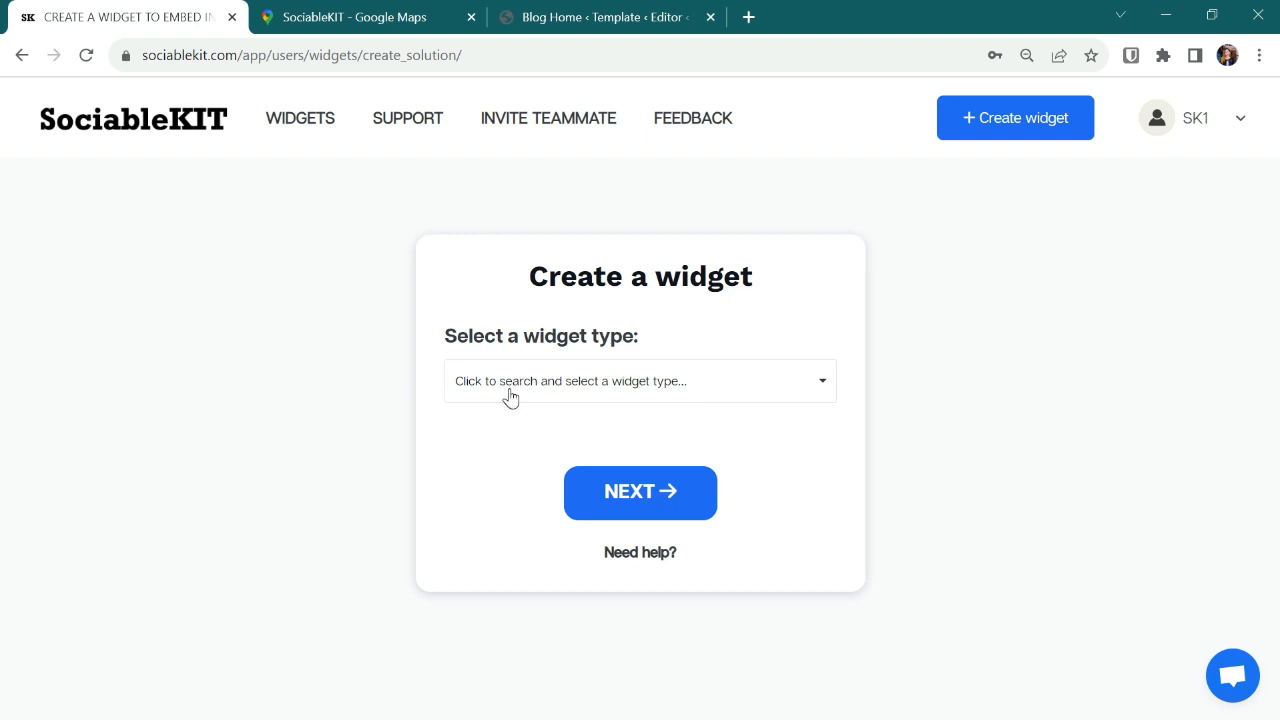
text(google)
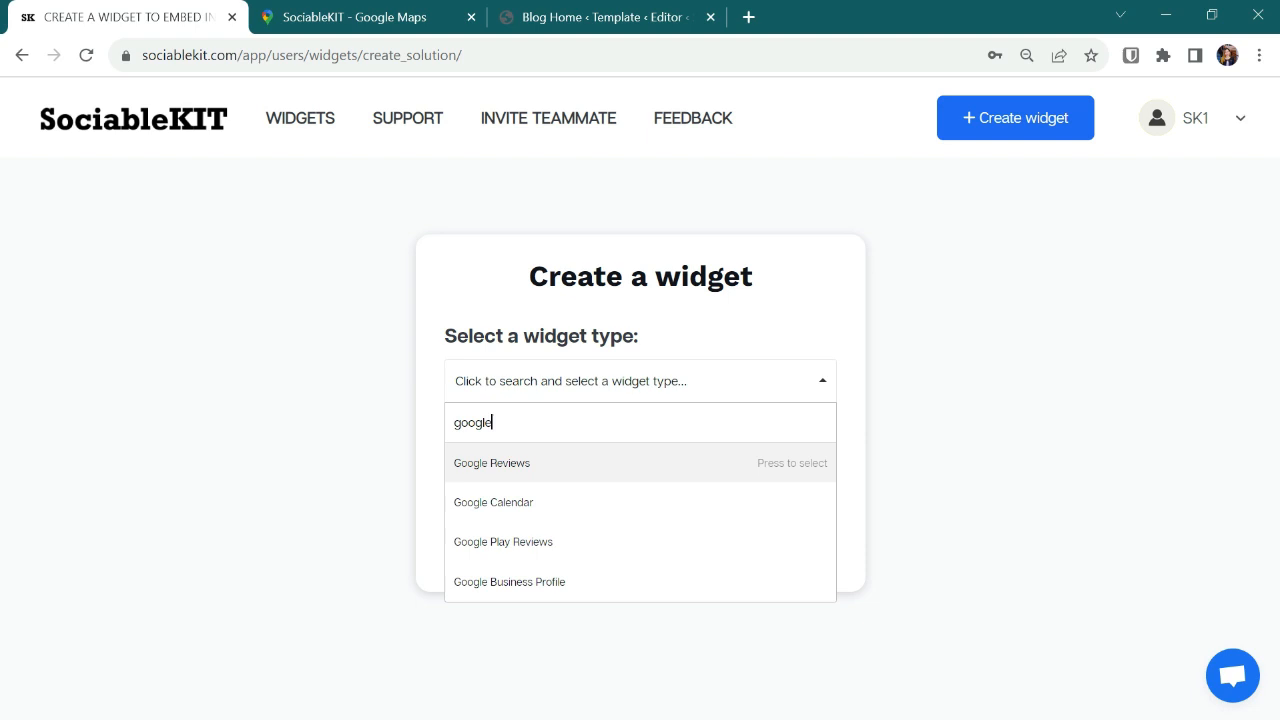
mouse_move(510, 582)
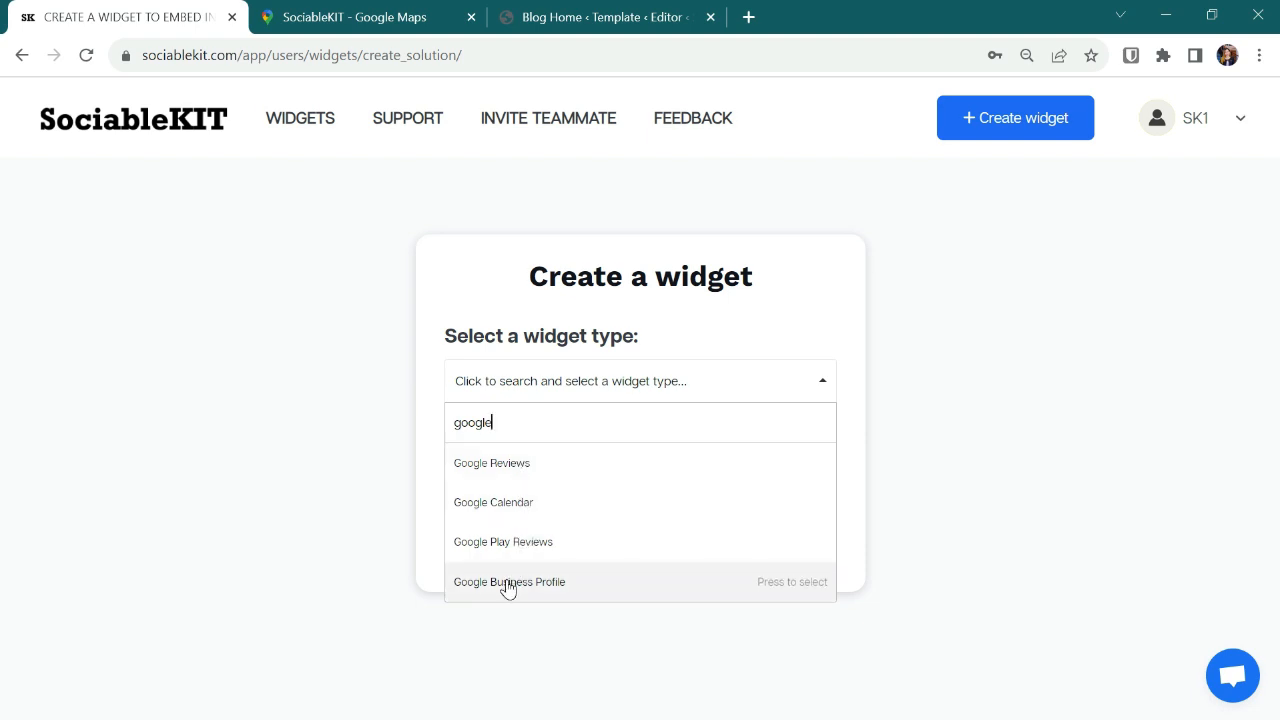
click(510, 582)
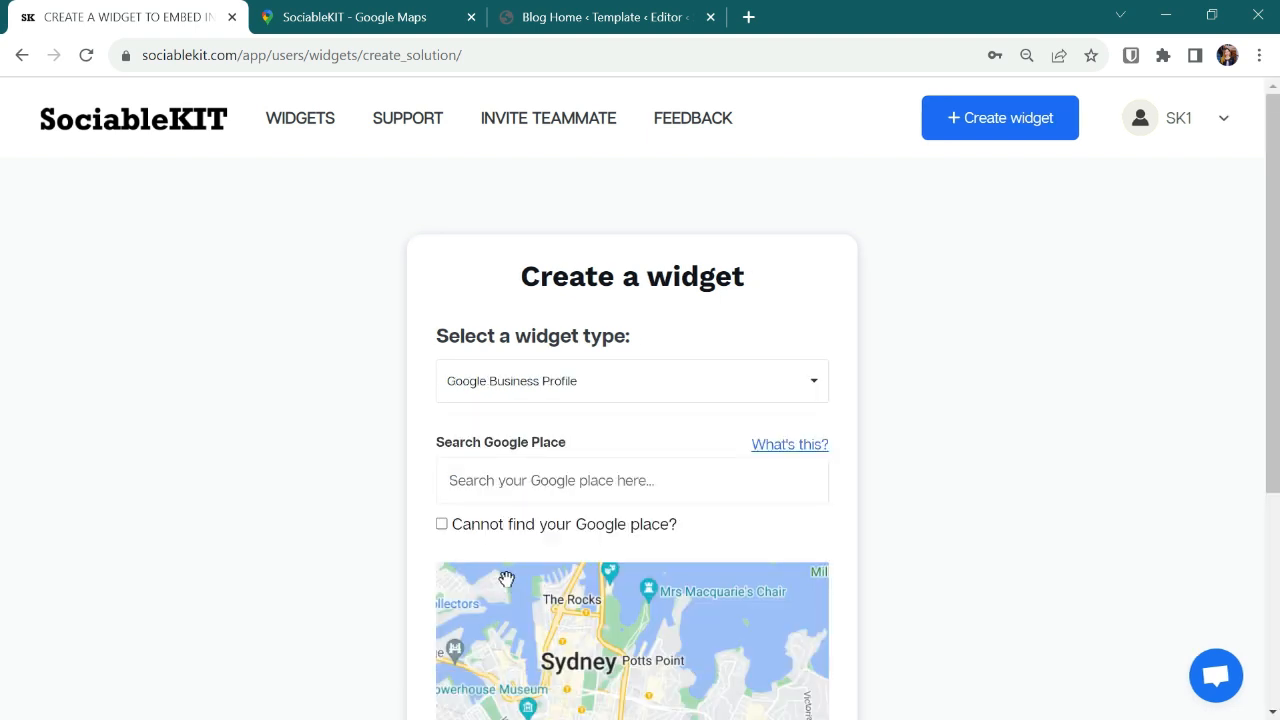
mouse_move(476, 588)
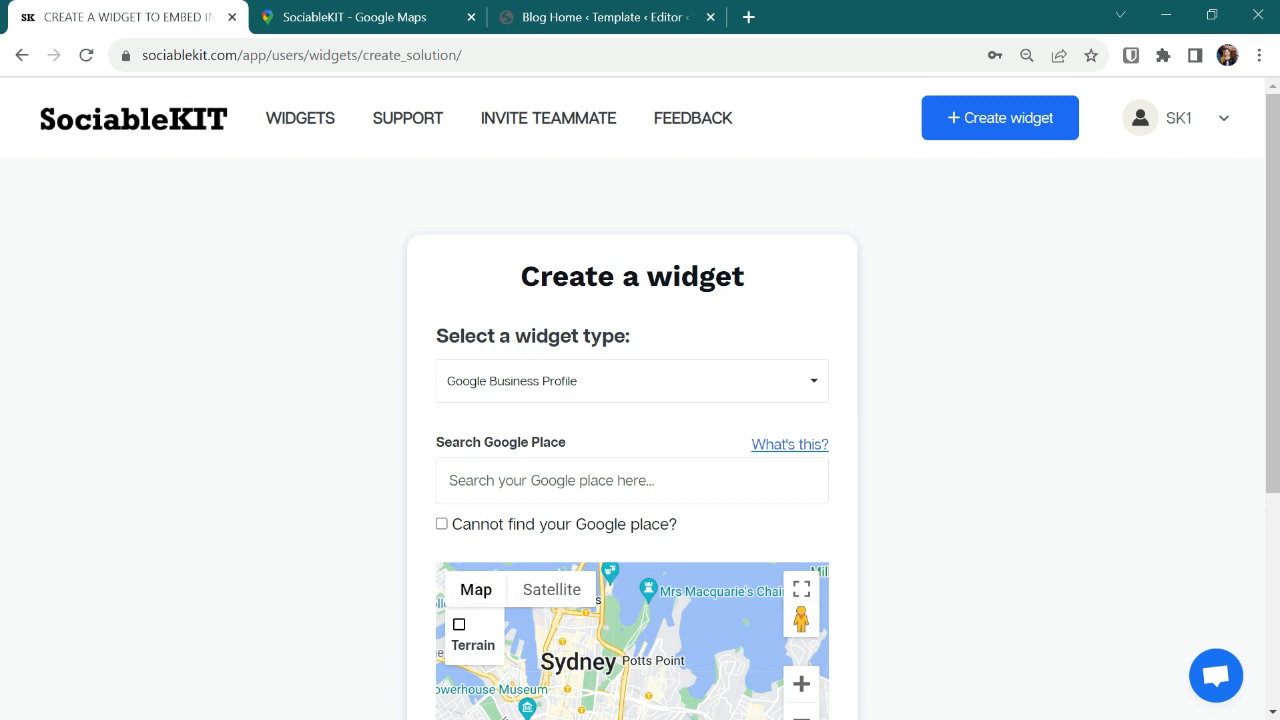
text(sd)
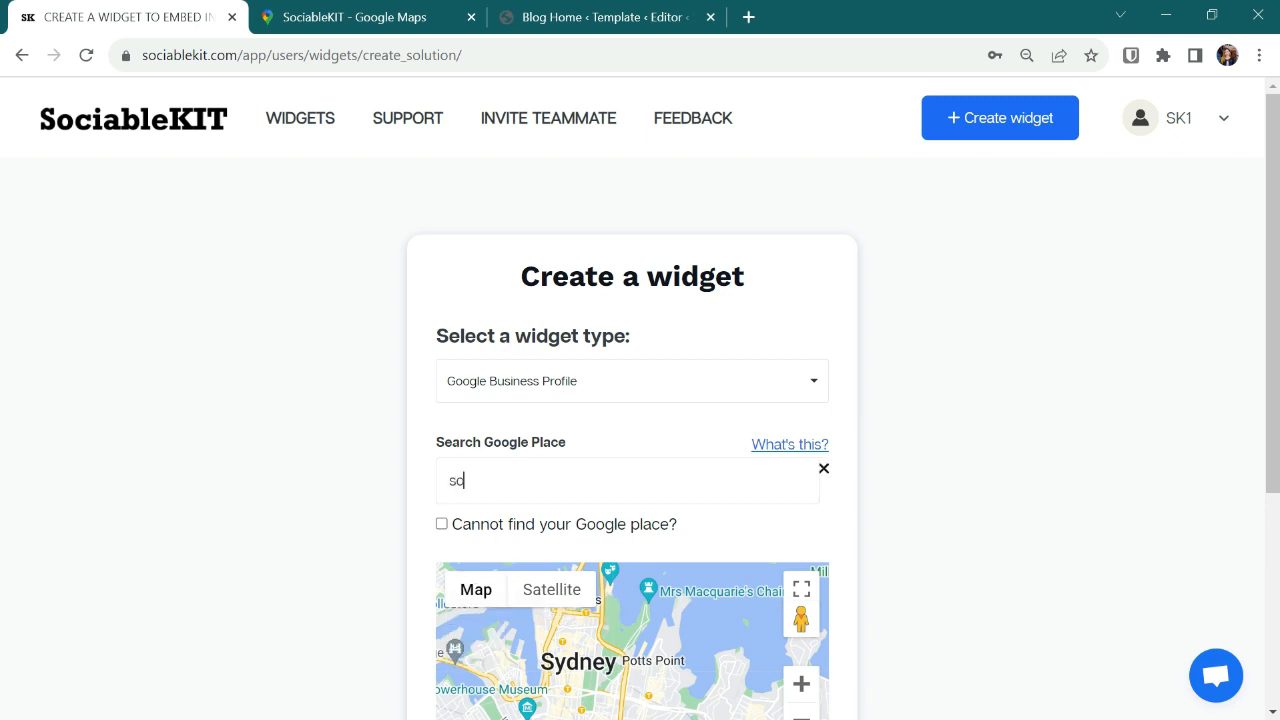
text(ociab)
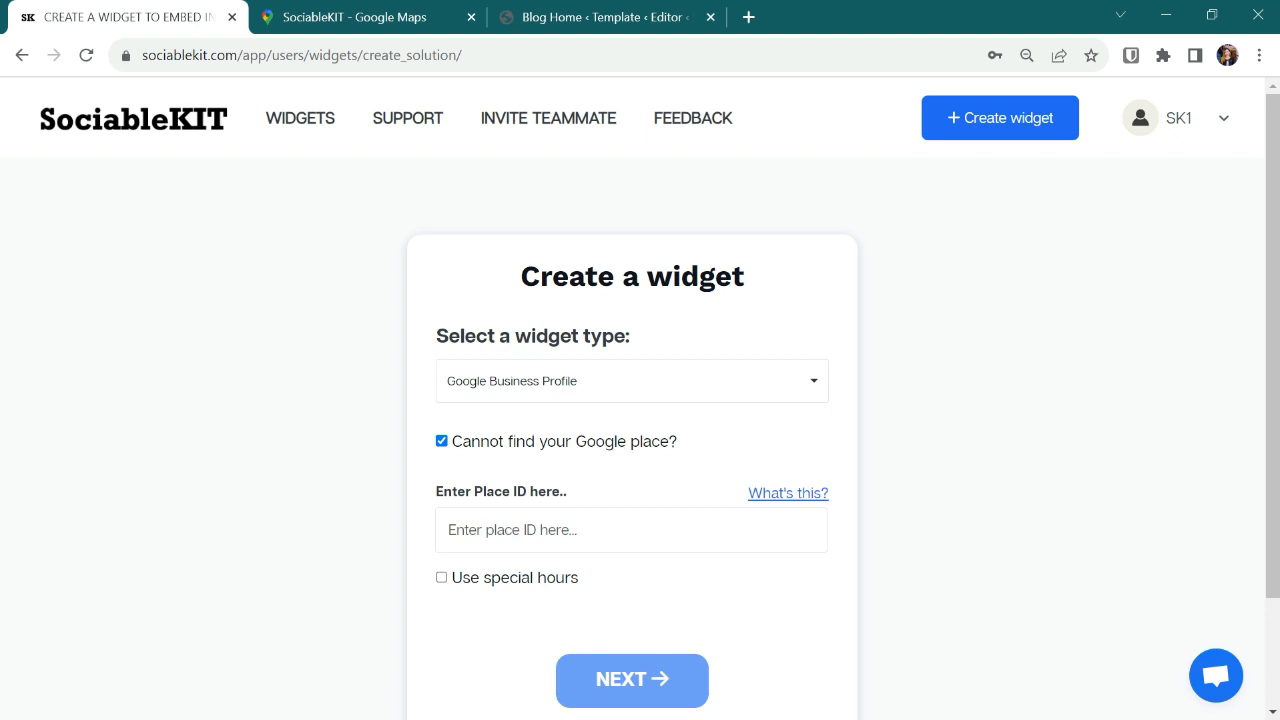
mouse_move(788, 493)
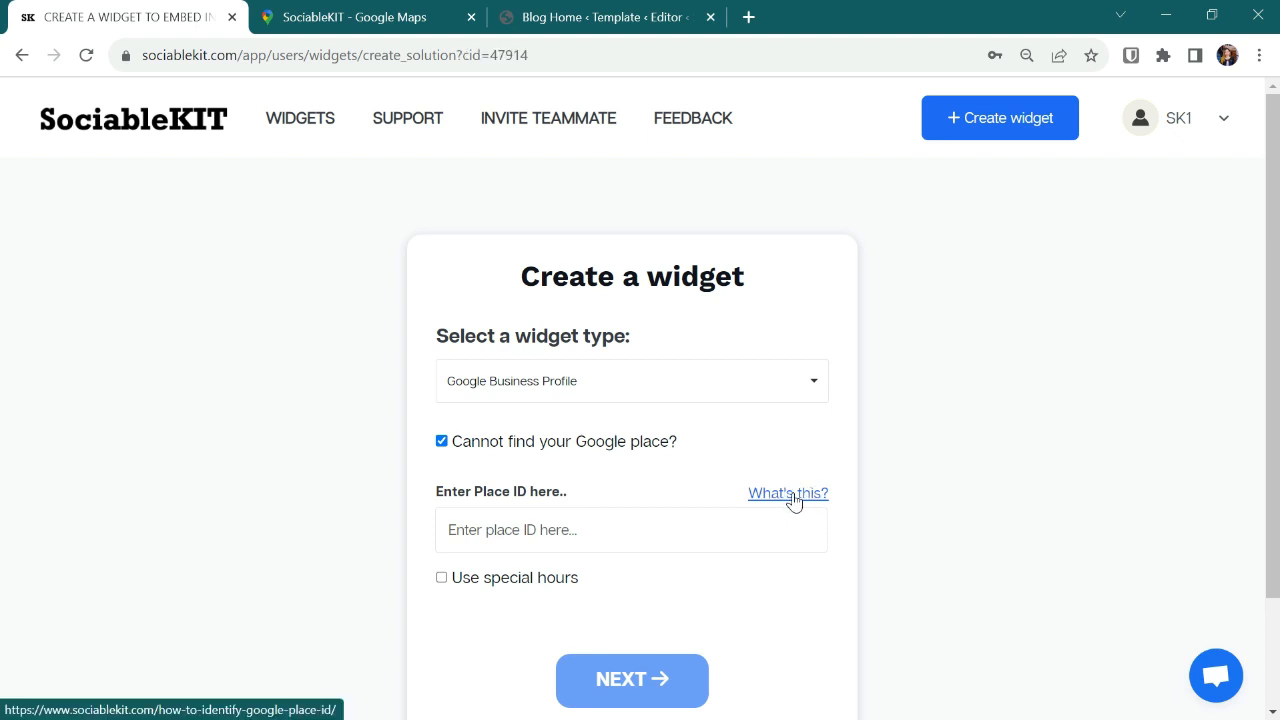
mouse_move(612, 349)
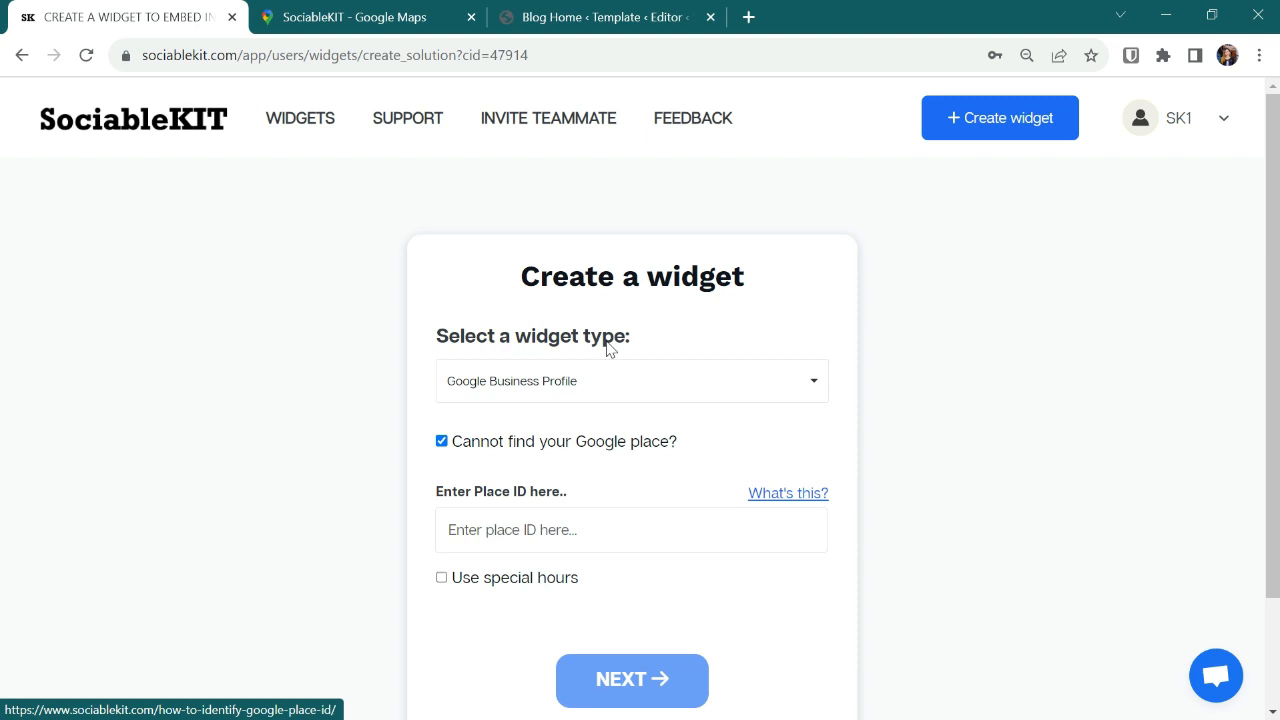
Step: Open the Share > Embed a map dialog for the SociableKIT Google Maps listing
click(352, 17)
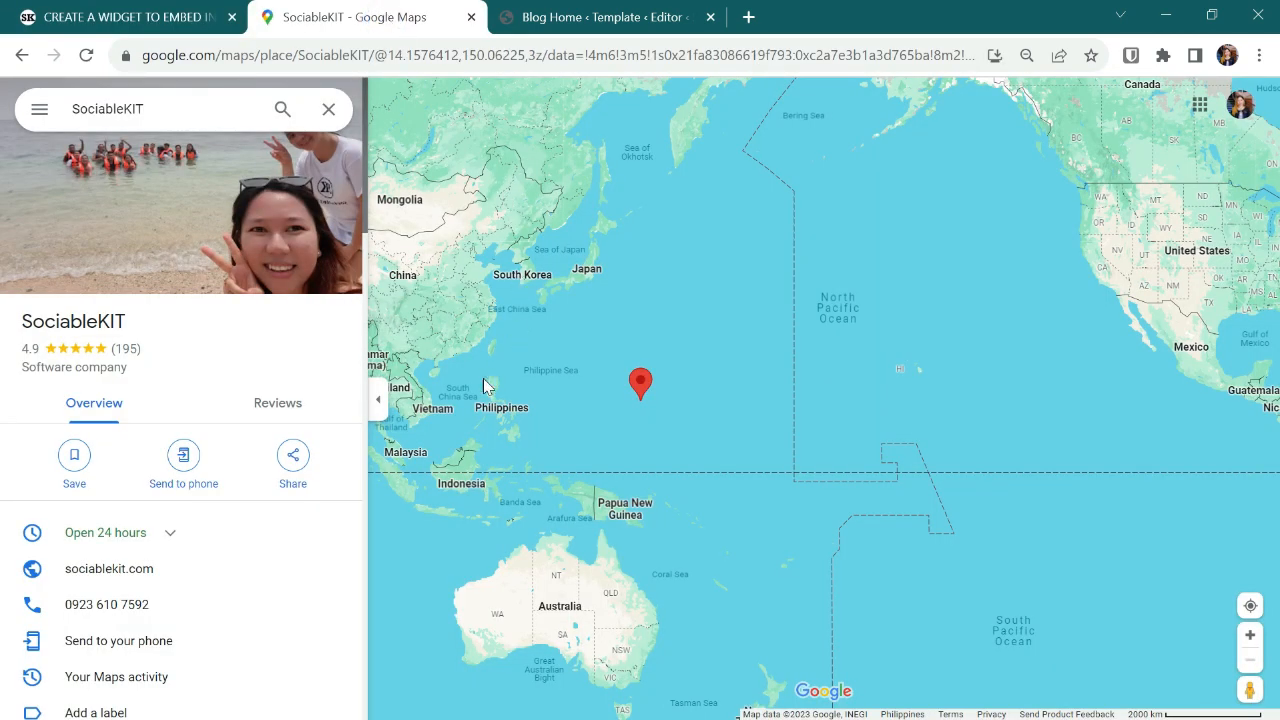
click(292, 455)
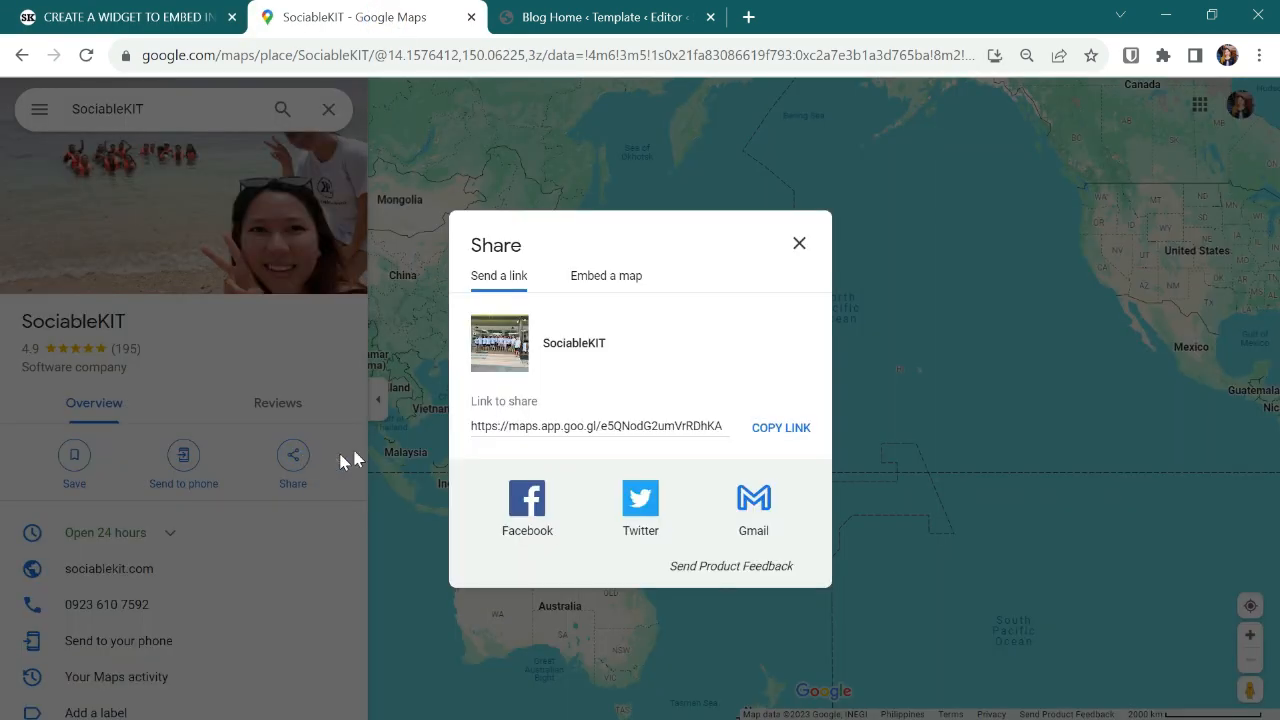
click(606, 275)
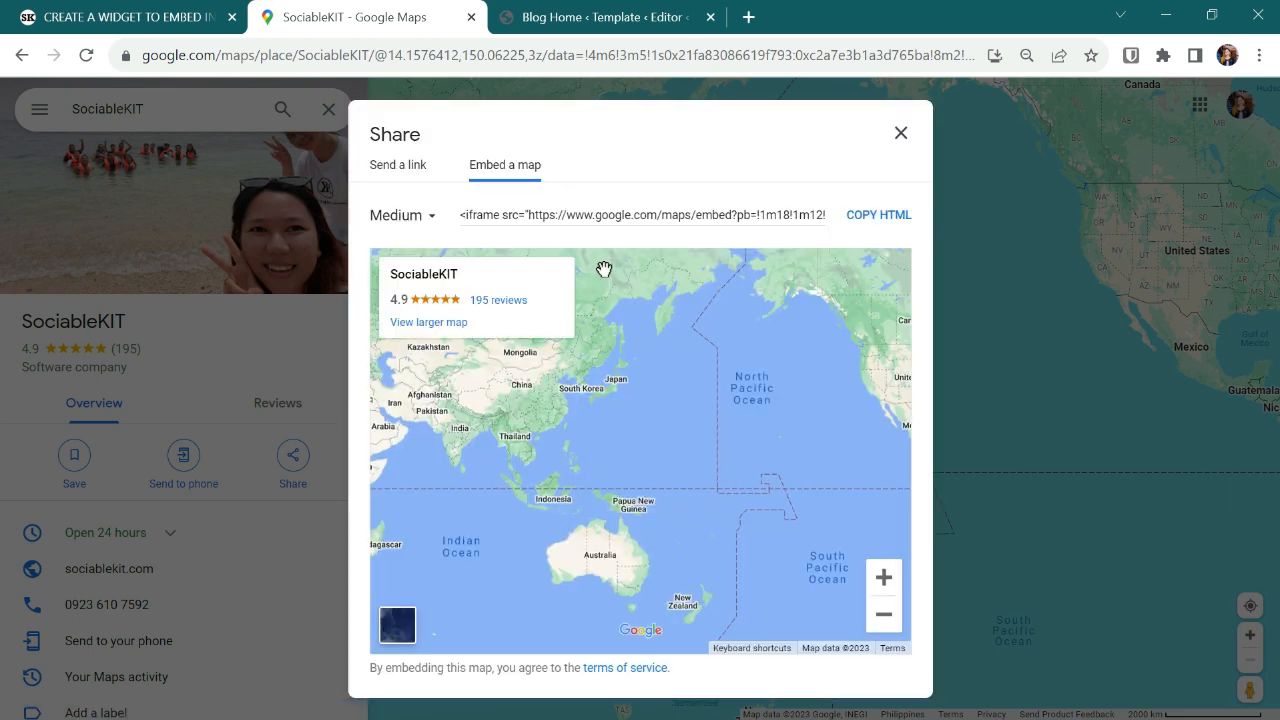
mouse_move(497, 305)
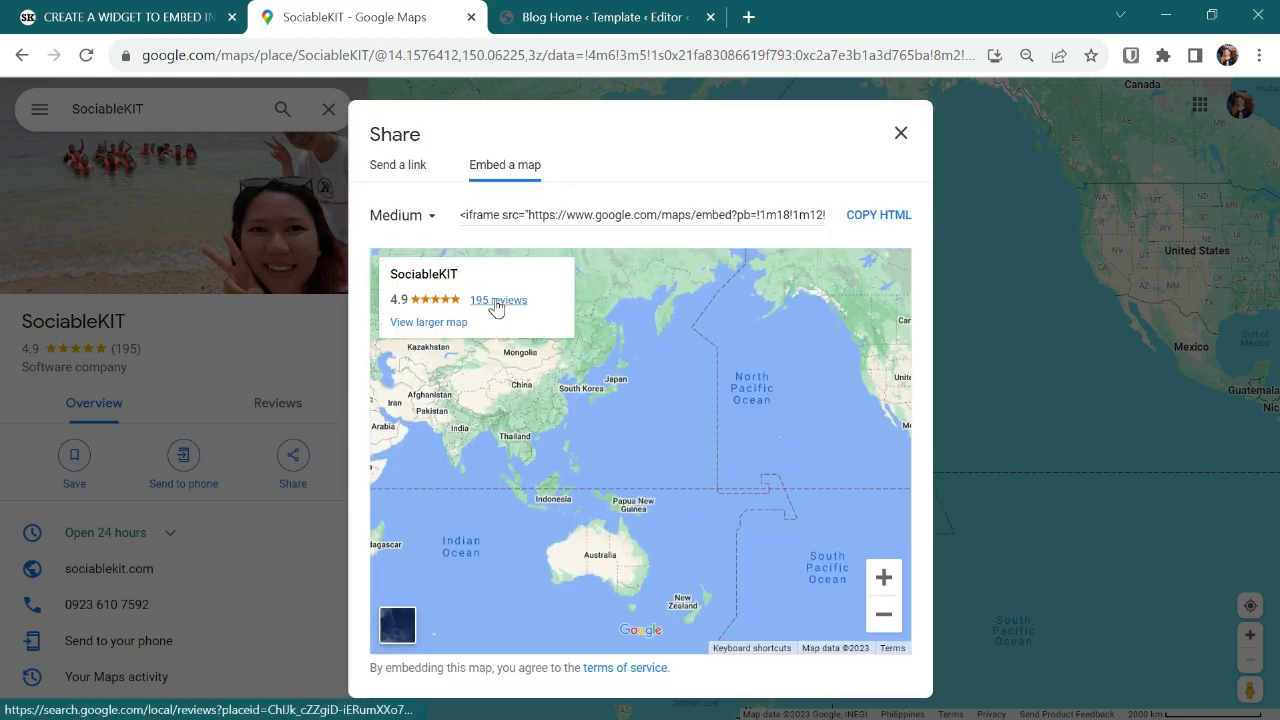
Step: Inspect the '195 reviews' link and edit it as HTML to expose the place ID
right_click(498, 300)
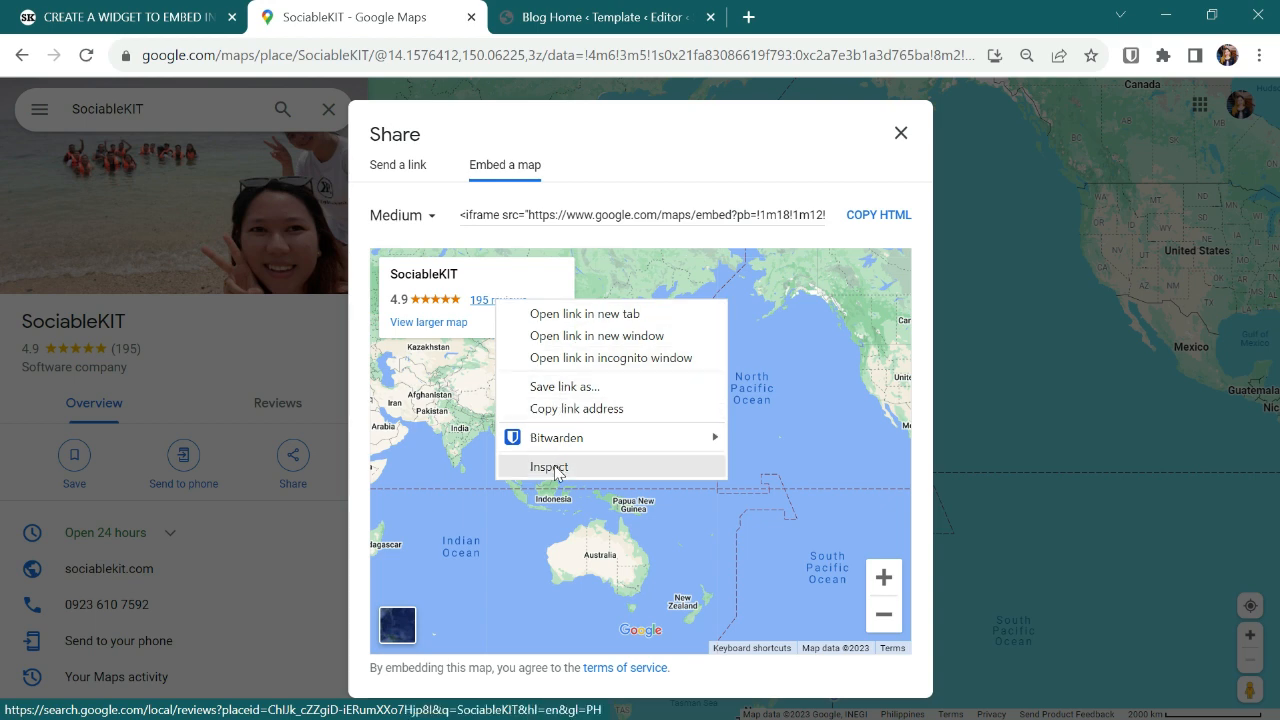
click(555, 465)
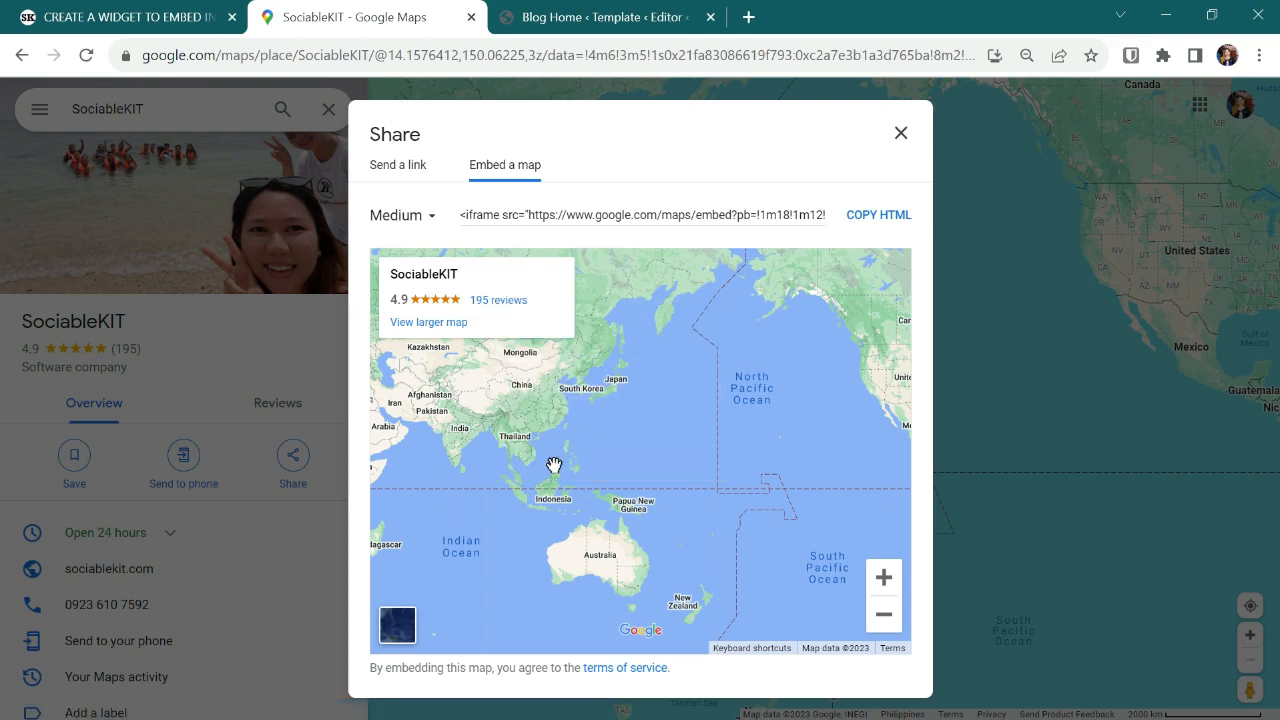
key(F12)
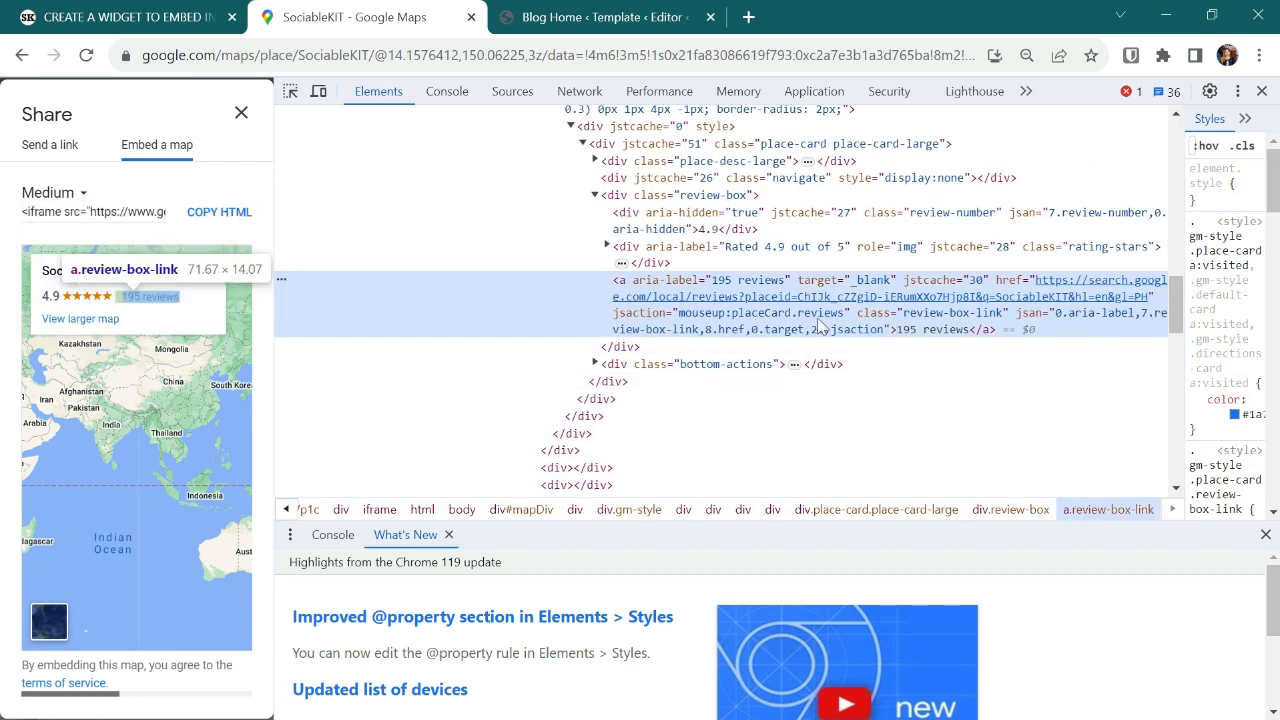
right_click(820, 320)
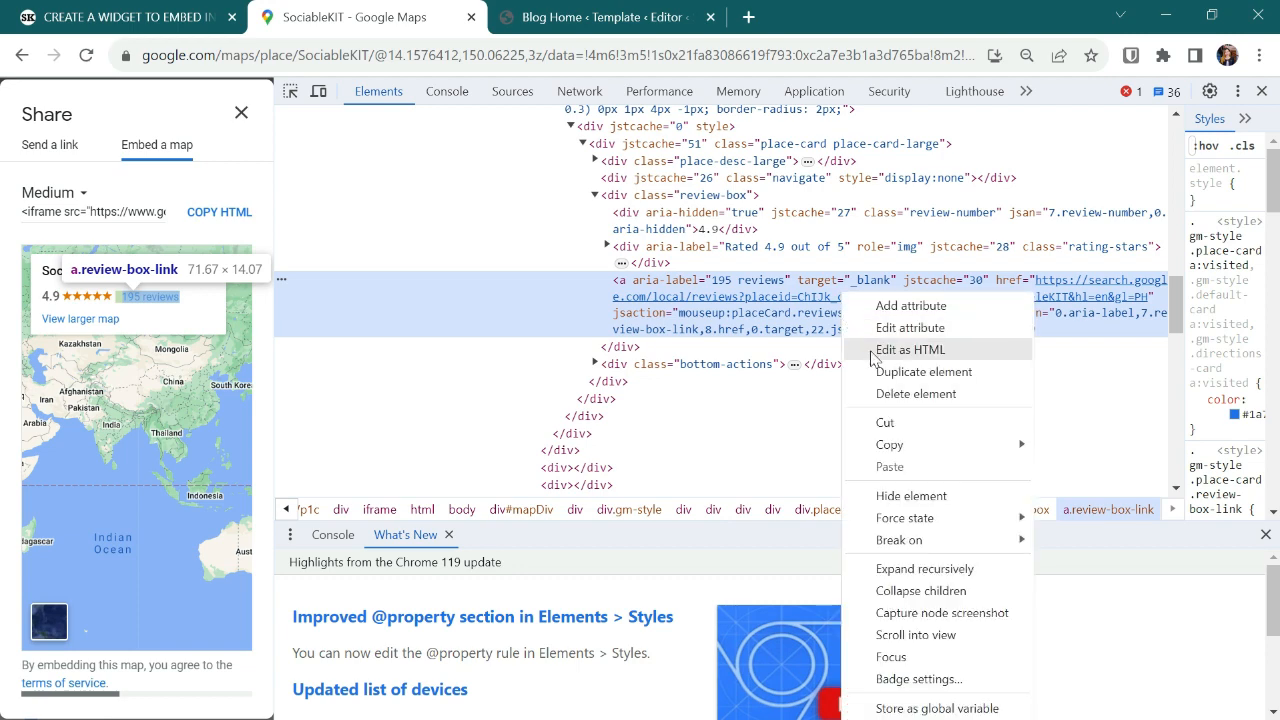
click(911, 349)
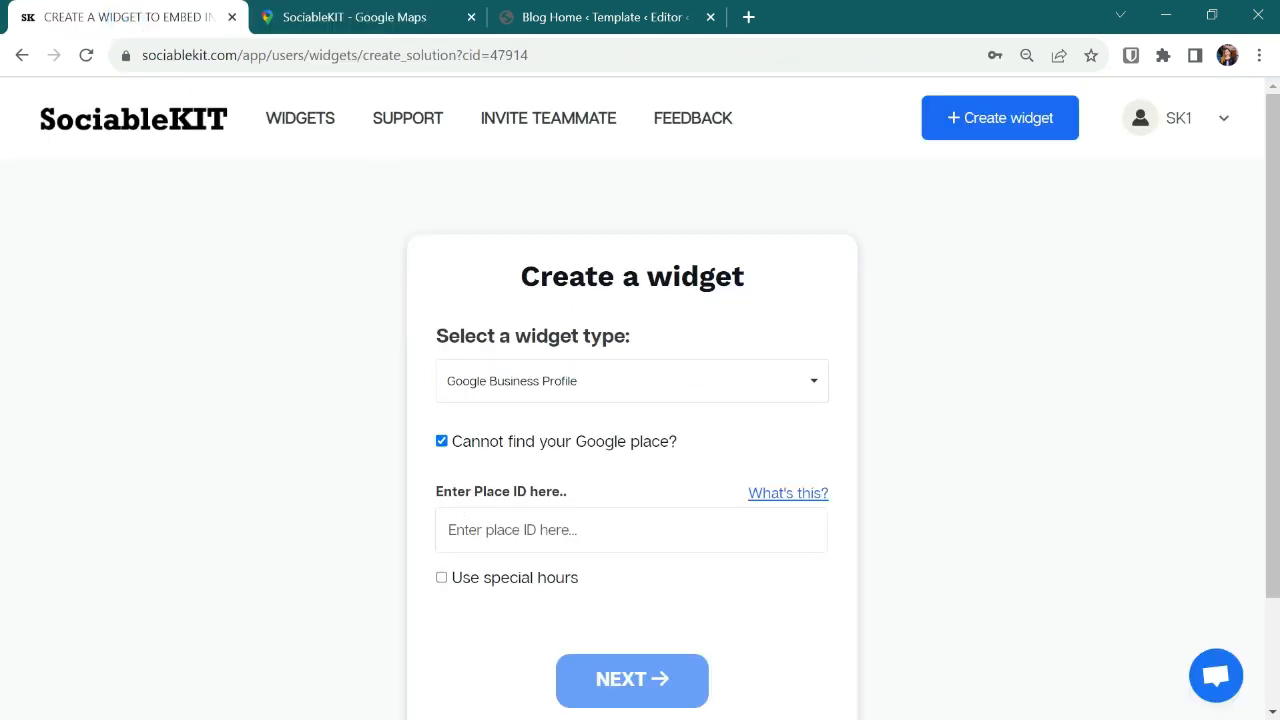
Step: Paste the copied place ID into the Enter Place ID field and submit with NEXT
right_click(631, 530)
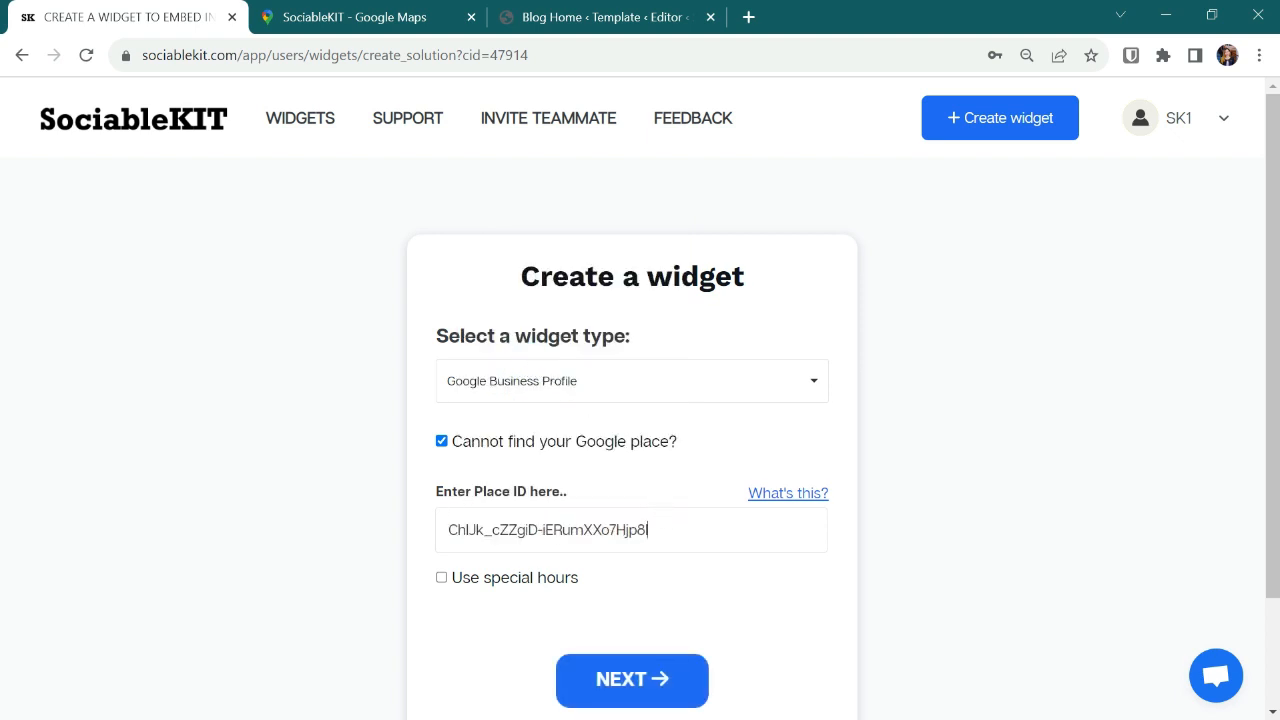
mouse_move(640, 662)
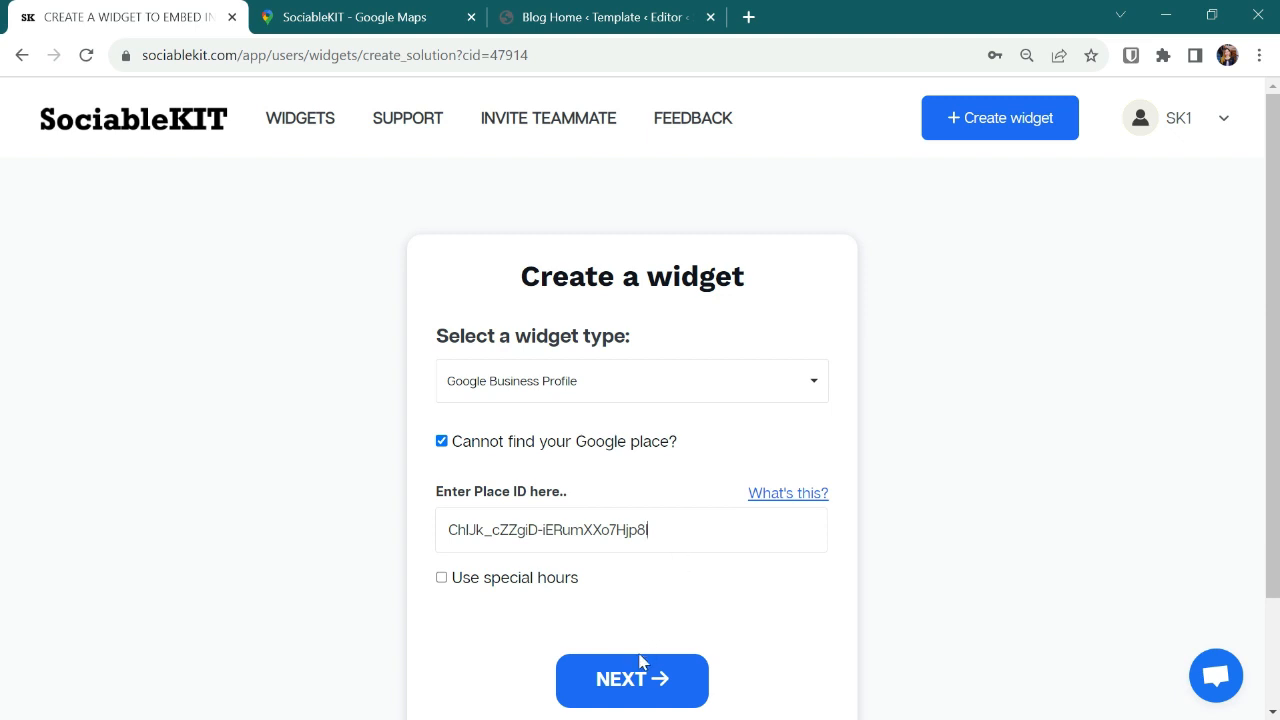
click(631, 680)
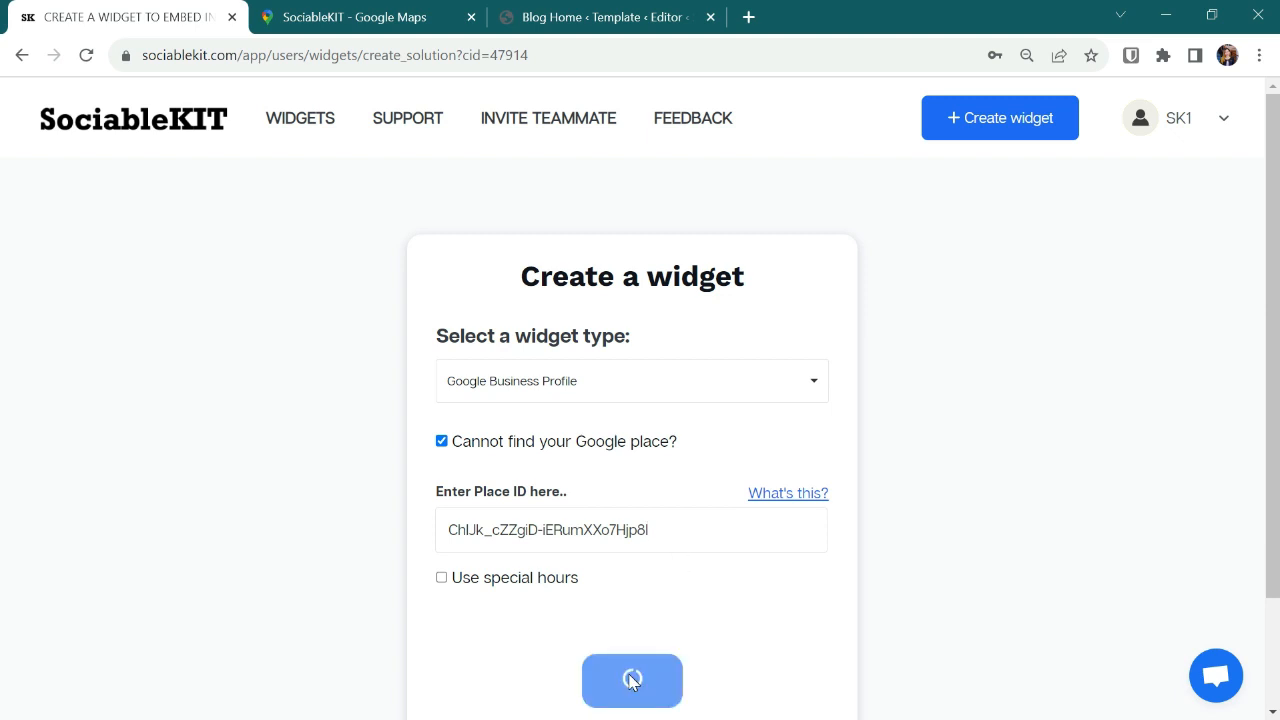
click(631, 680)
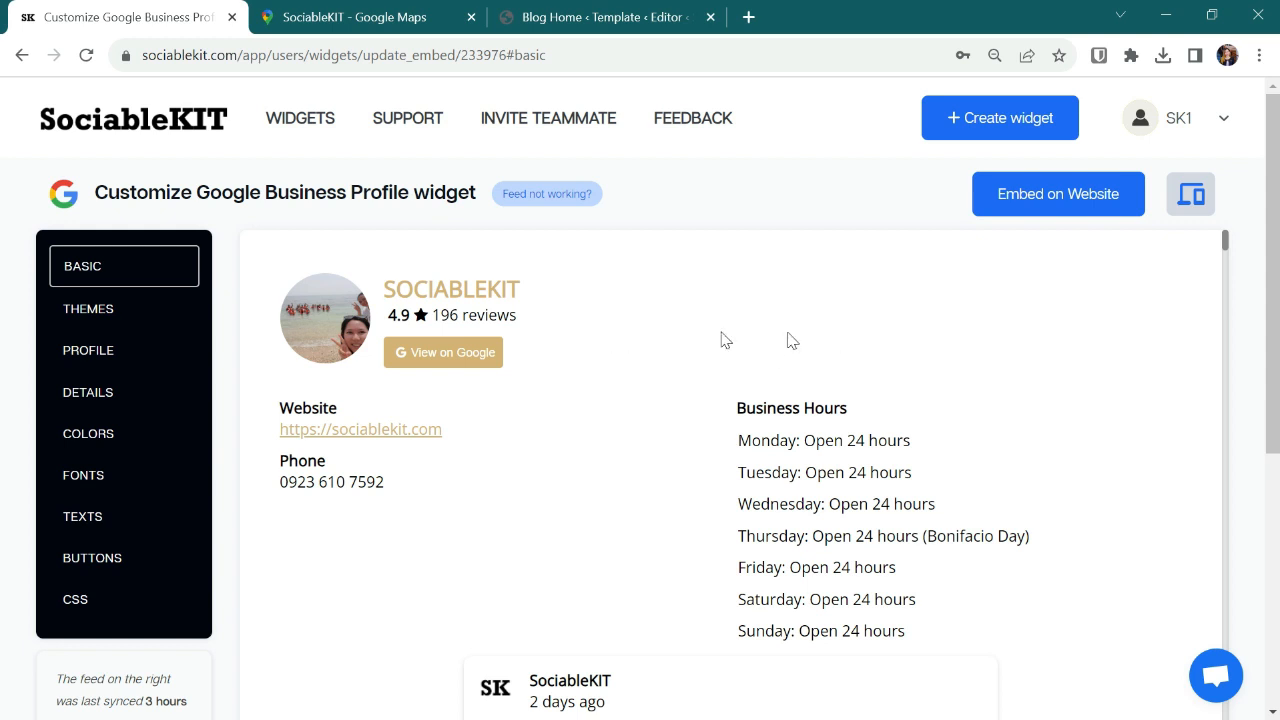
mouse_move(1020, 338)
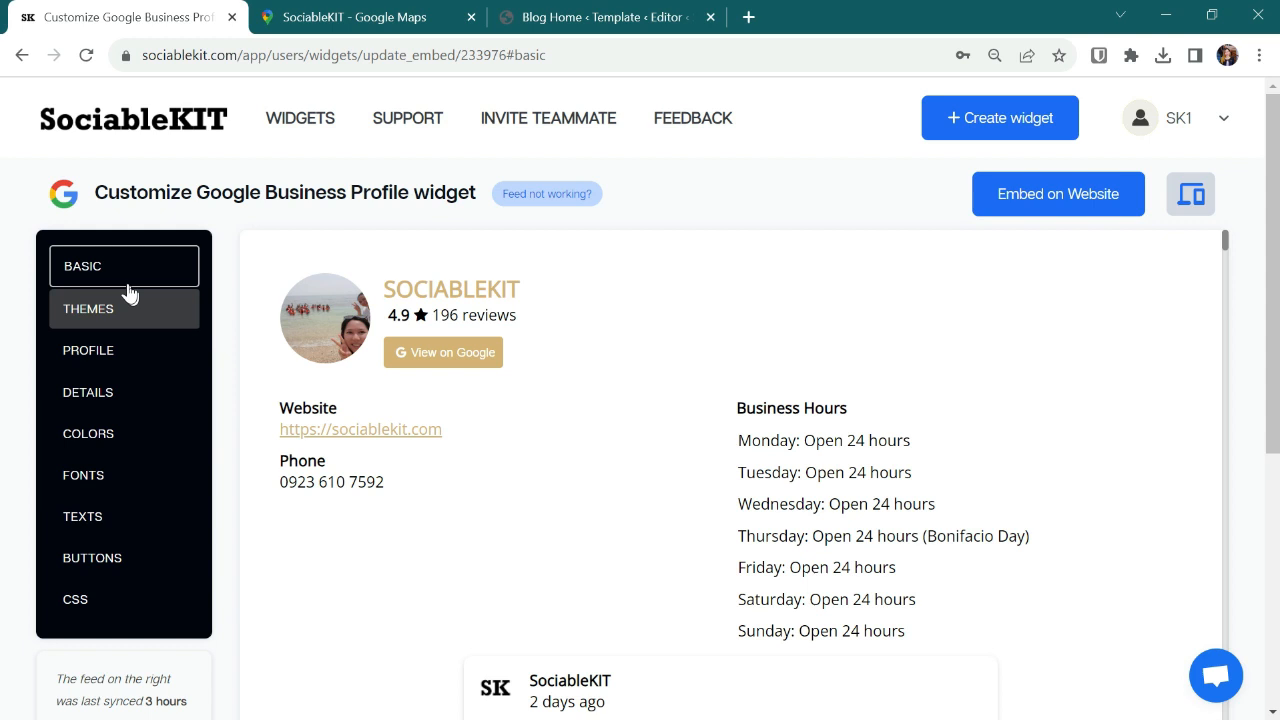
Step: Open the BASIC panel in the widget customizer's left settings menu
click(82, 265)
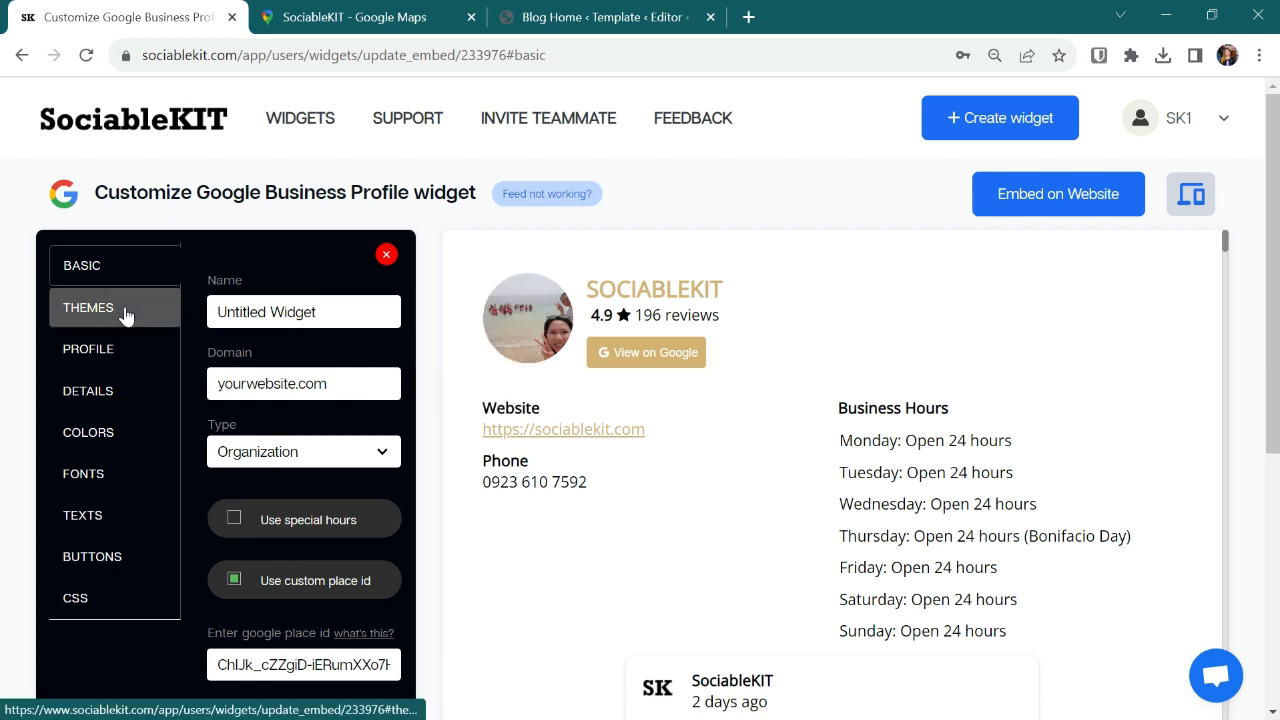
Step: Apply the dark Maayos Theme from the THEMES color theme dropdown
click(88, 307)
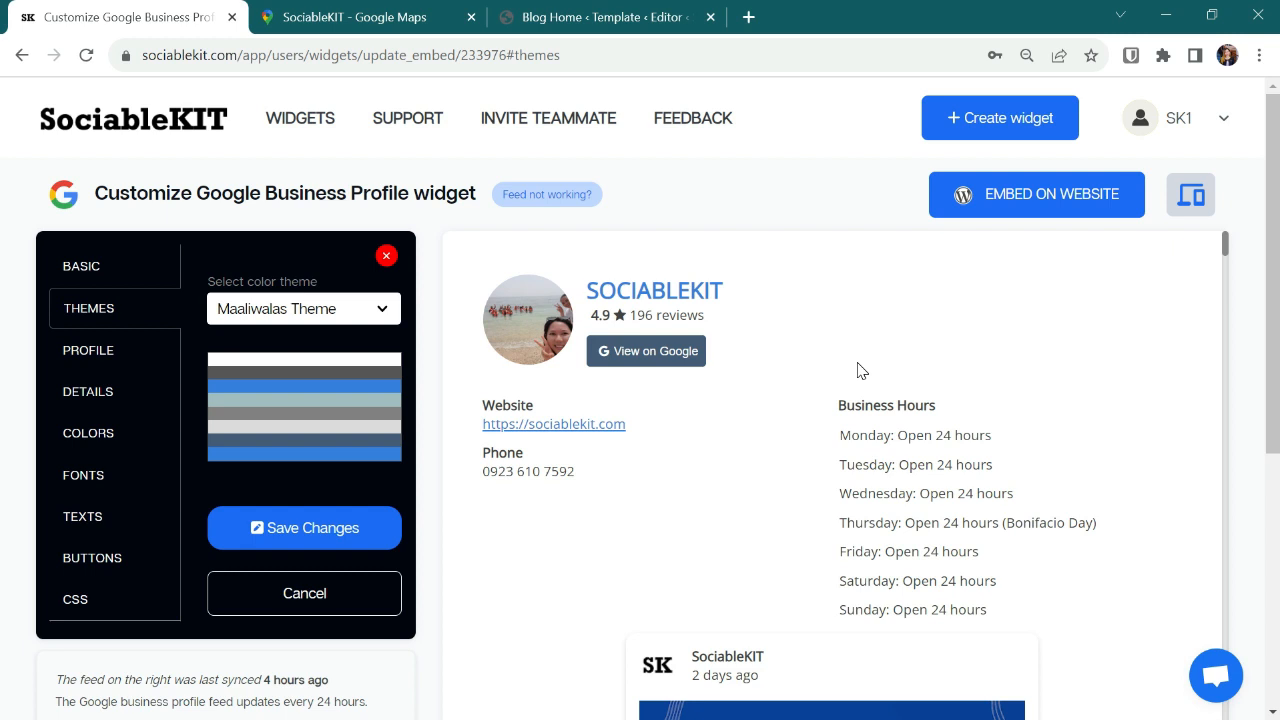
mouse_move(310, 310)
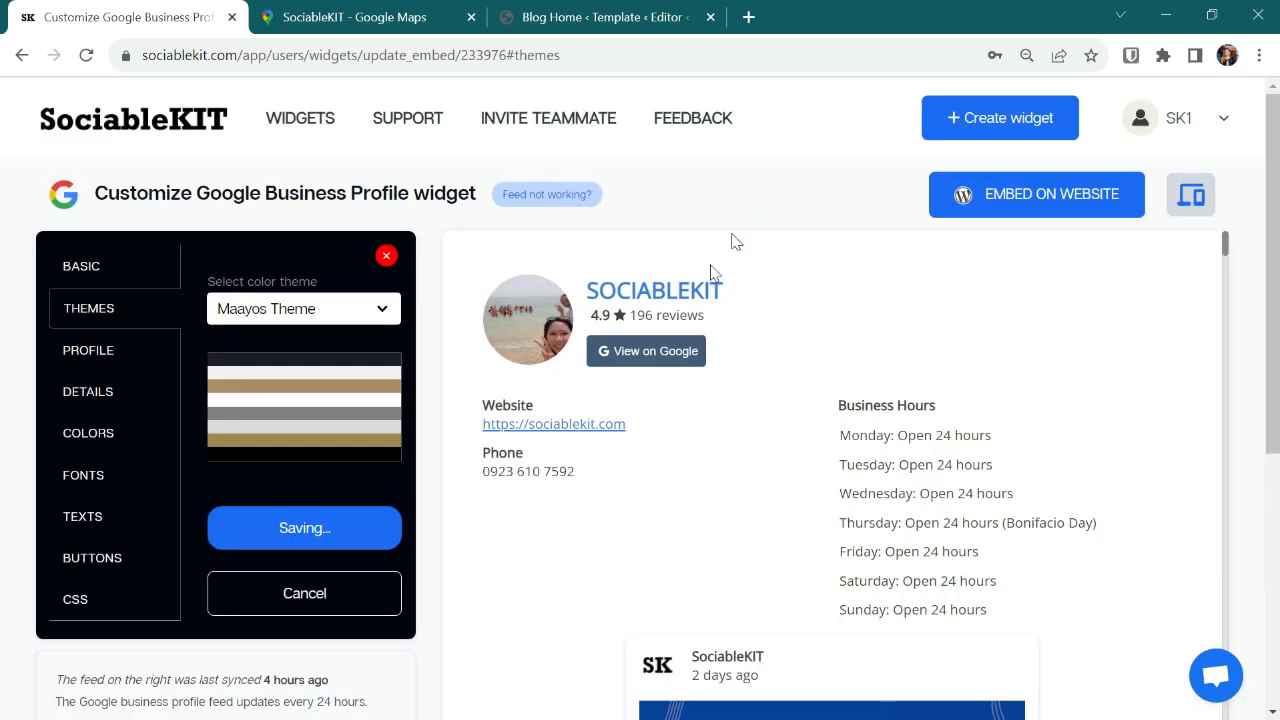
click(304, 527)
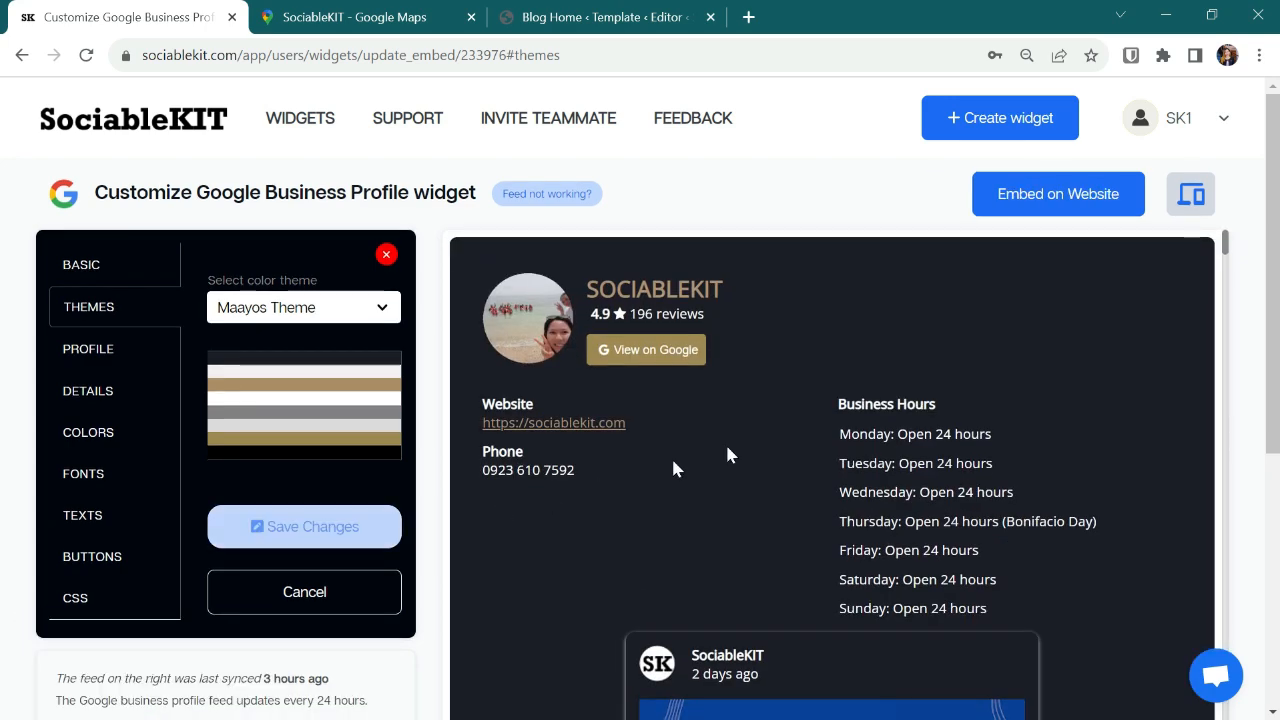
scroll(down, 3)
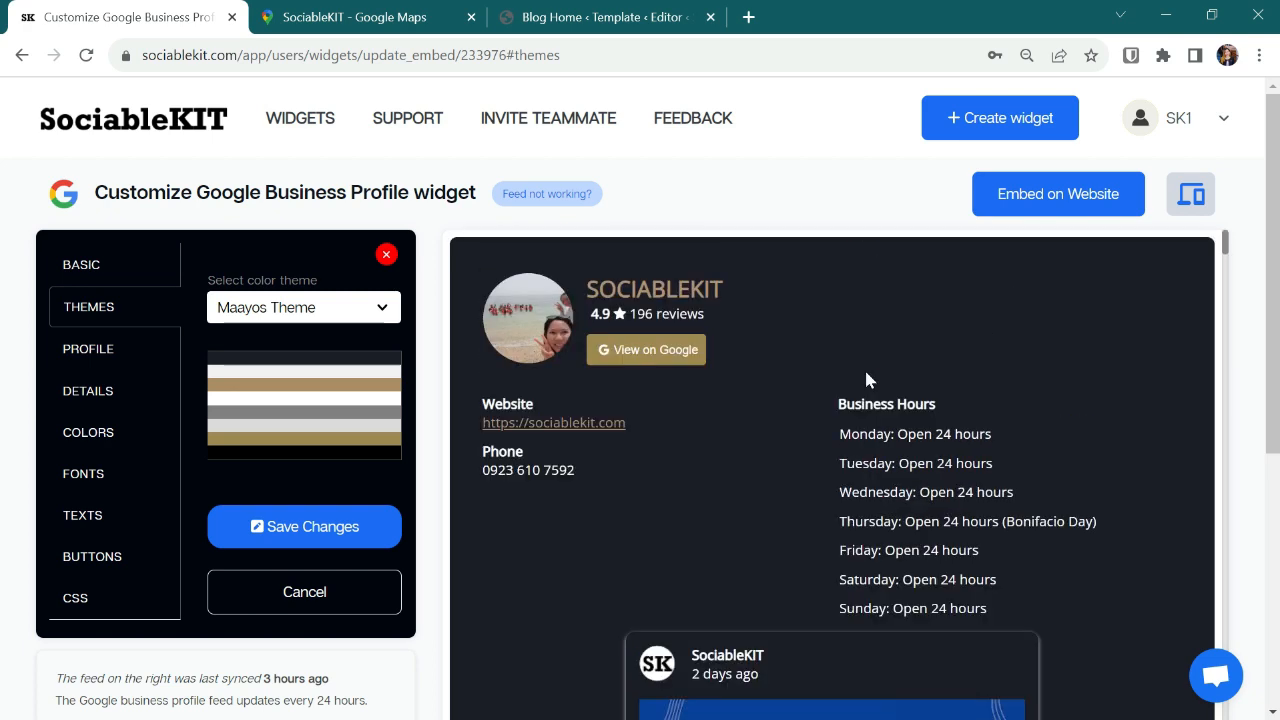
mouse_move(628, 481)
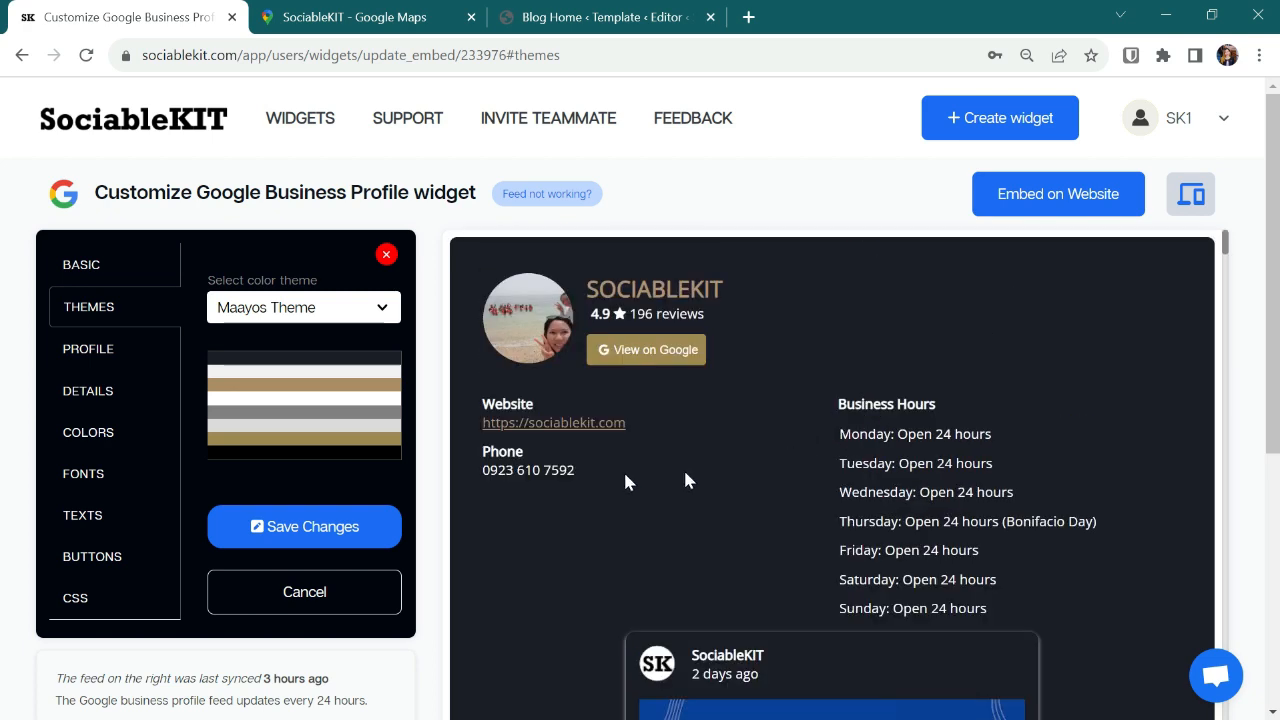
click(88, 348)
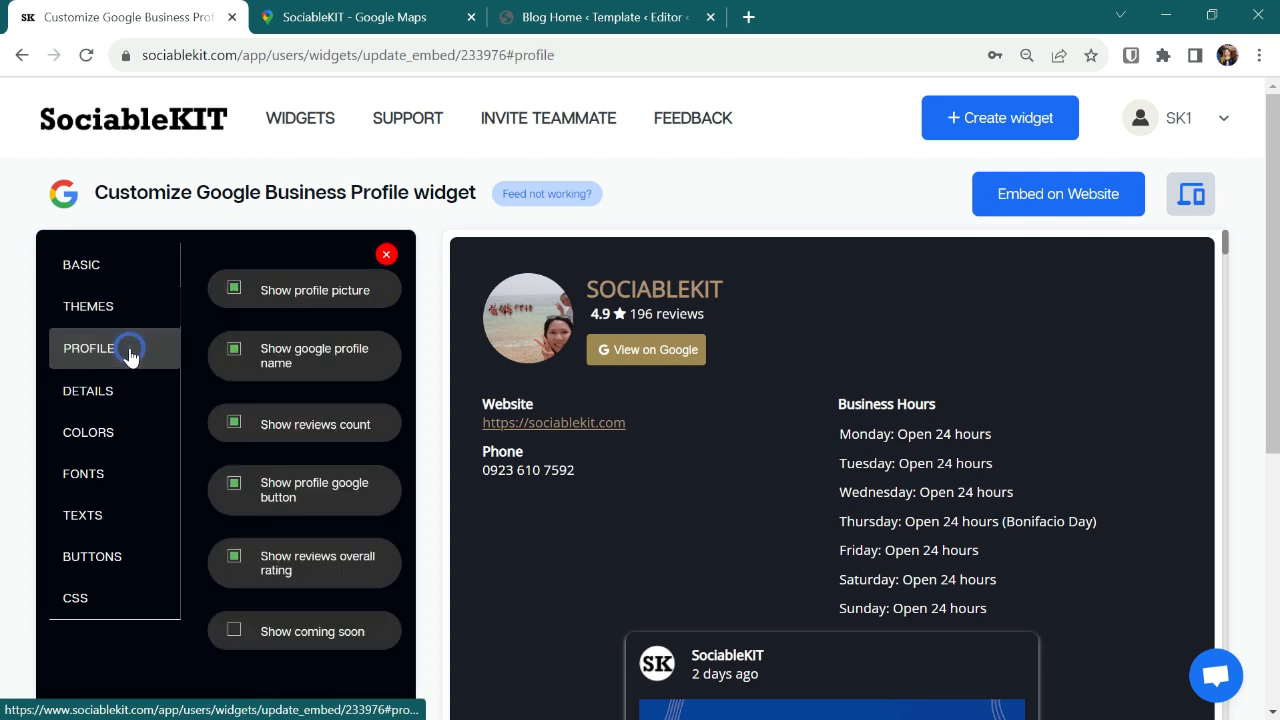
mouse_move(335, 315)
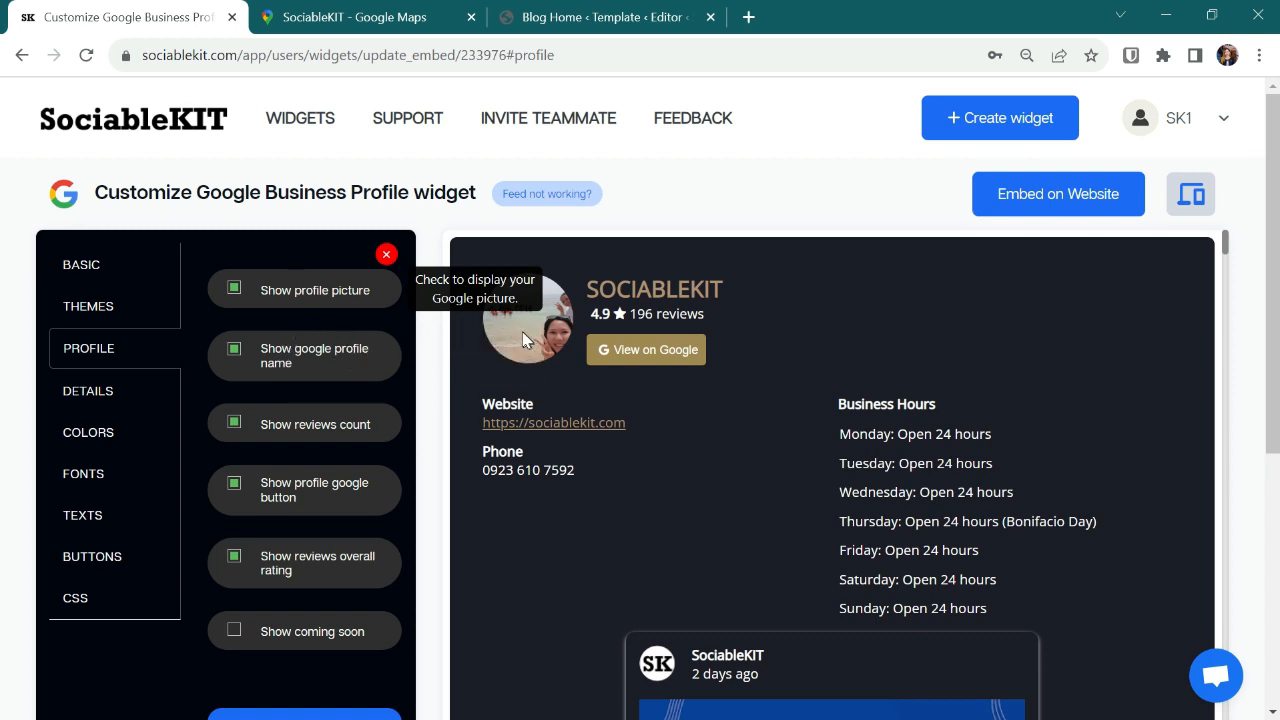
mouse_move(310, 325)
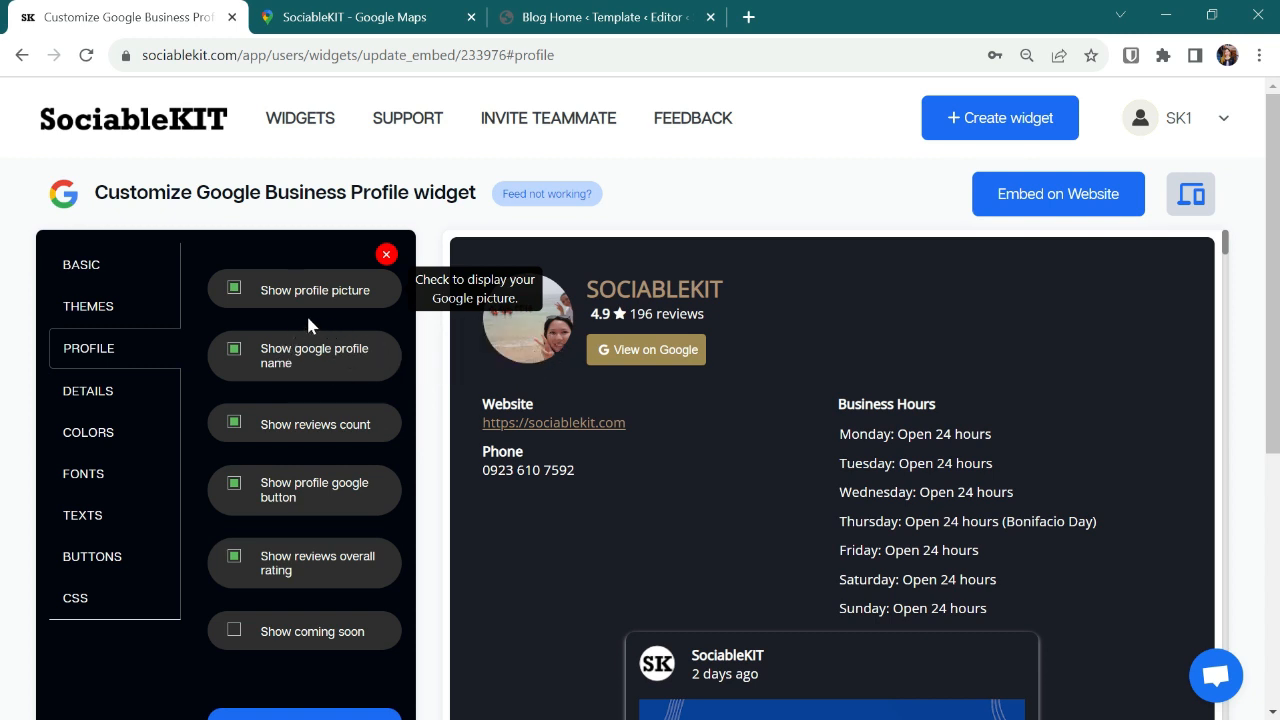
Step: Toggle Show profile picture off and back on, saving the profile settings with it shown
click(233, 287)
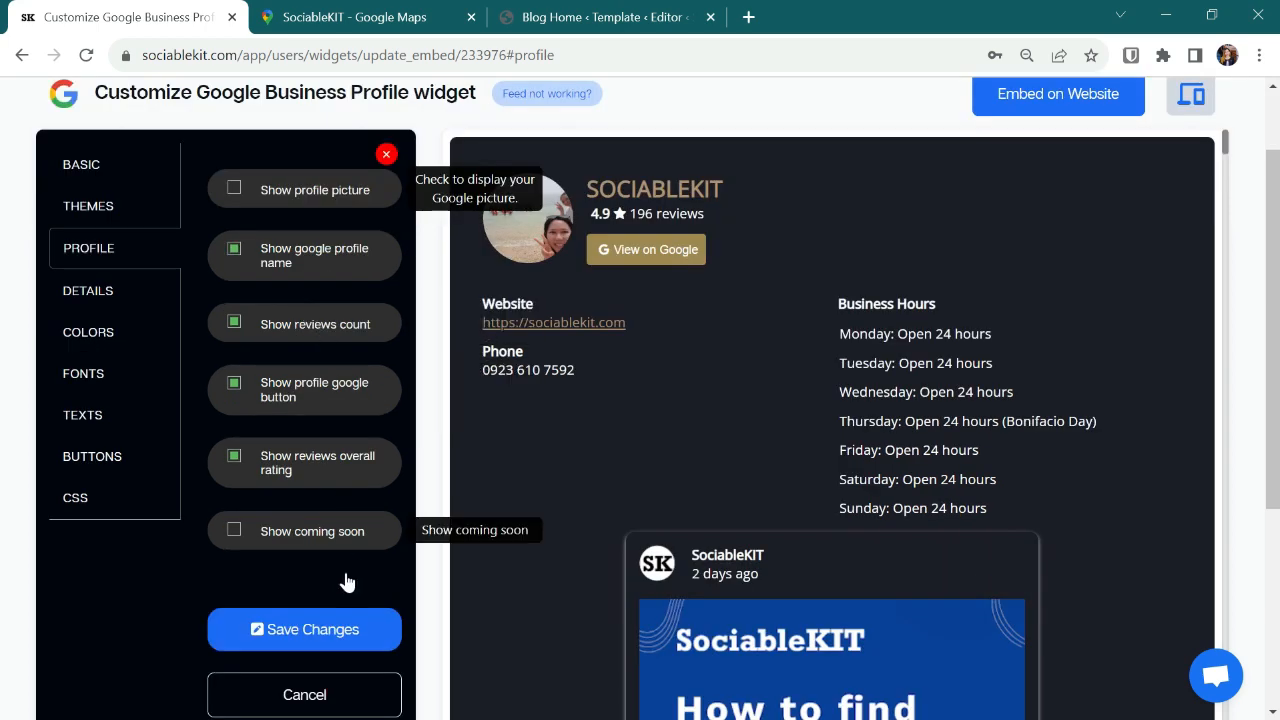
click(304, 629)
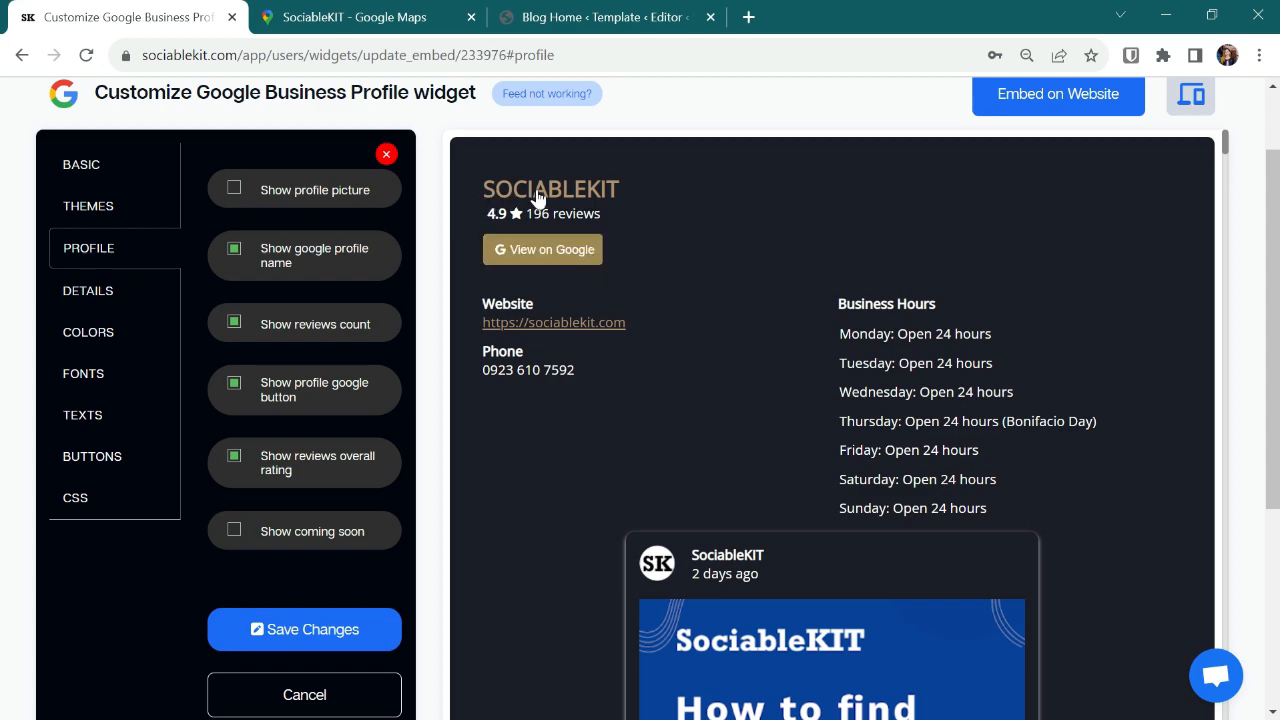
scroll(down, 3)
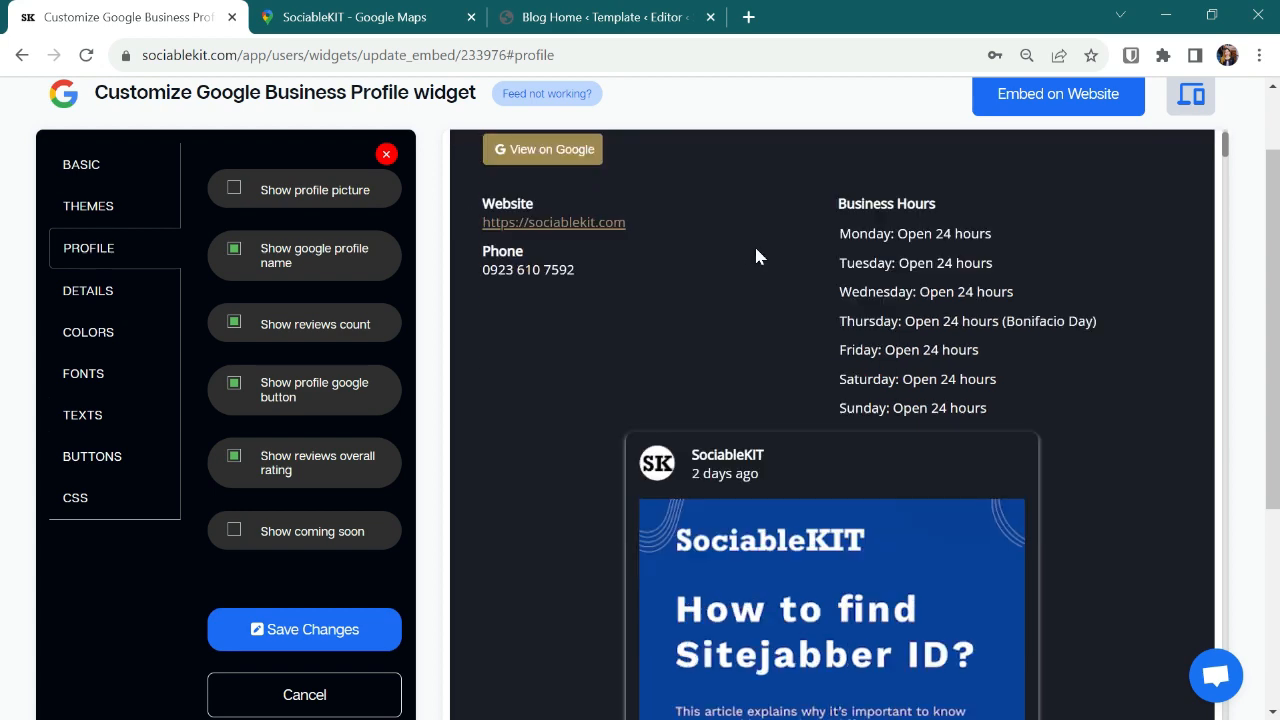
scroll(down, 3)
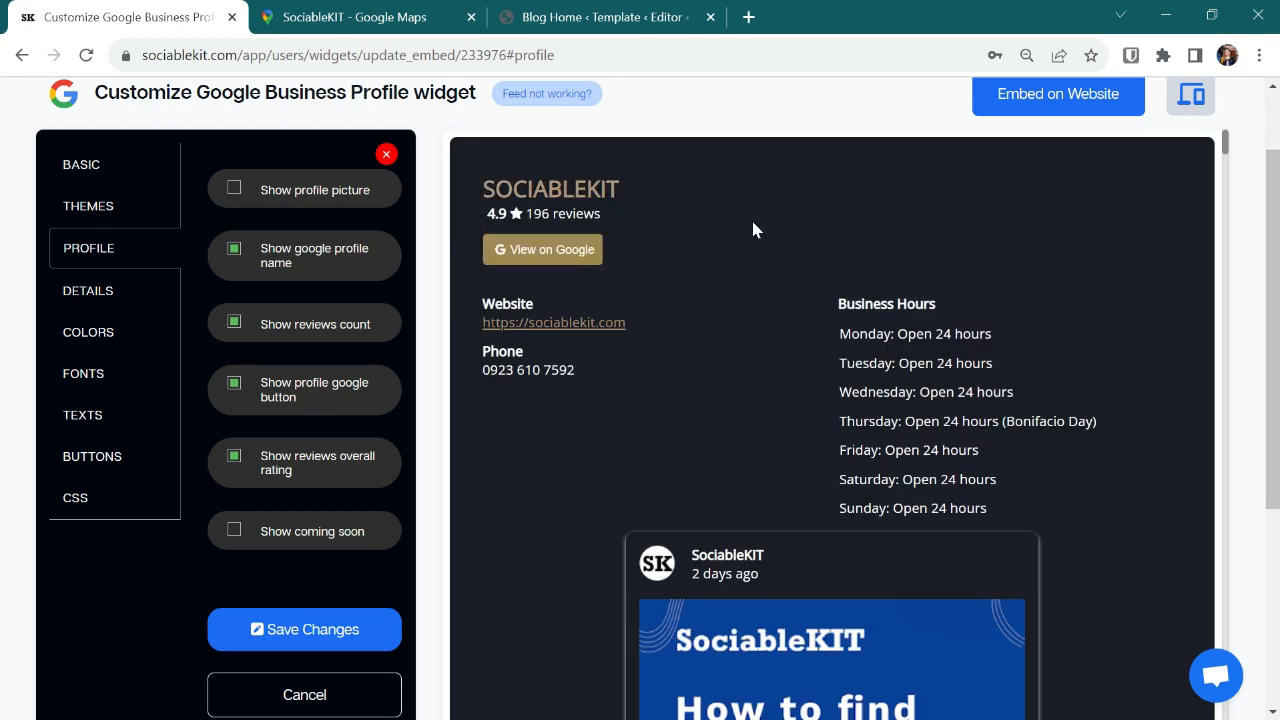
click(233, 187)
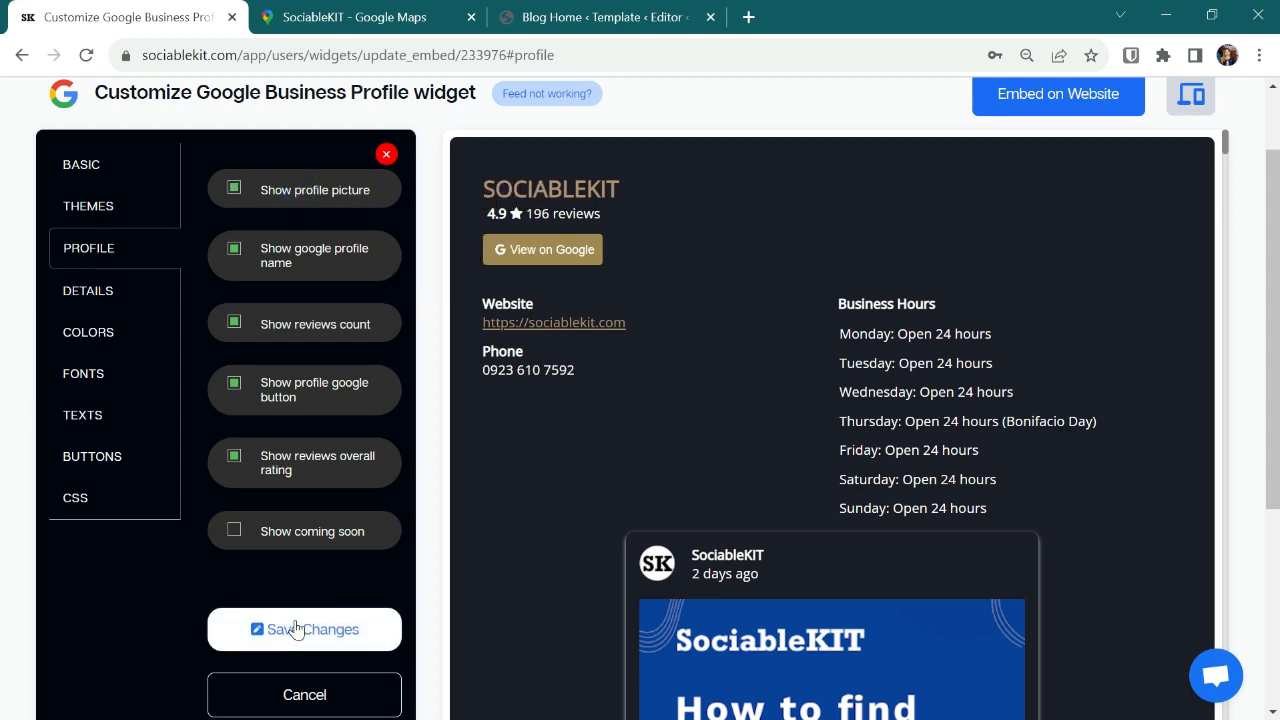
click(304, 629)
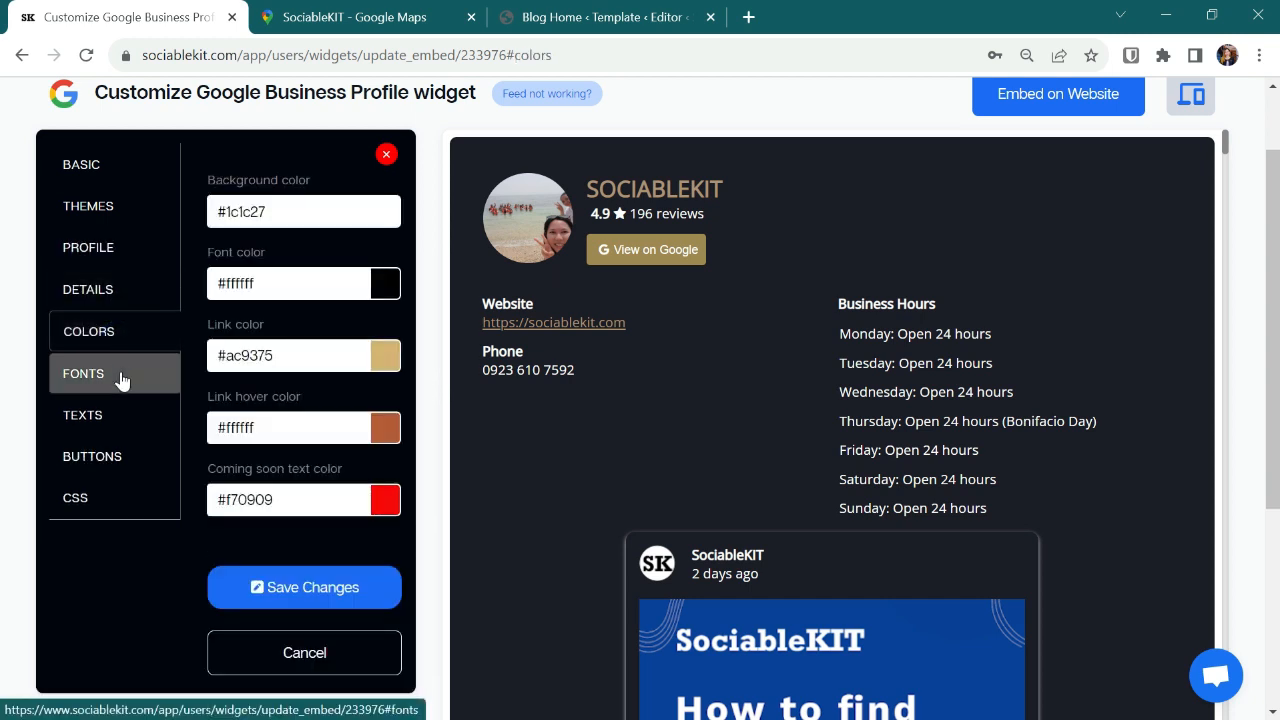
click(83, 414)
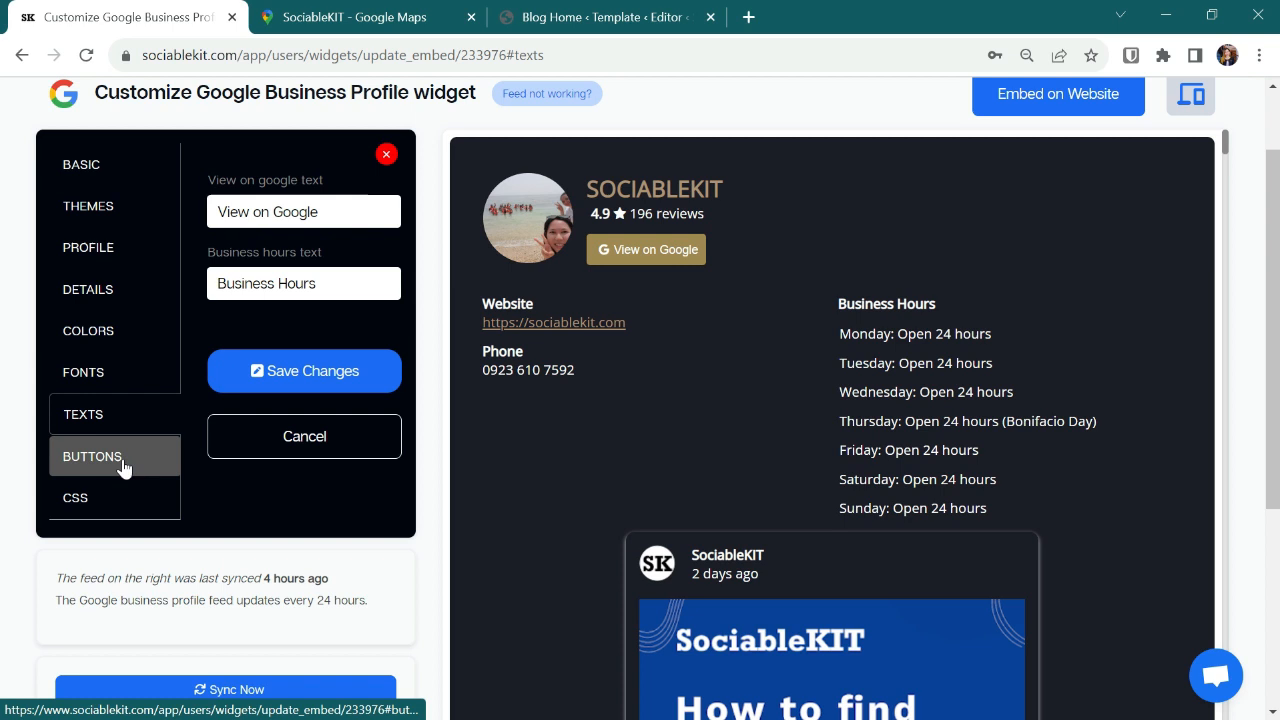
click(75, 497)
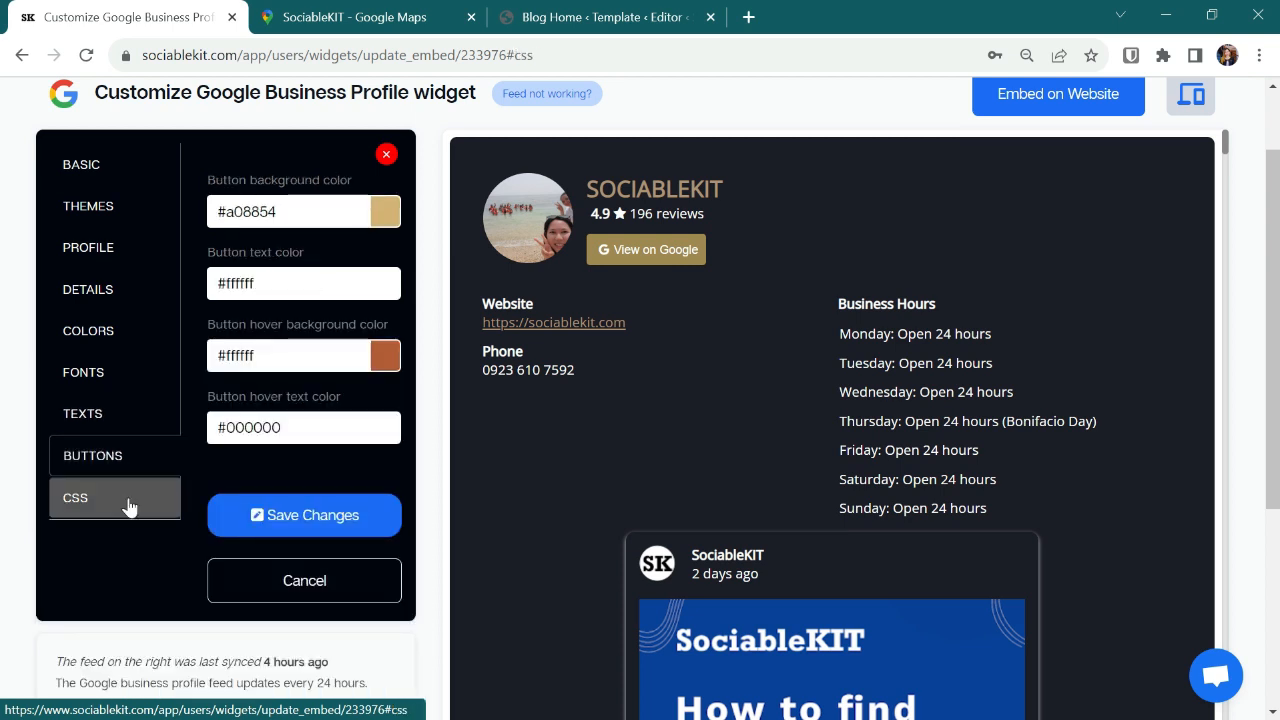
click(75, 497)
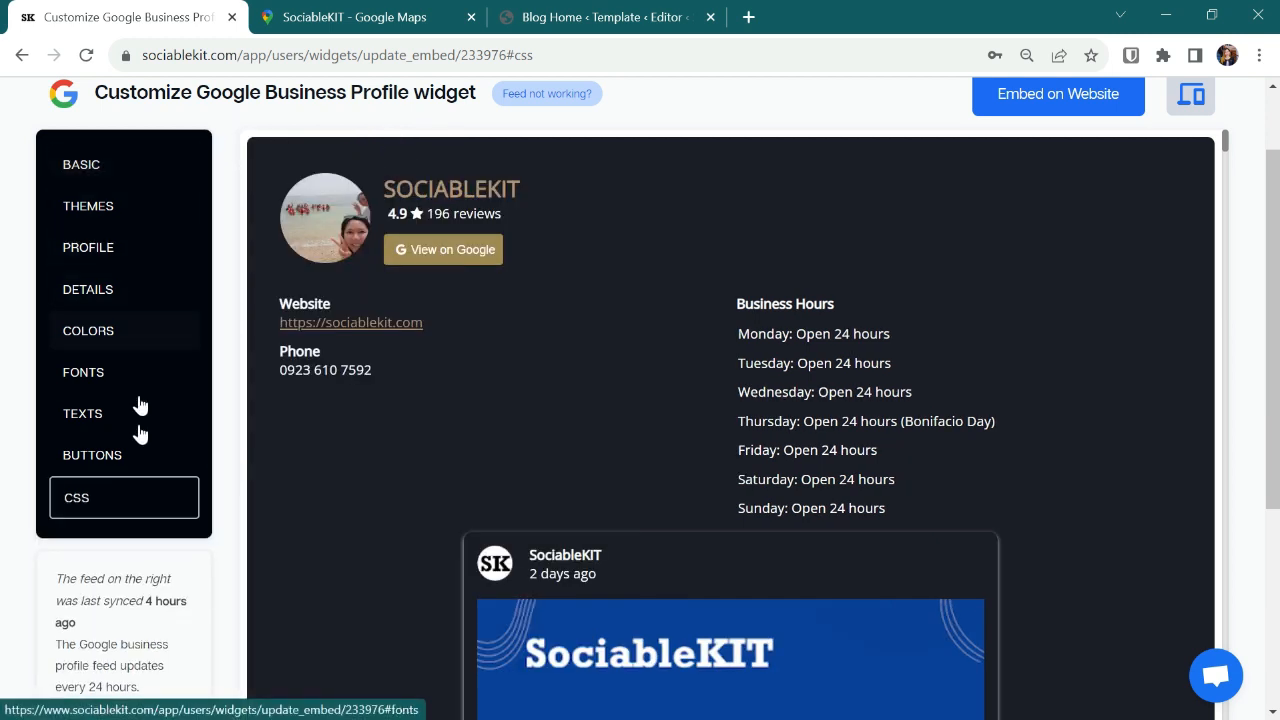
mouse_move(645, 265)
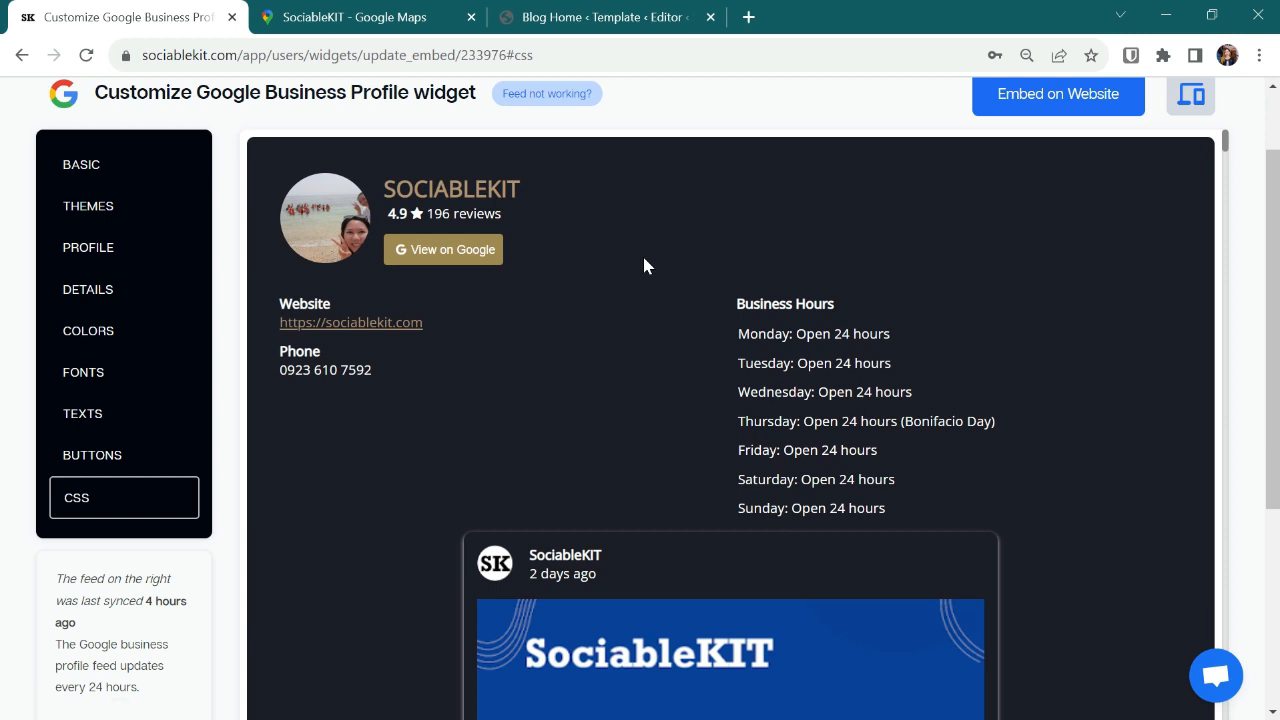
click(1216, 675)
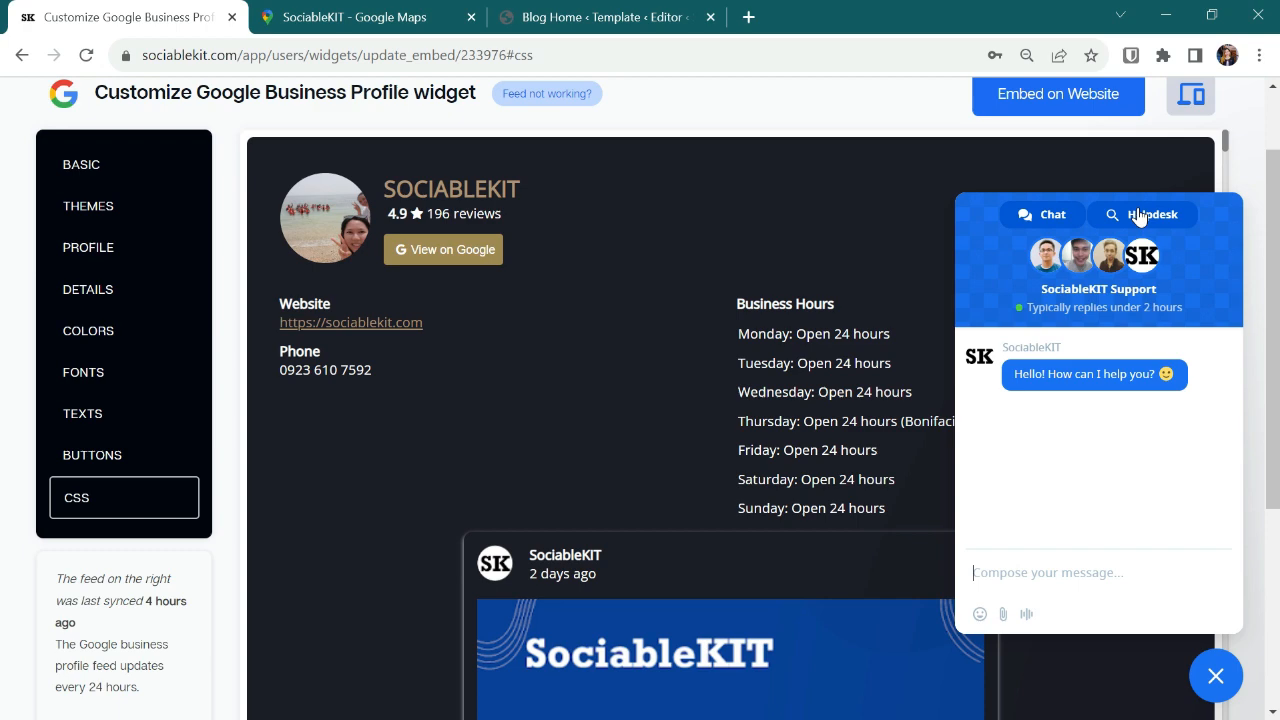
click(1215, 675)
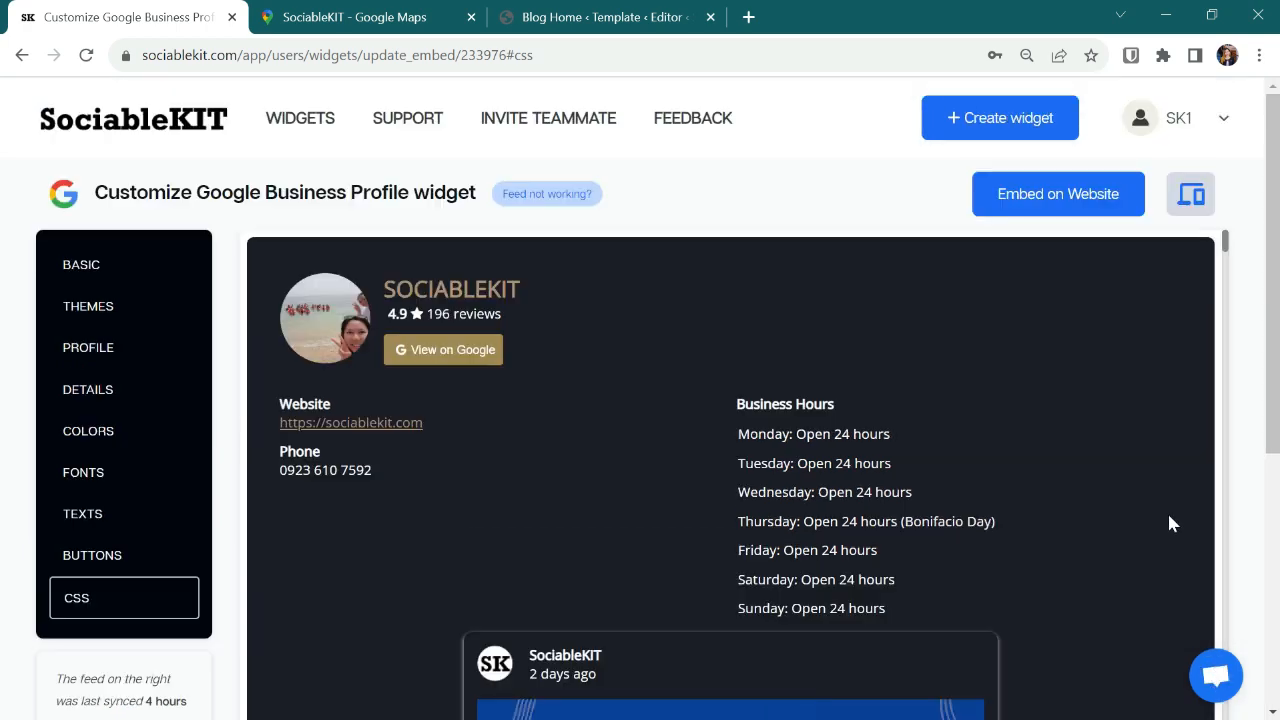
mouse_move(1065, 225)
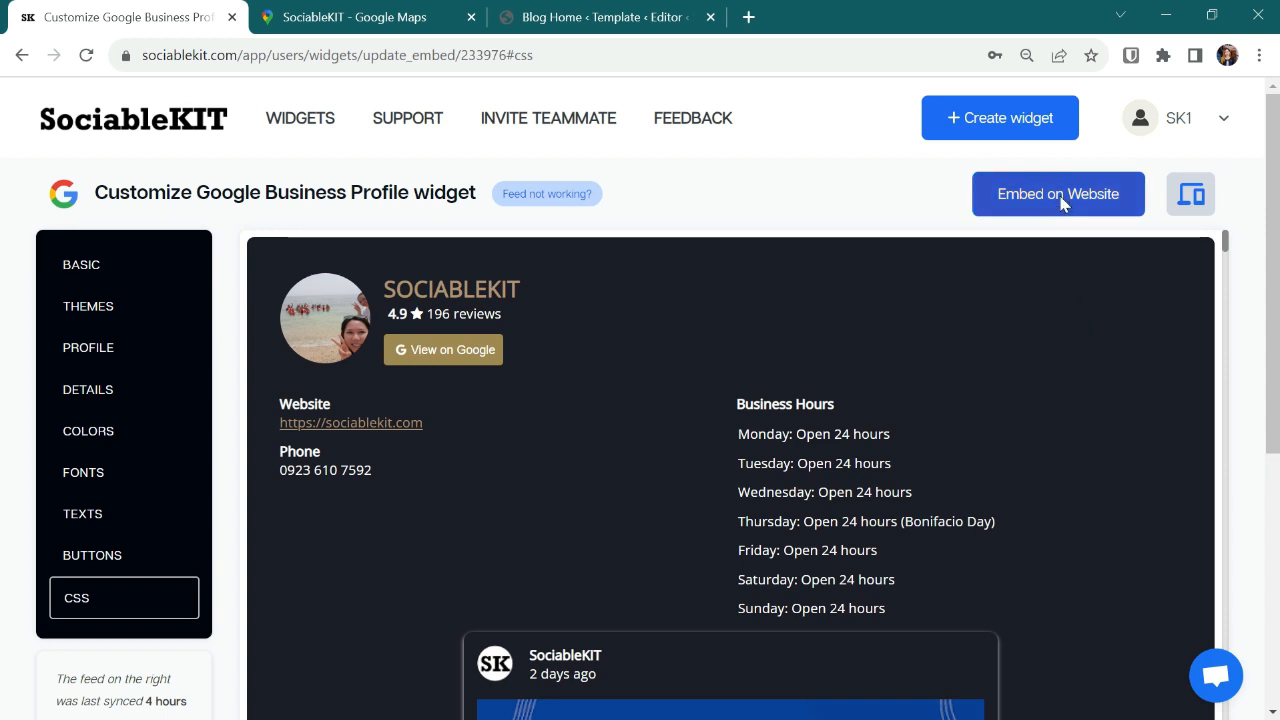
Step: Copy the widget's Wordpress code from Embed on Website, then go to the Blog Home editor
click(1057, 193)
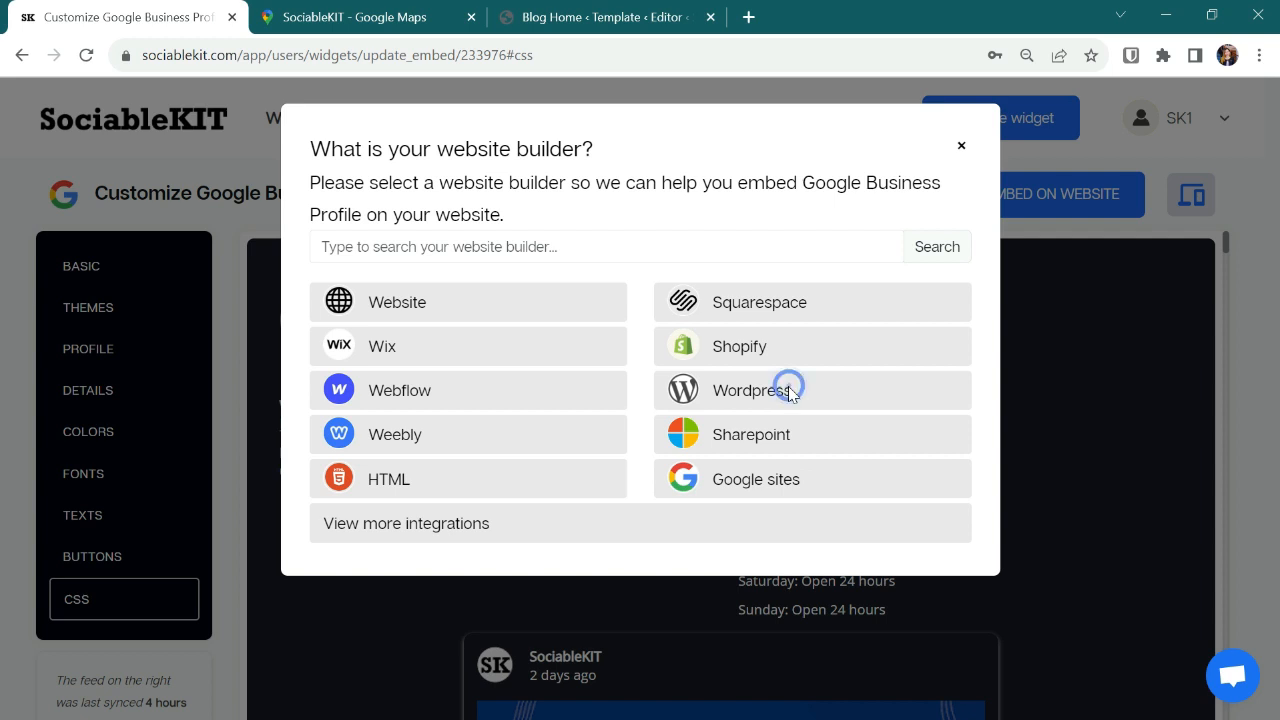
click(755, 390)
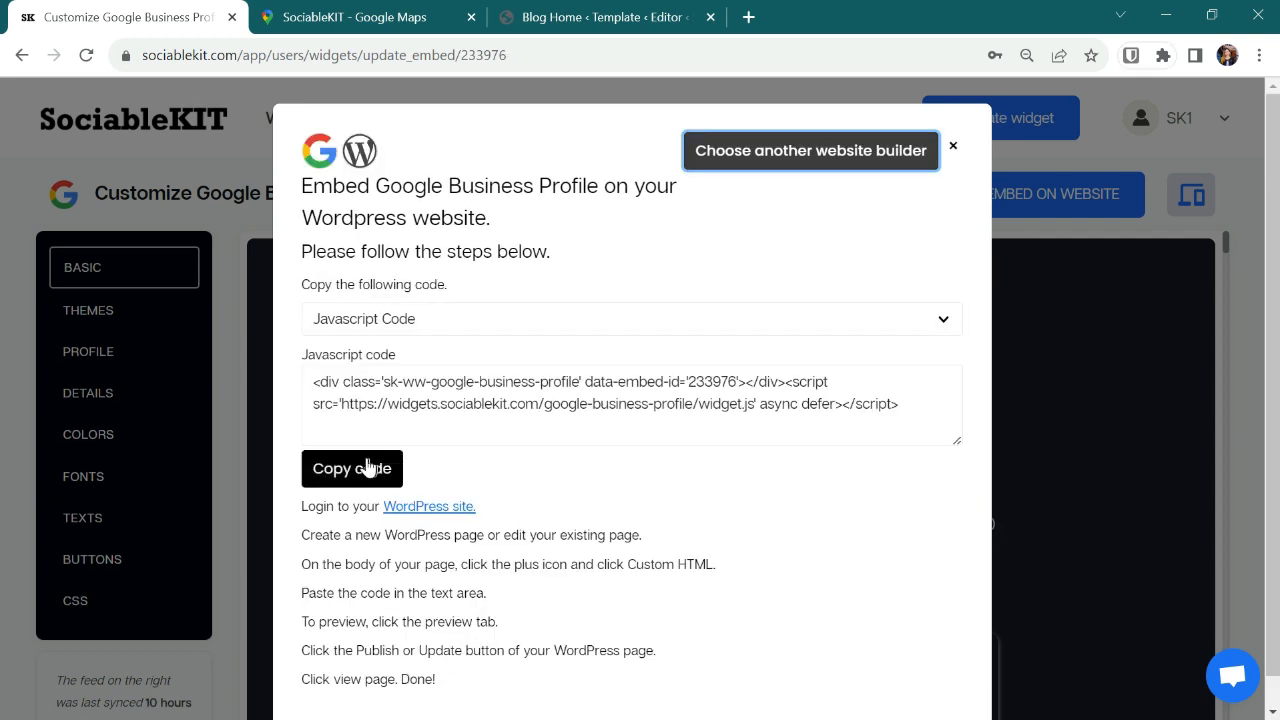
click(351, 468)
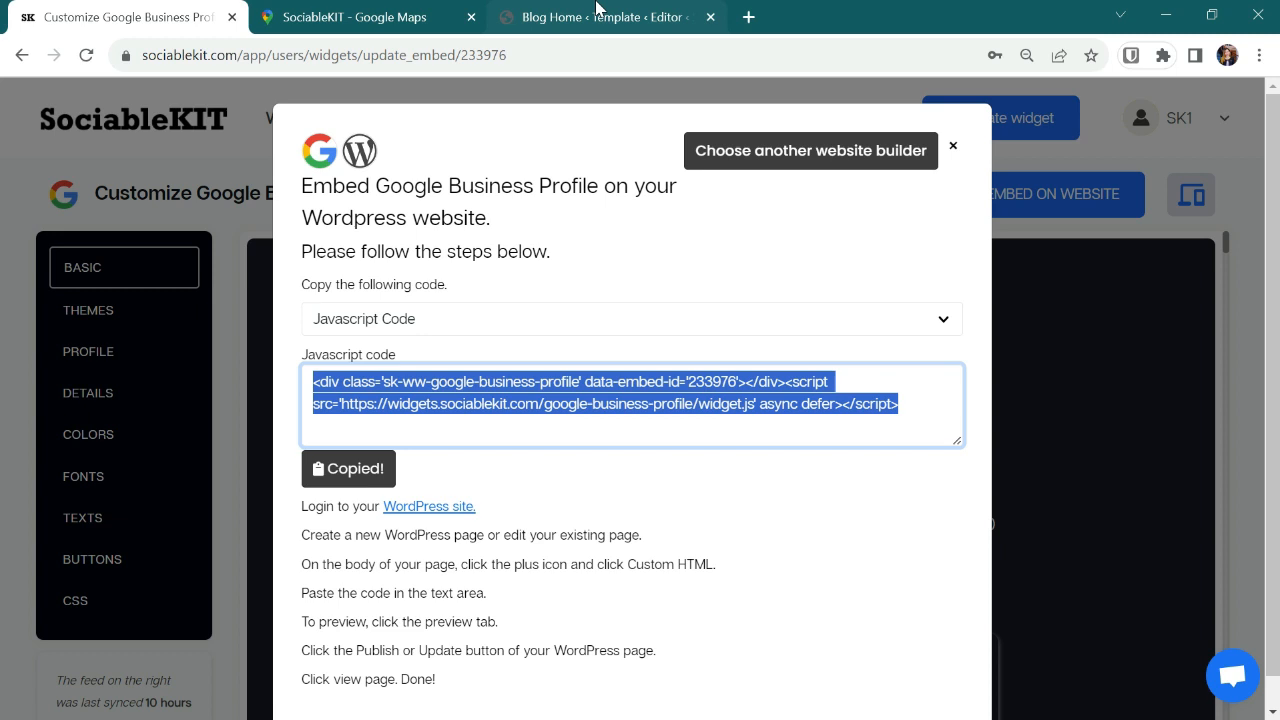
click(600, 17)
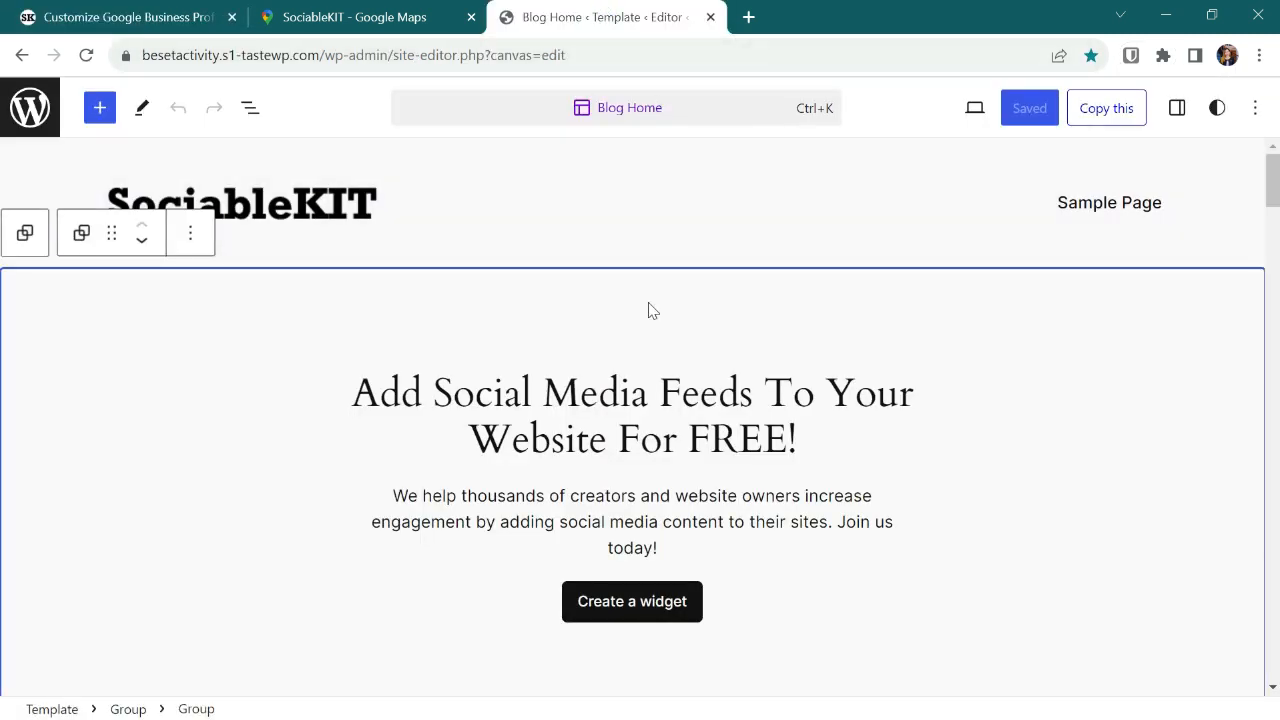
mouse_move(1023, 321)
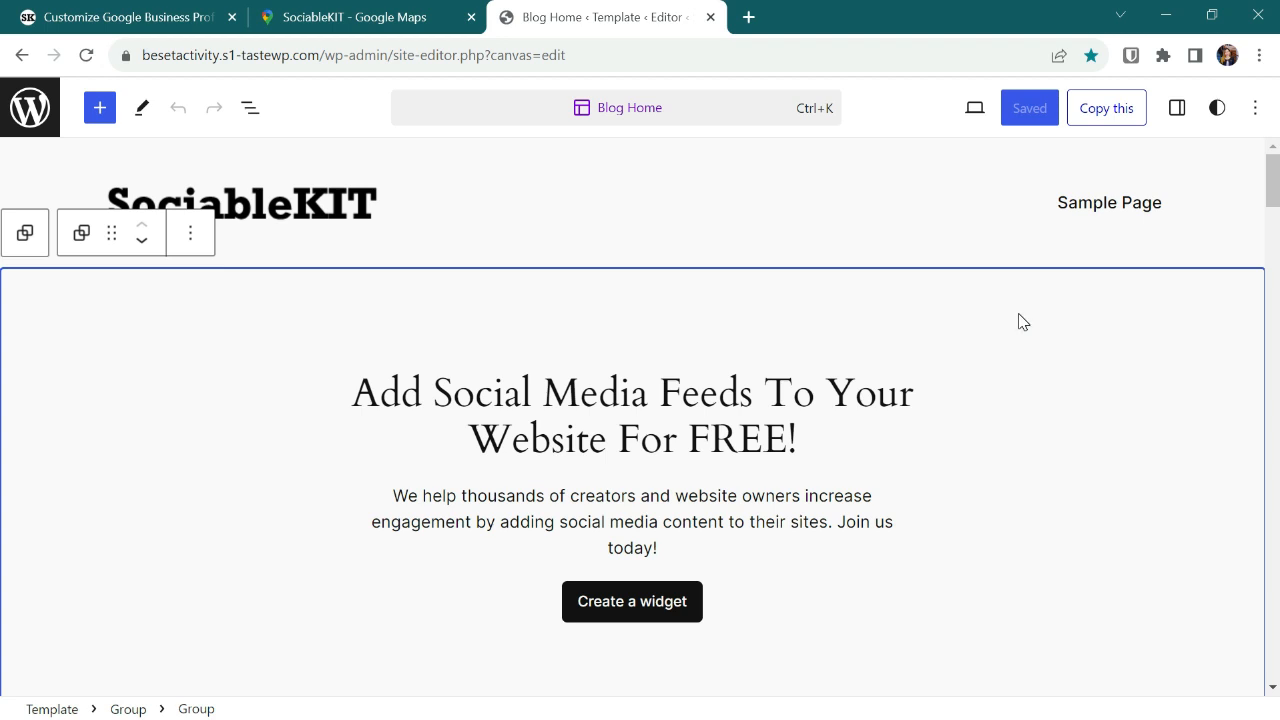
Step: Insert a Custom HTML block below the button, paste the SociableKIT code, and save
scroll(down, 3)
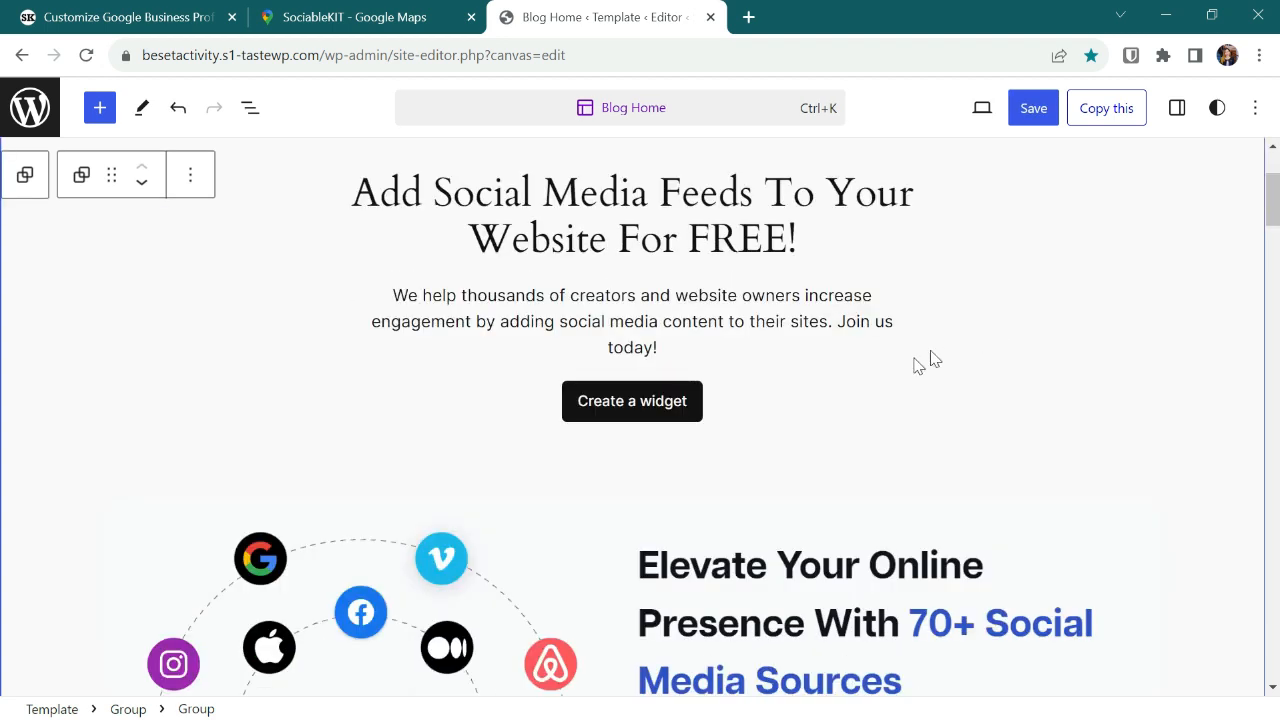
click(632, 435)
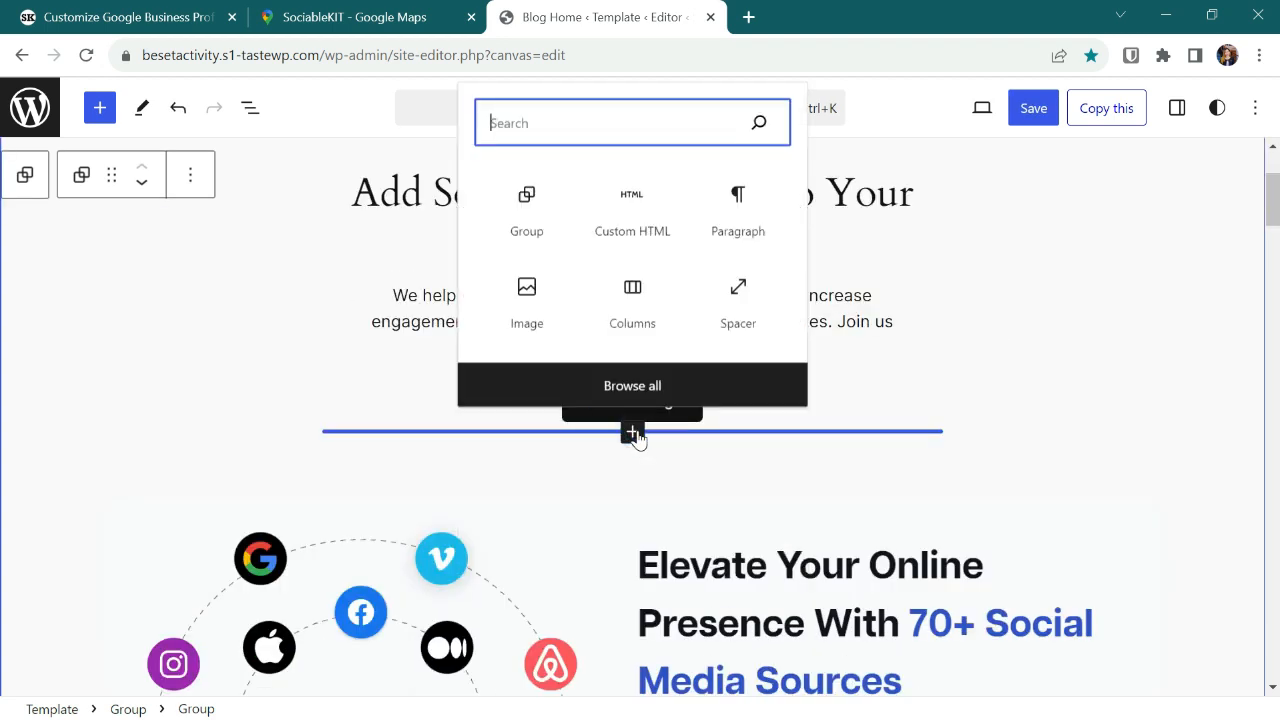
click(632, 210)
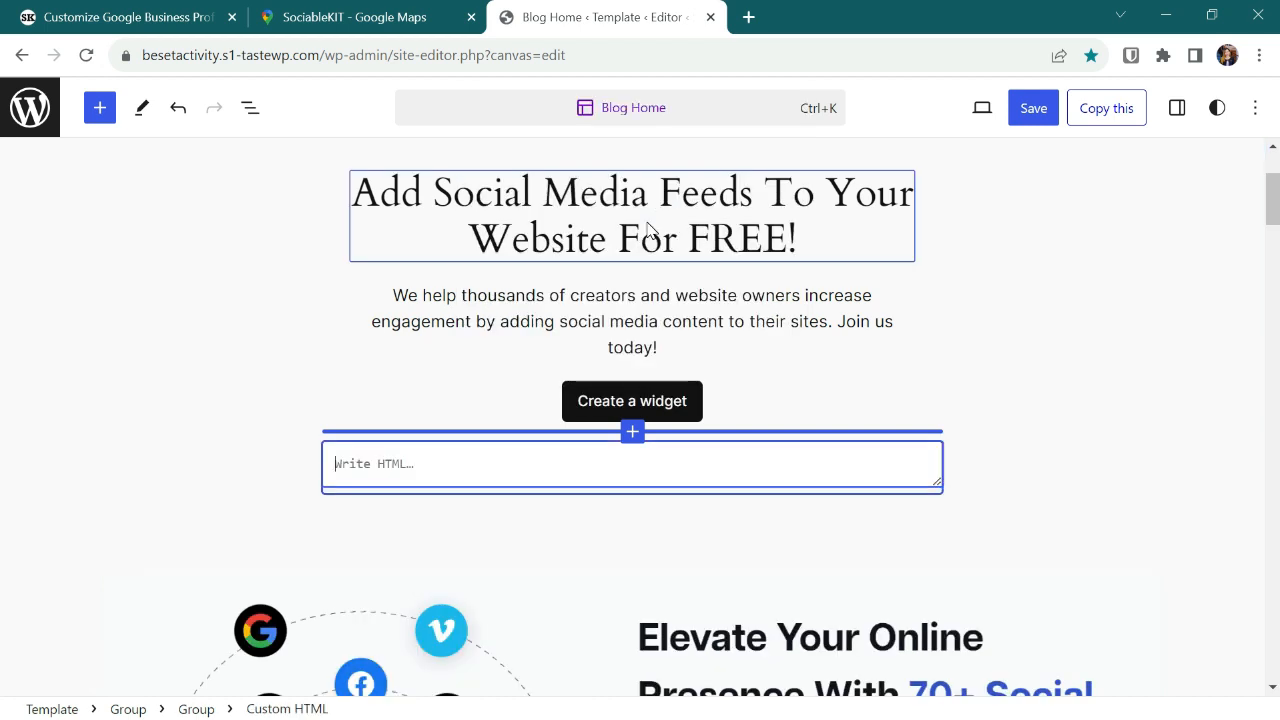
click(632, 463)
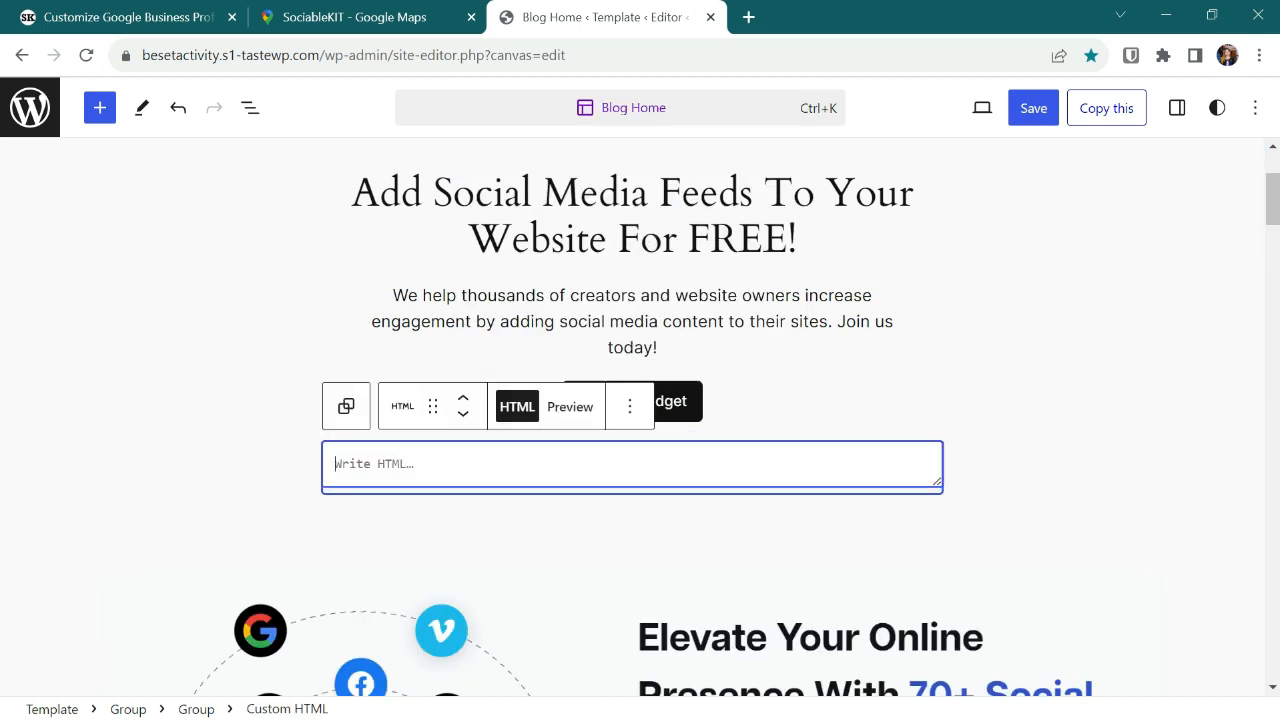
right_click(360, 463)
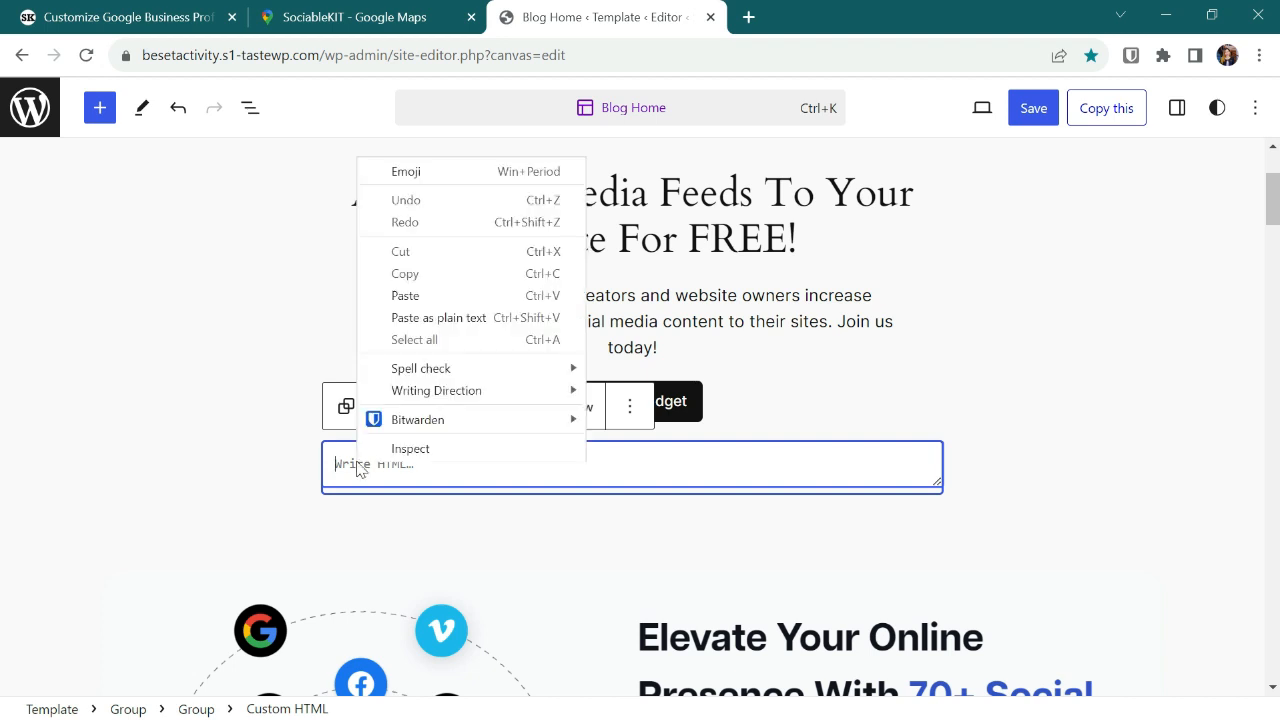
click(405, 295)
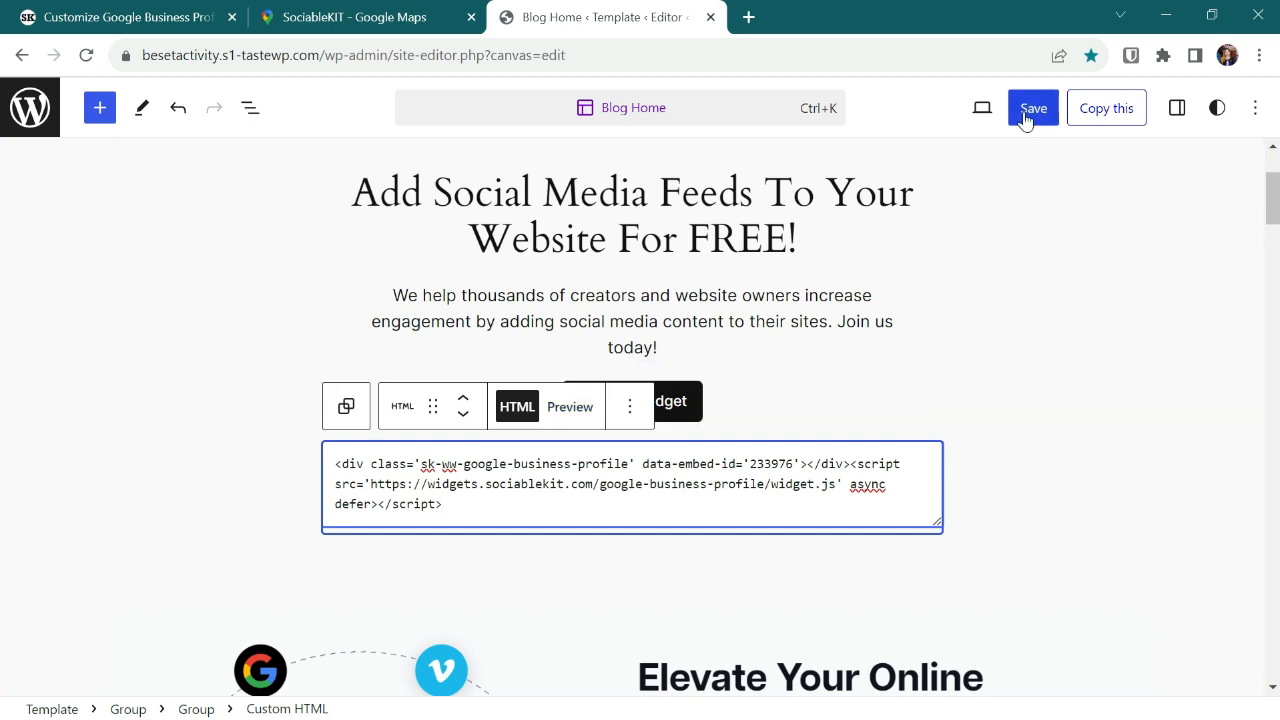
click(1033, 108)
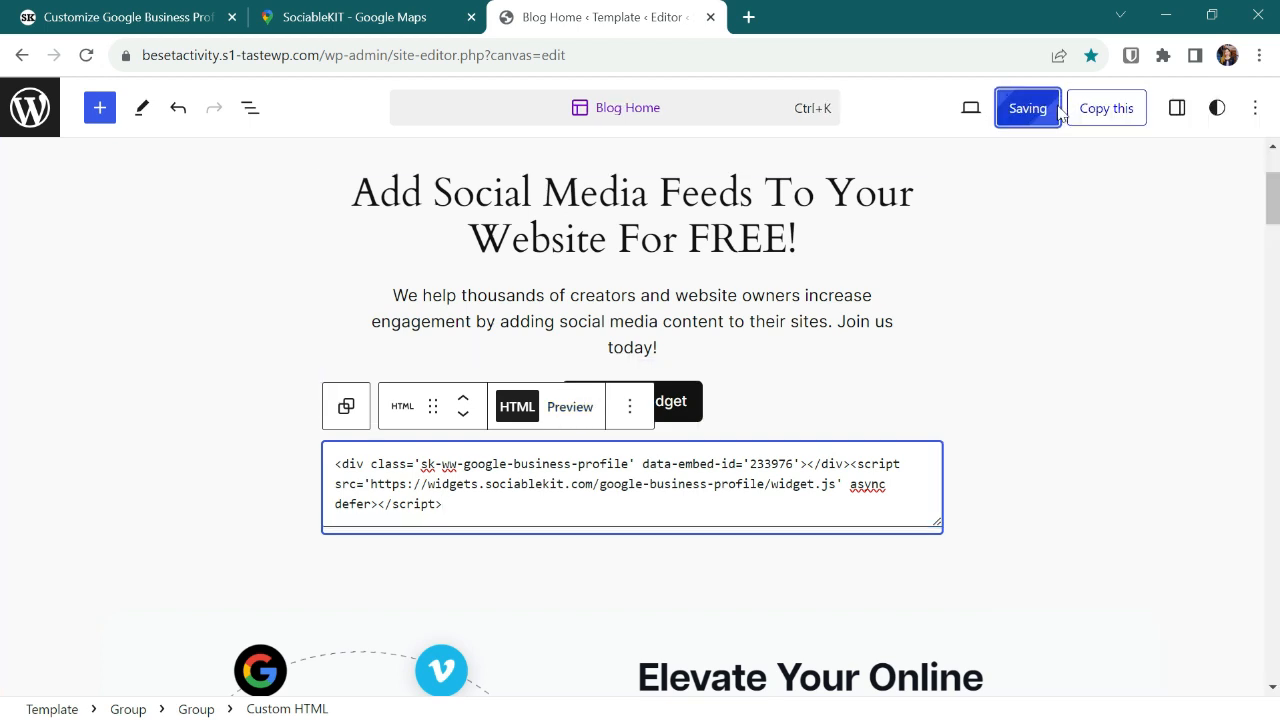
click(1027, 107)
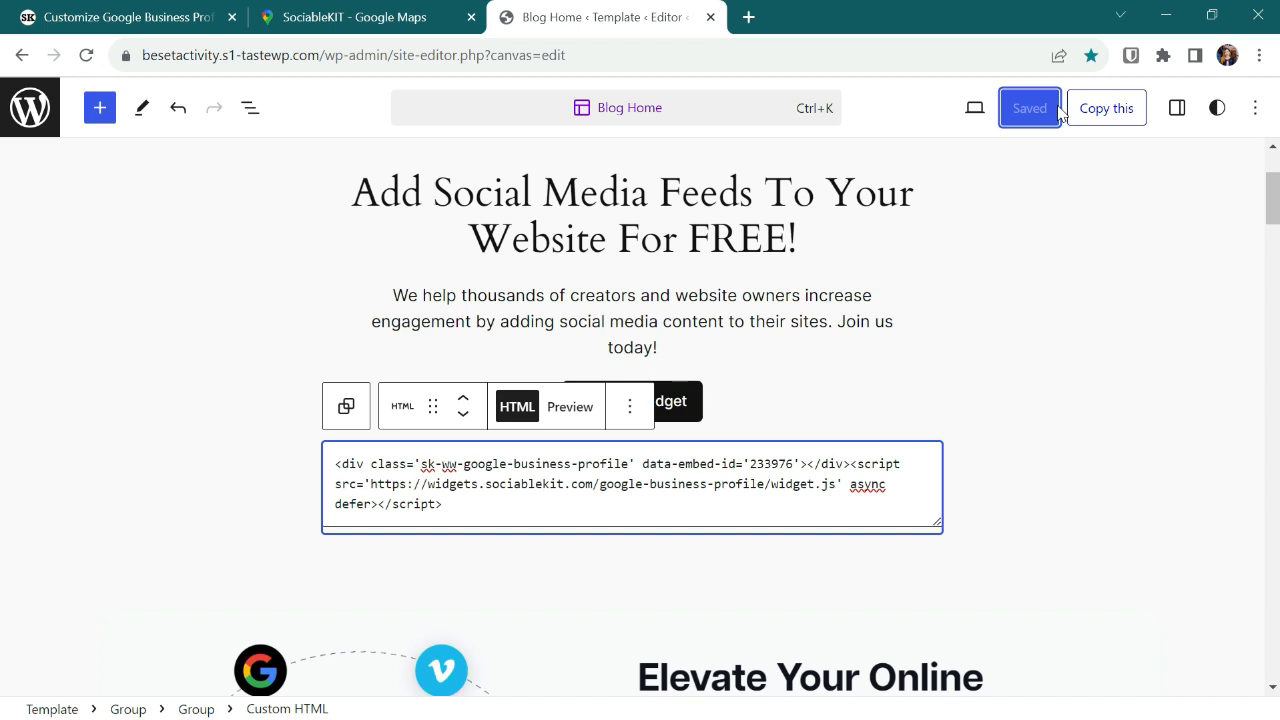
mouse_move(570, 407)
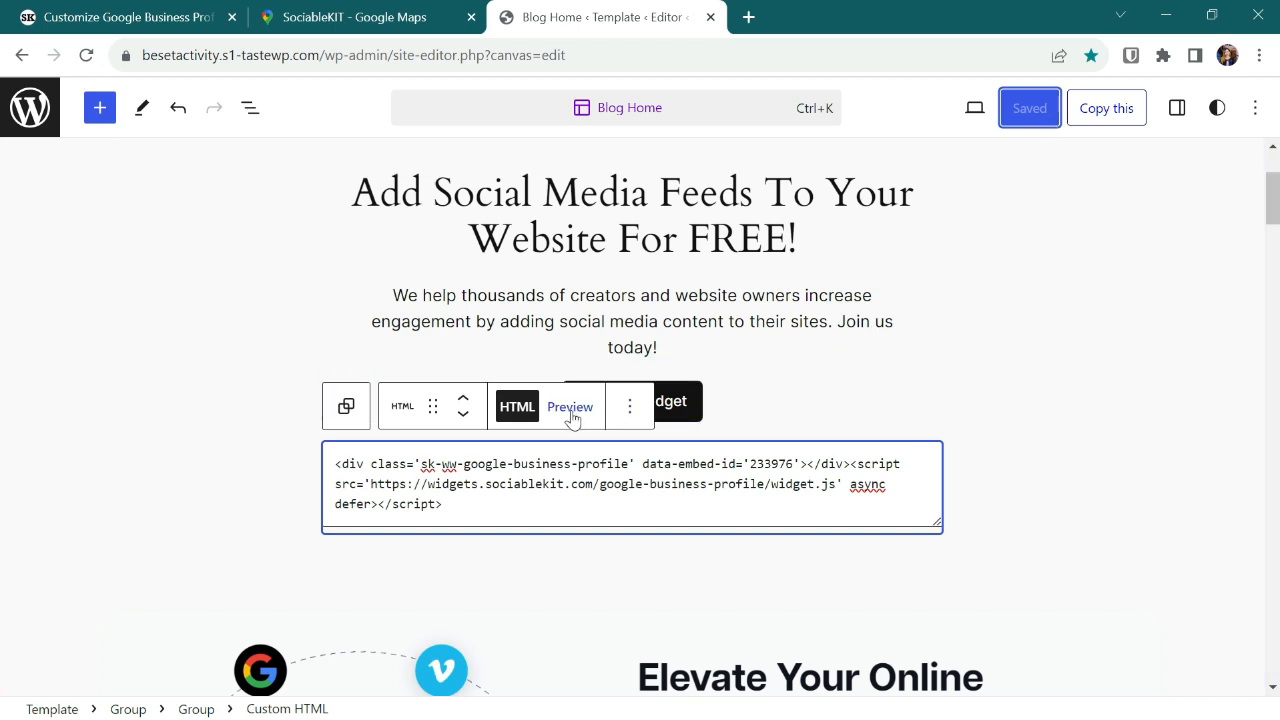
Step: Preview the Custom HTML block and scroll through the rendered dark Google Business Profile widget
click(570, 406)
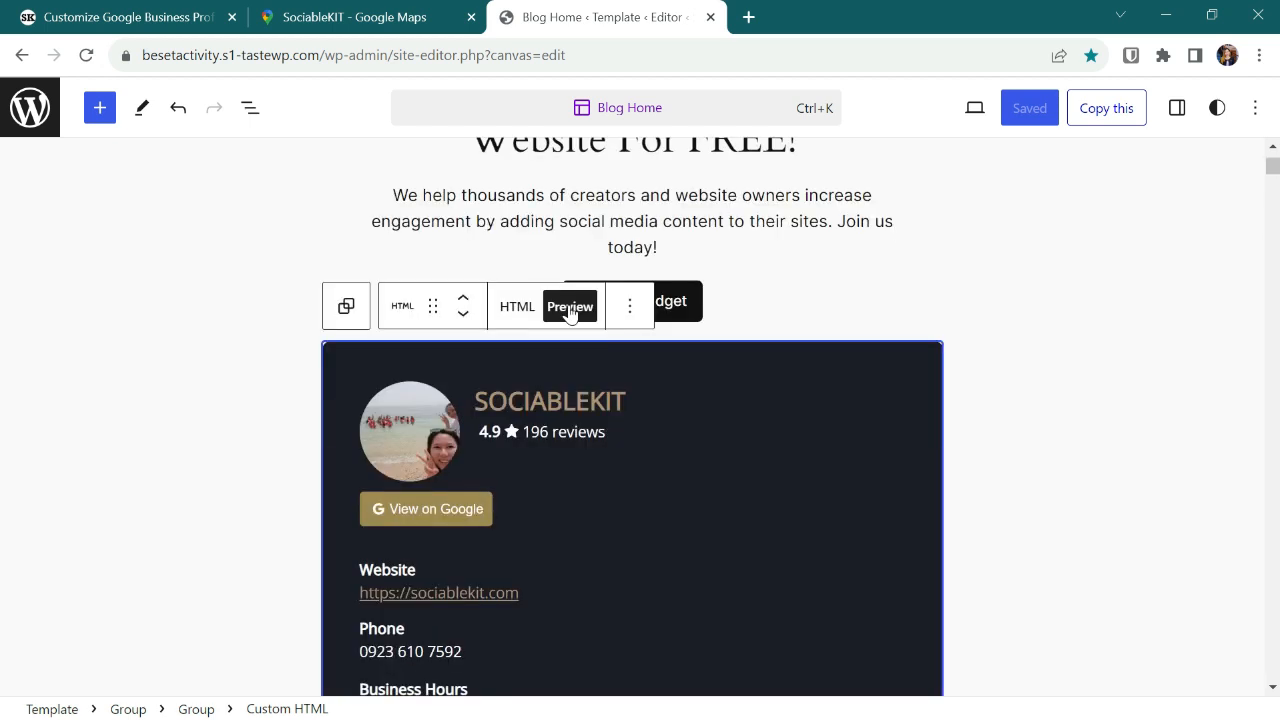
scroll(down, 3)
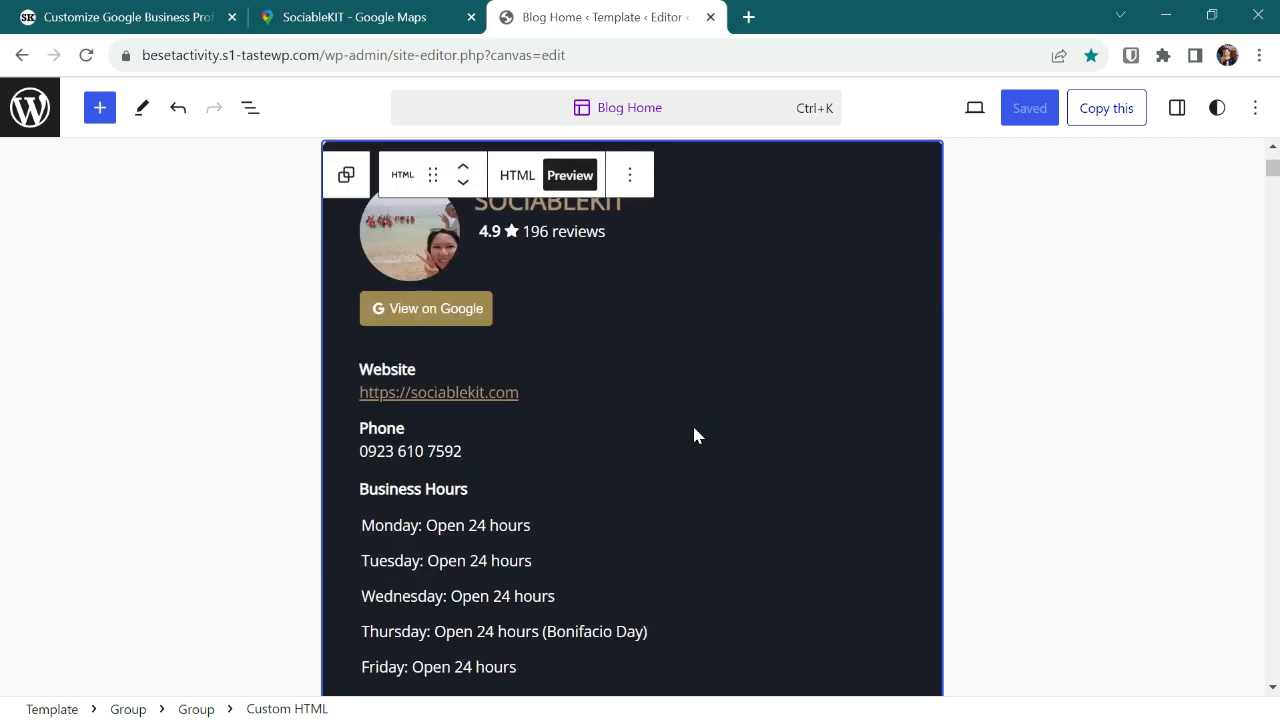
scroll(down, 3)
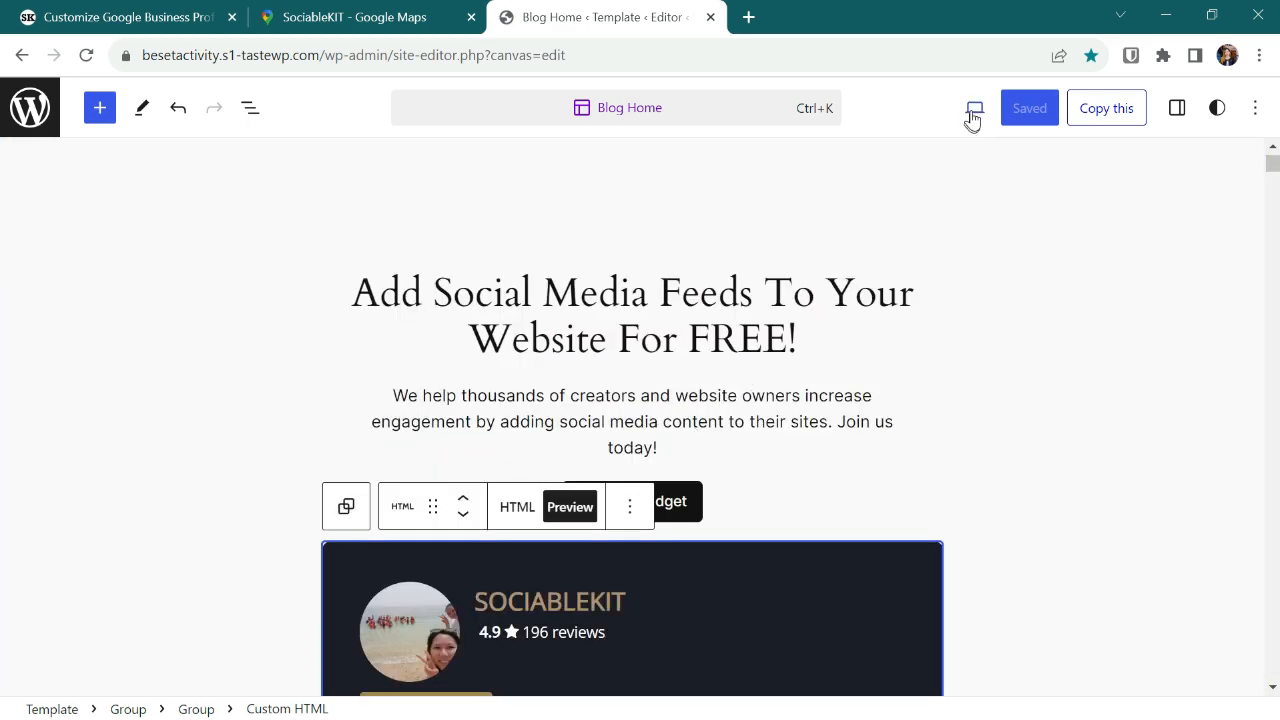
click(974, 108)
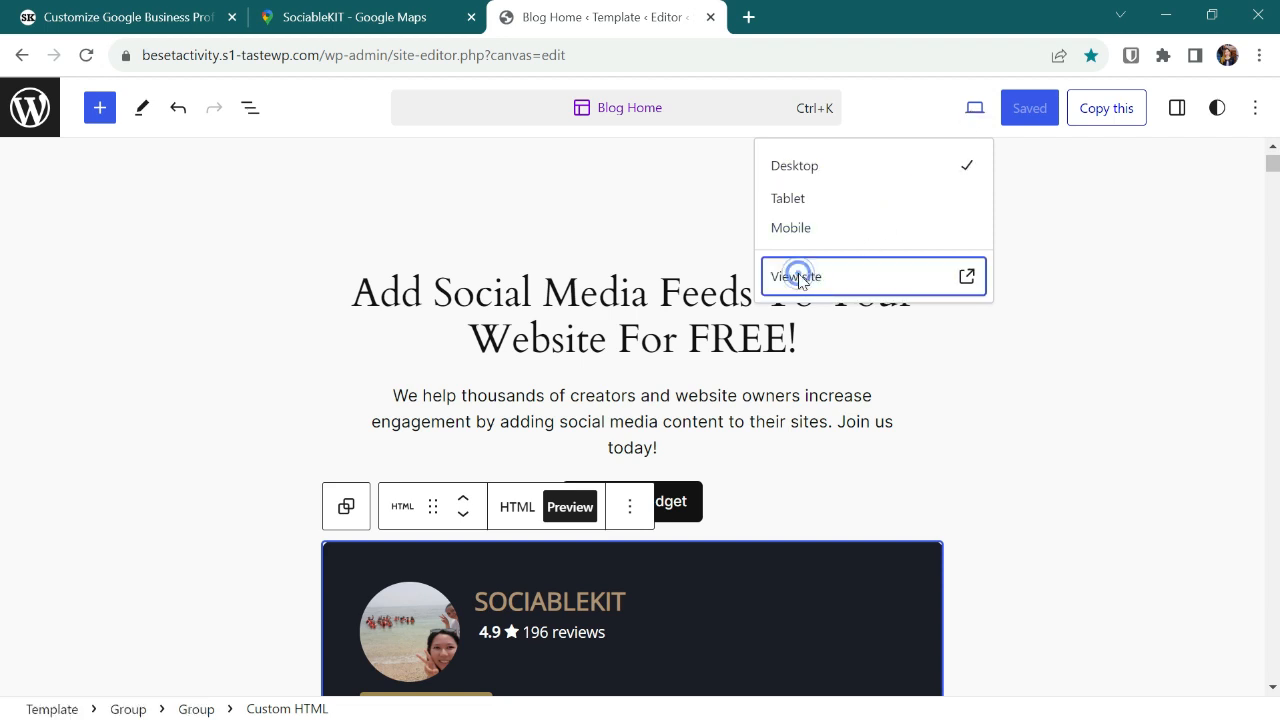
Step: Scroll the live homepage to the dark SociableKIT widget and open its Google Maps listing
click(795, 276)
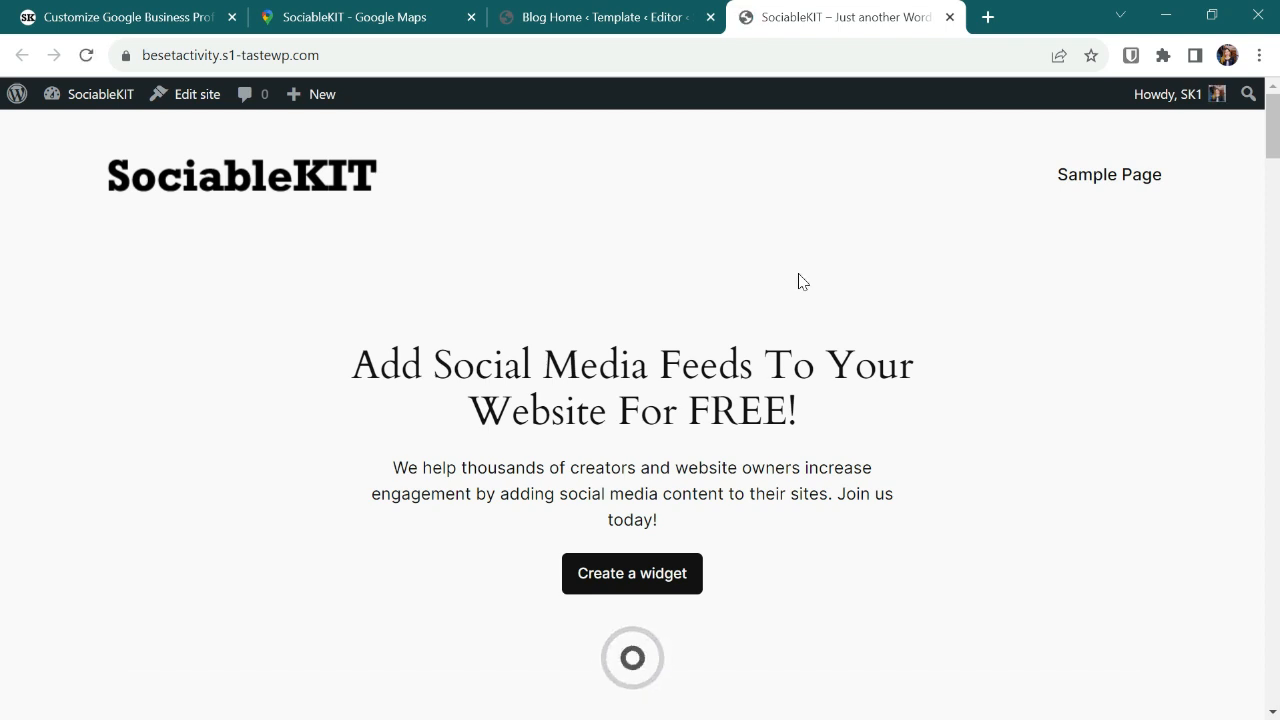
scroll(down, 3)
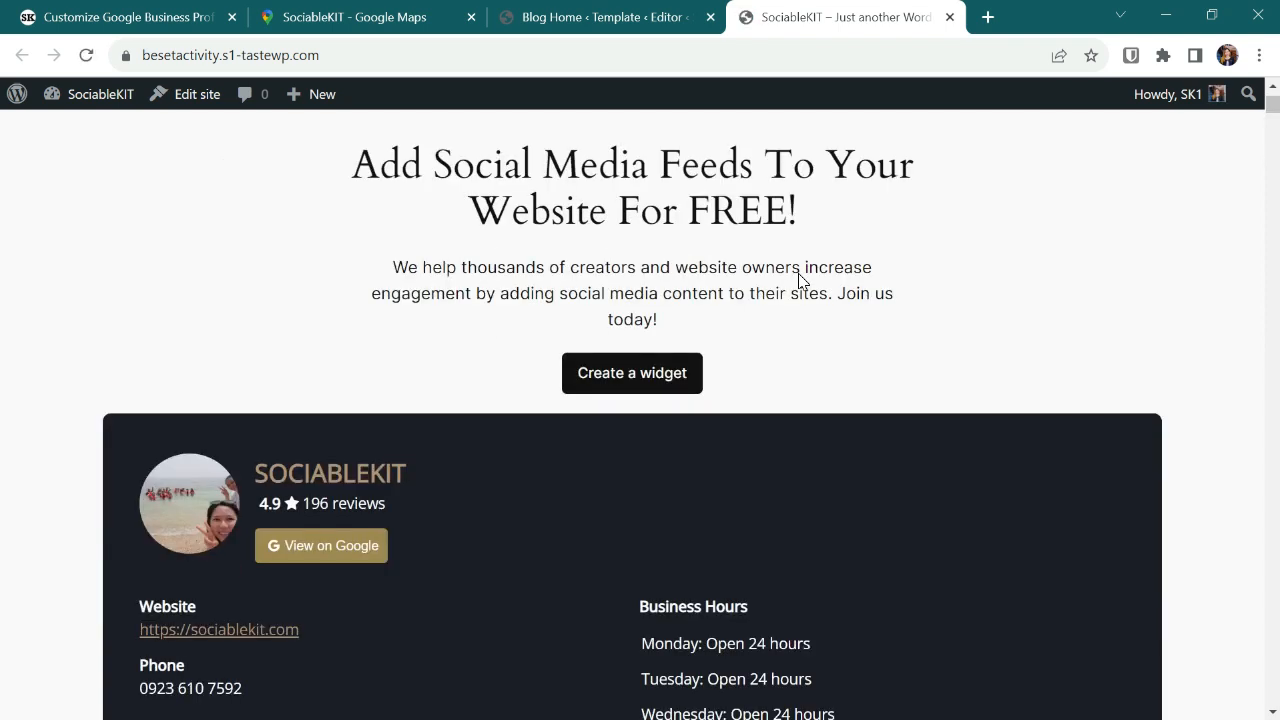
scroll(down, 3)
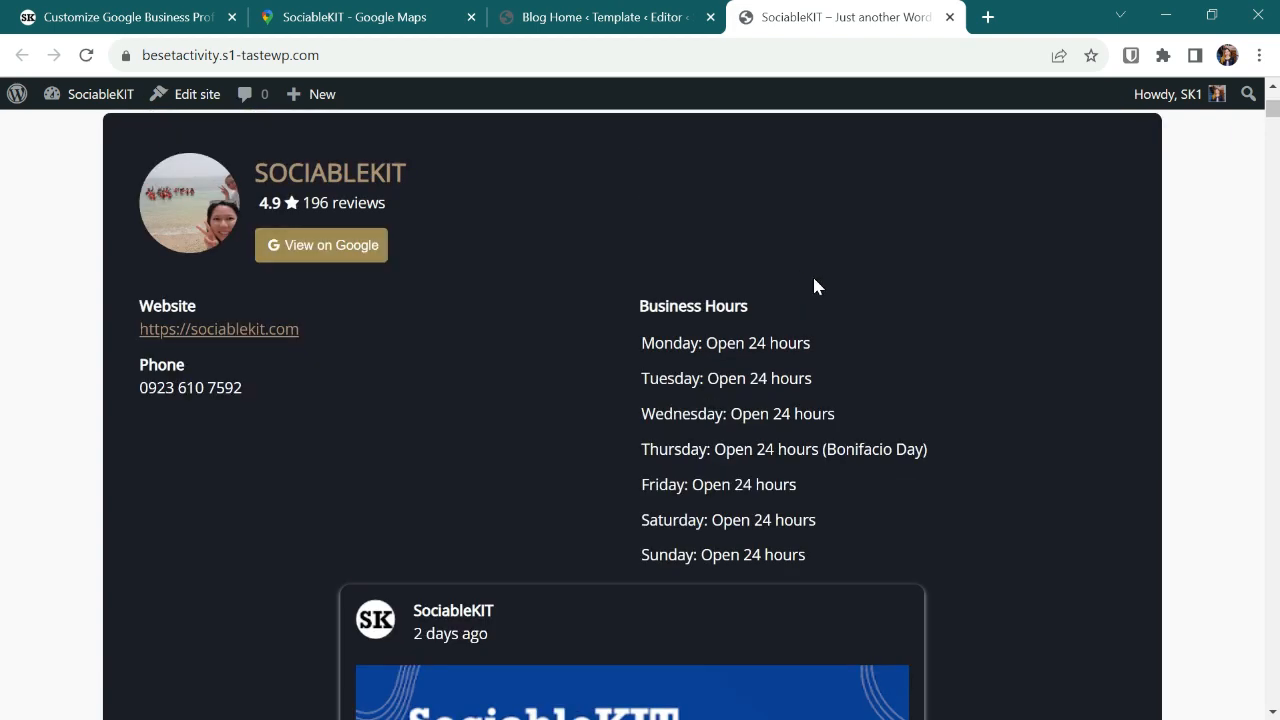
mouse_move(320, 245)
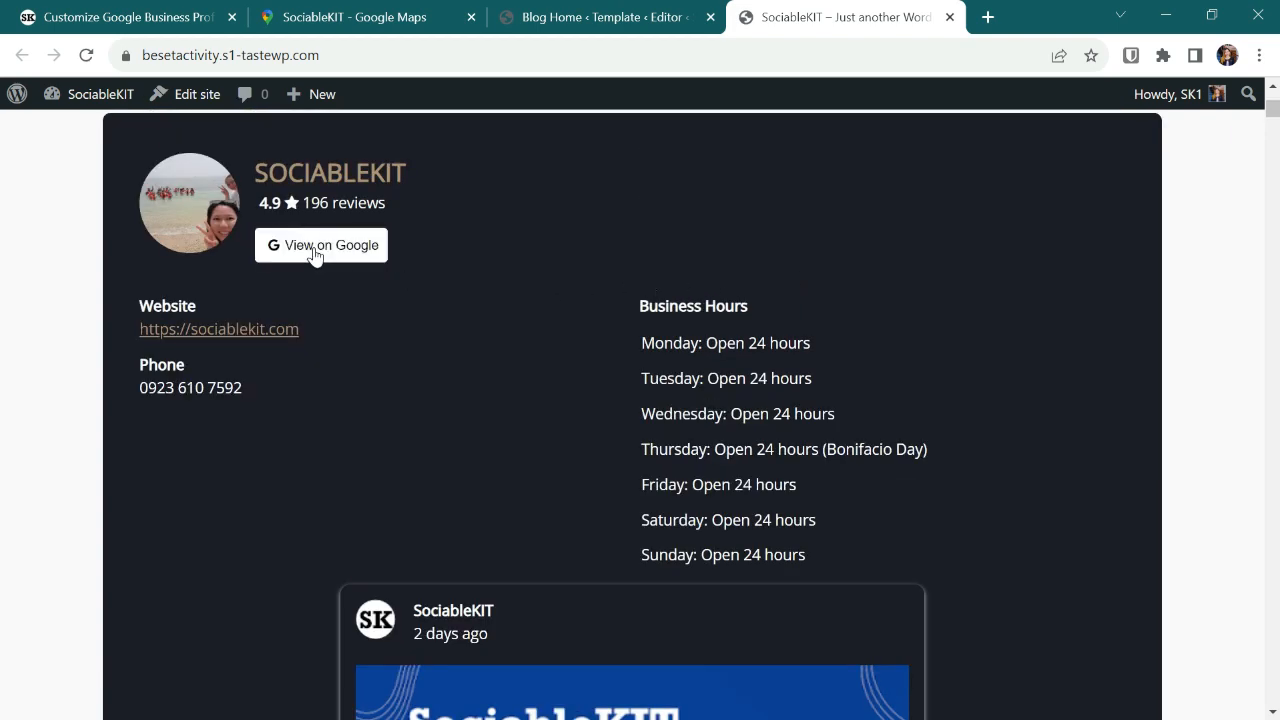
click(320, 245)
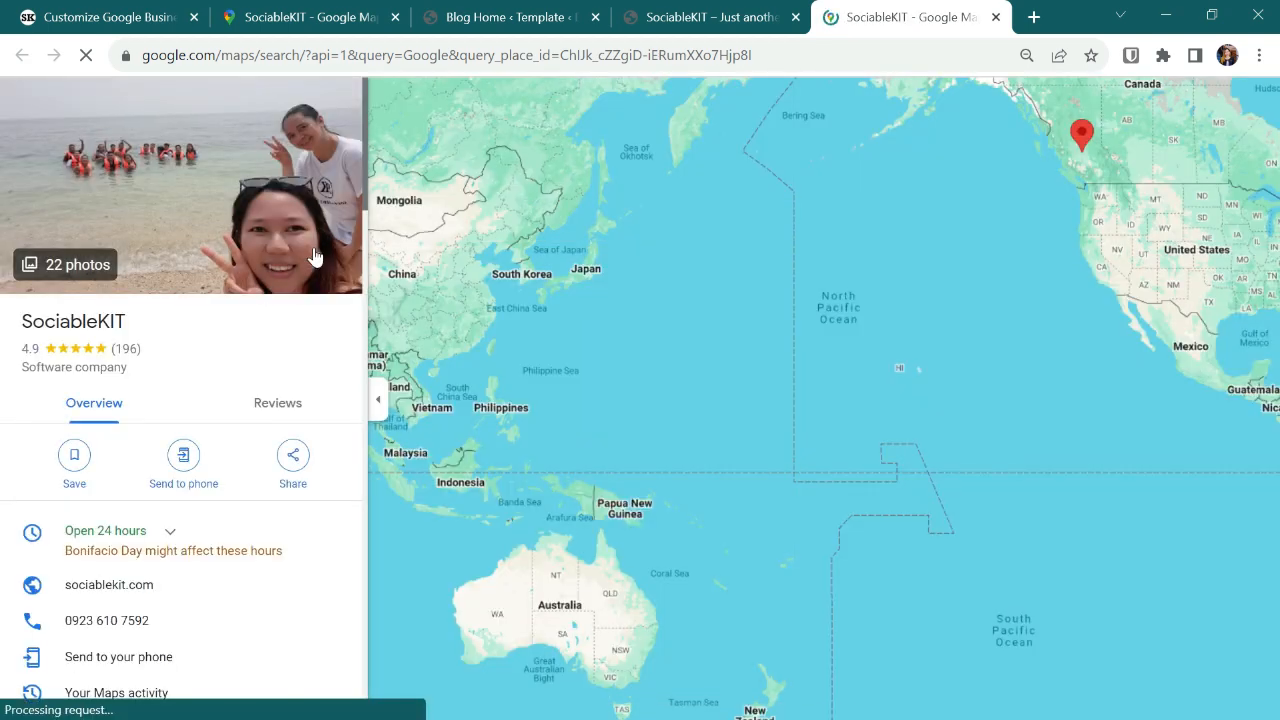